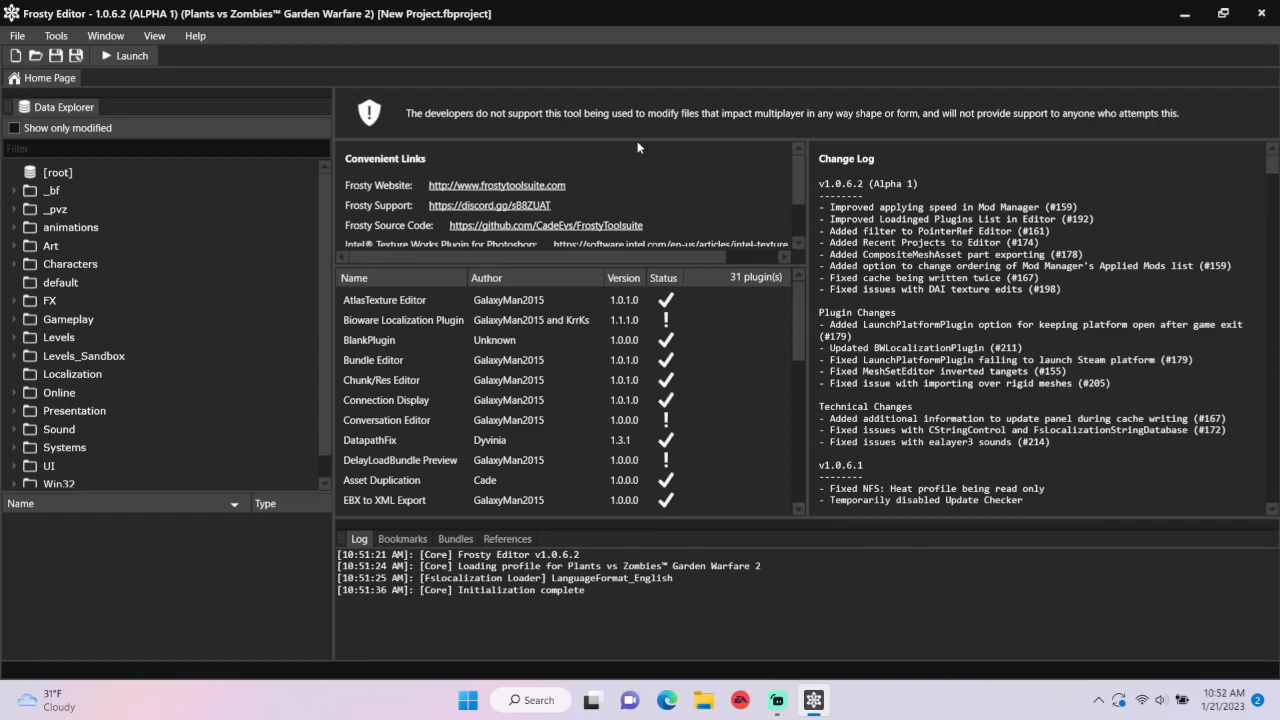
Open Gameplay/SelectionSets/TeamPlantsSelectionSets and expand the GROW-A-POT set's ChildNodes for a new entry
left_click(14, 319)
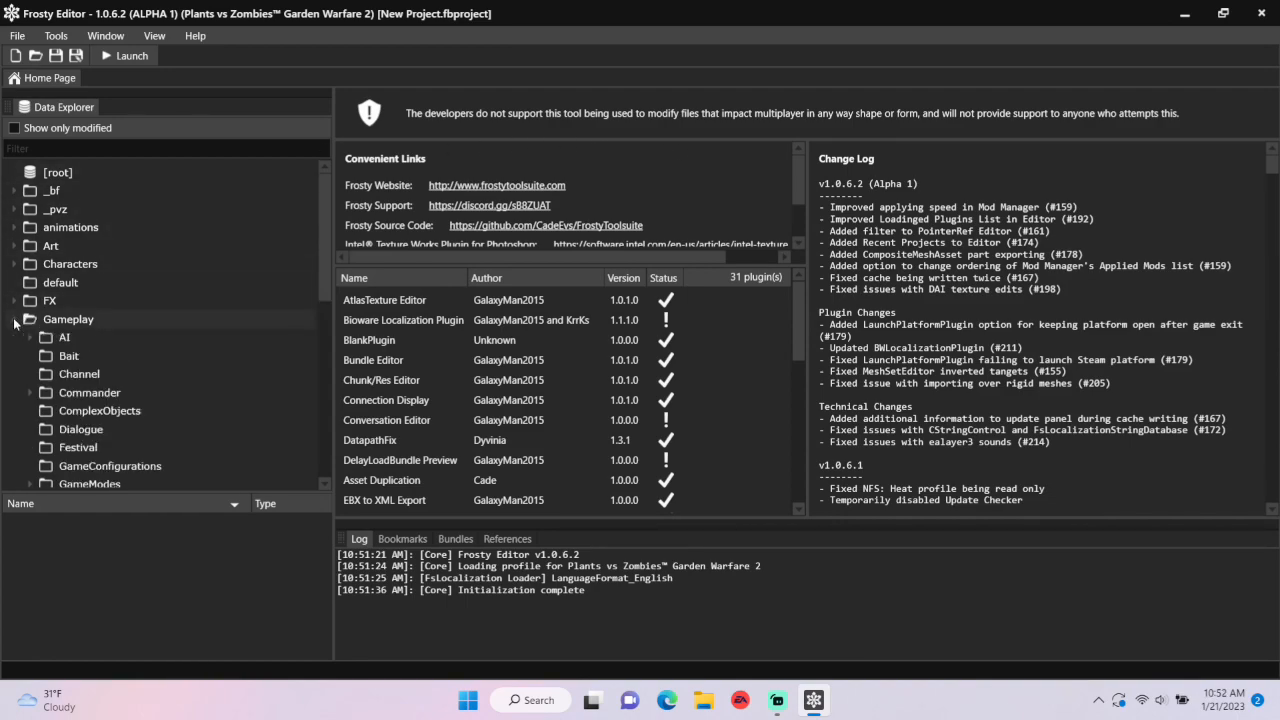
scroll("down", 3)
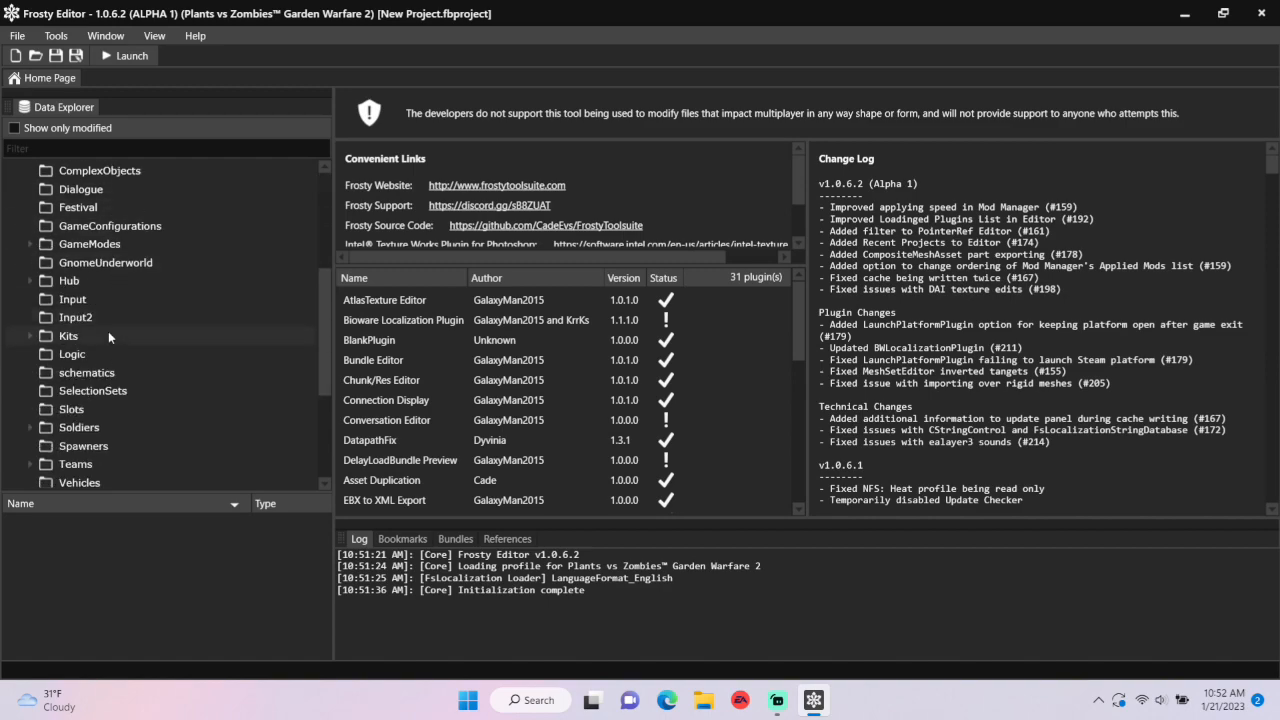
left_click(93, 390)
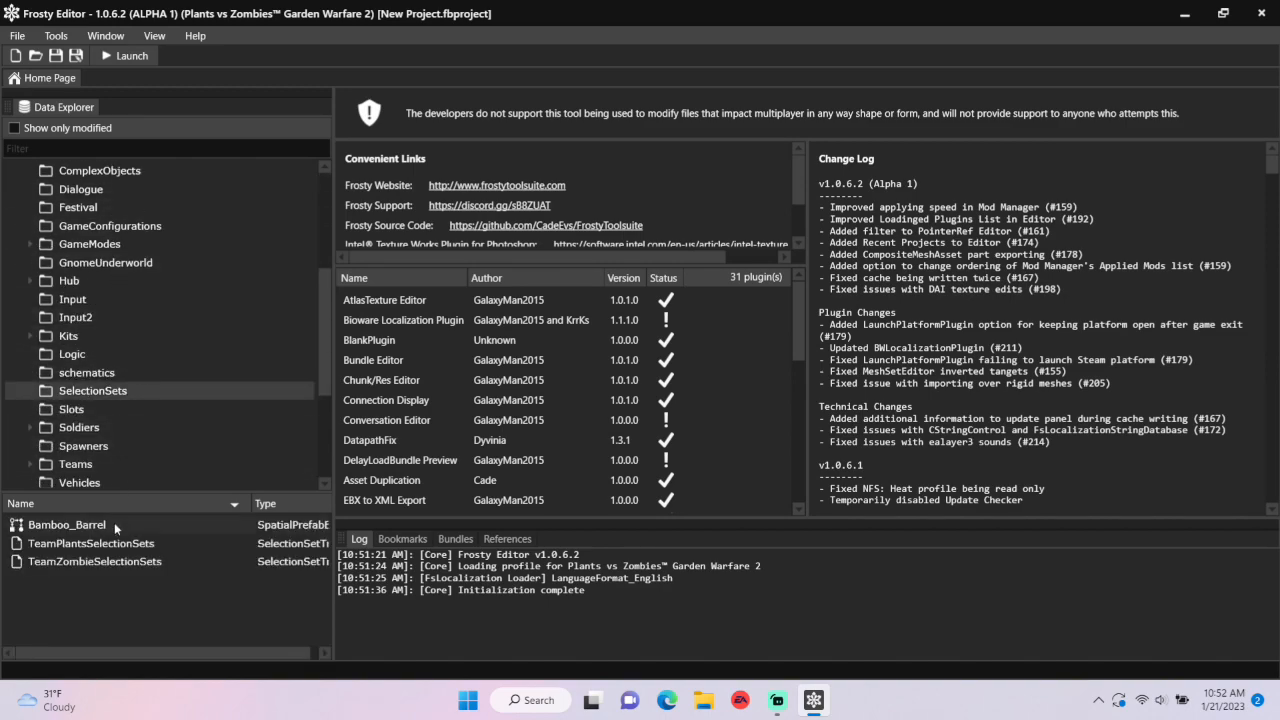
double_click(90, 543)
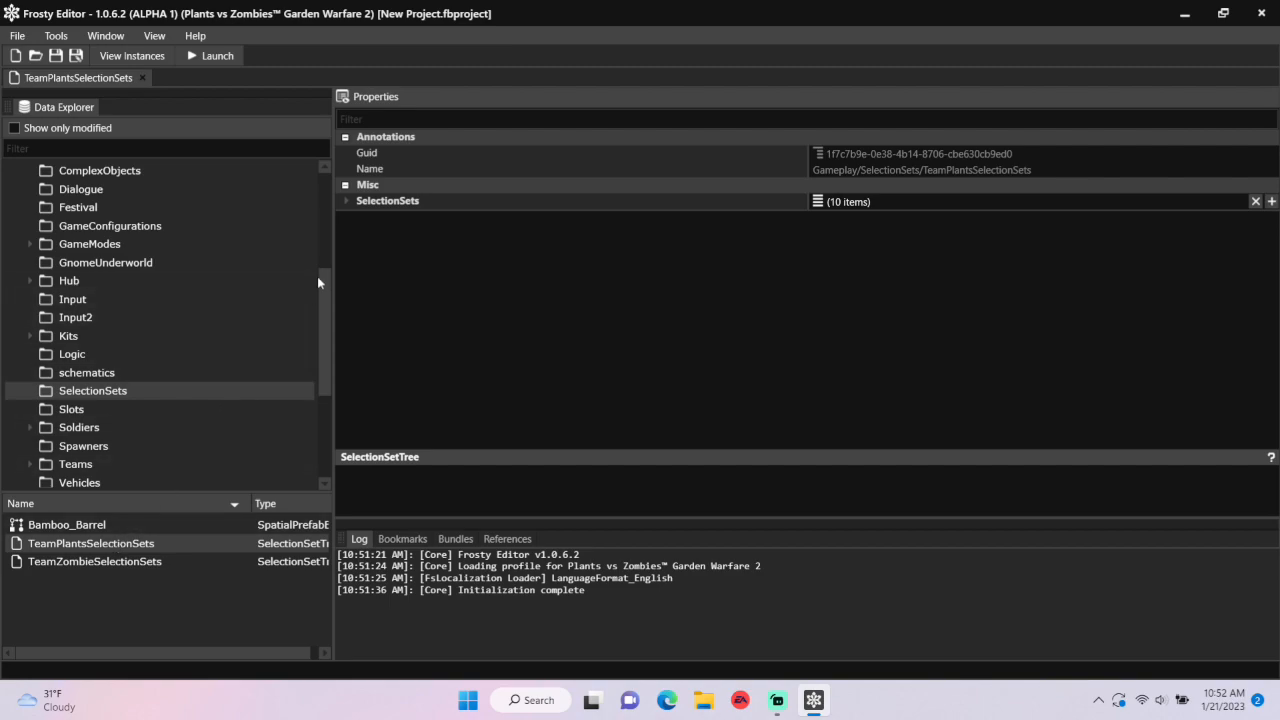
left_click(346, 201)
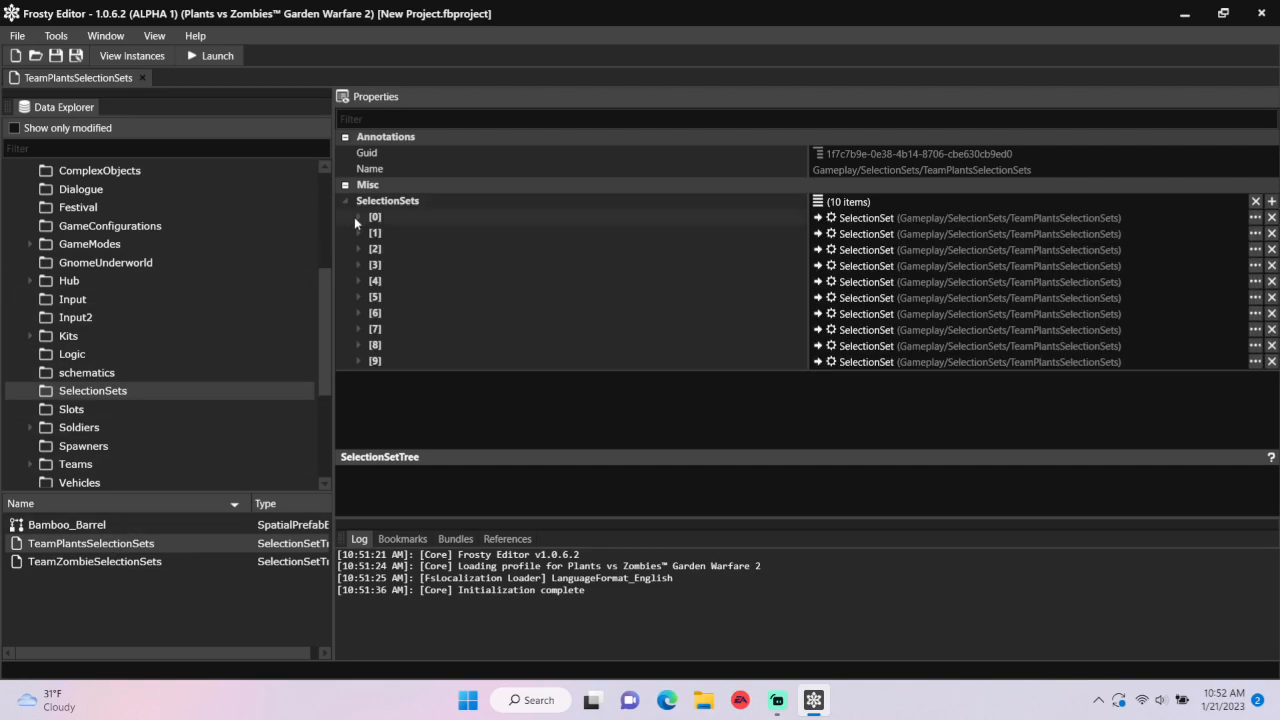
left_click(358, 233)
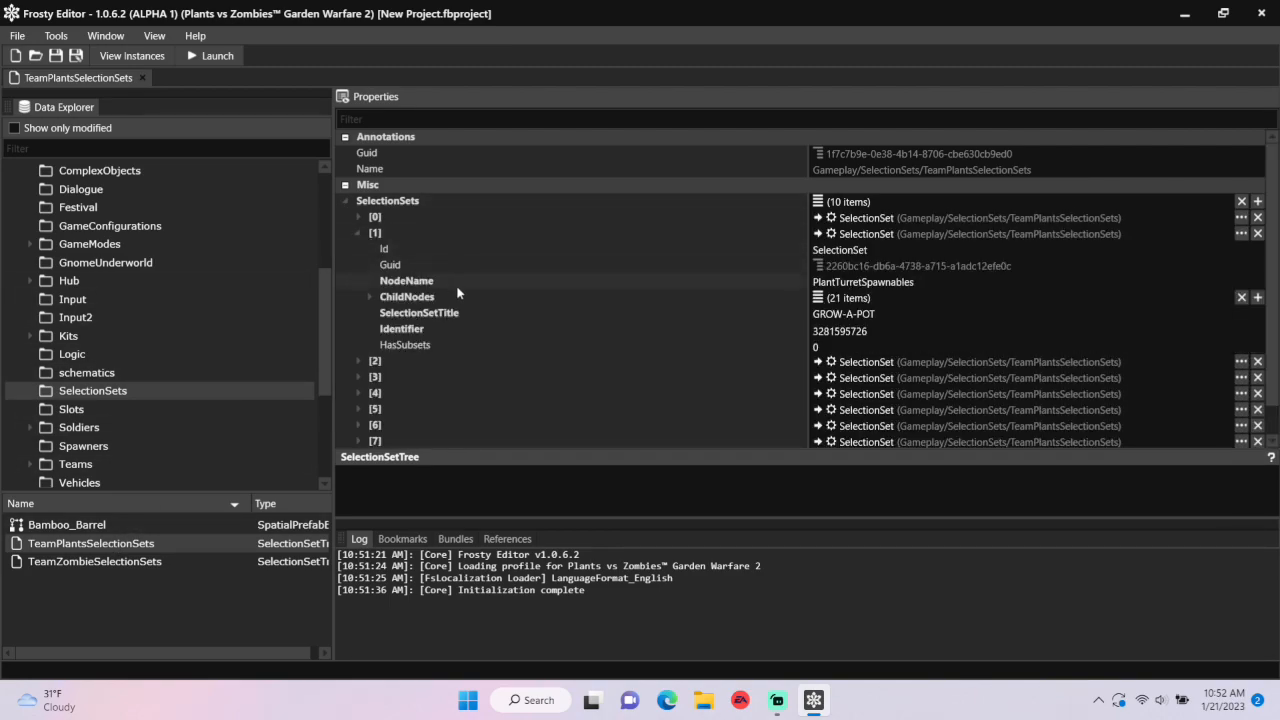
left_click(370, 296)
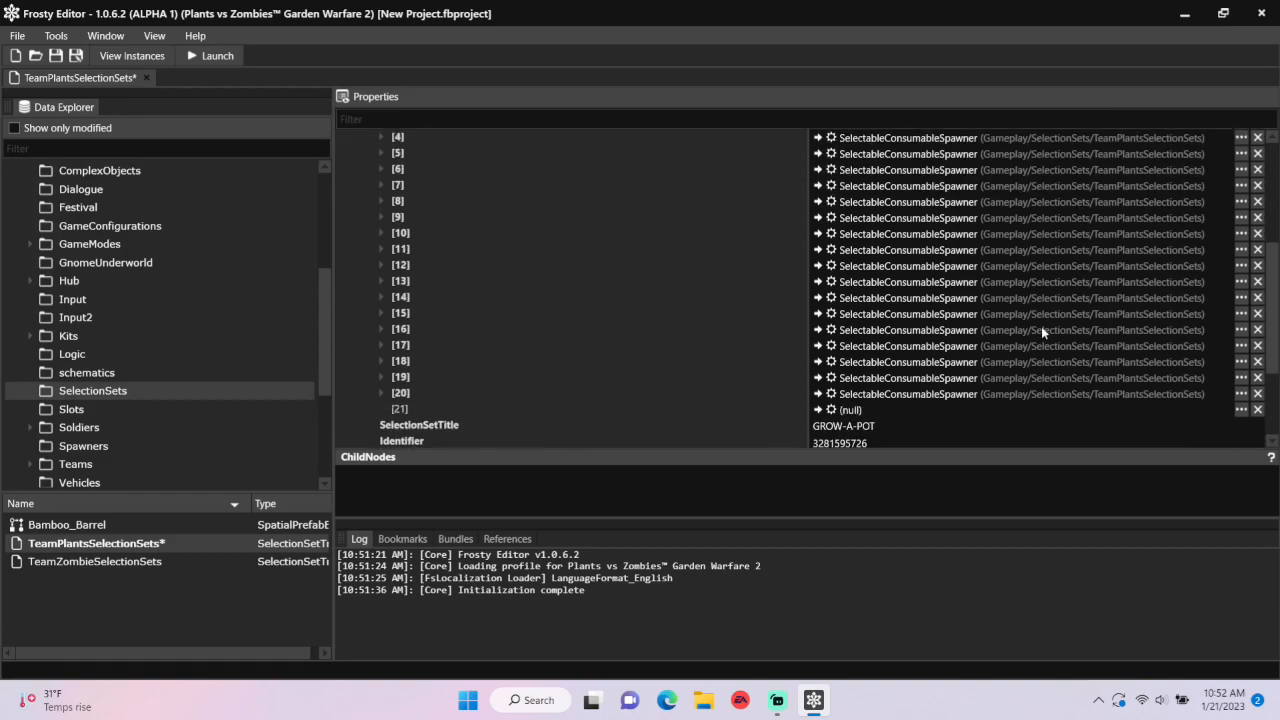
Create a PVZShared SelectableUnlockSpawner for child node [21] with NodeName PowerLily
left_click(1242, 380)
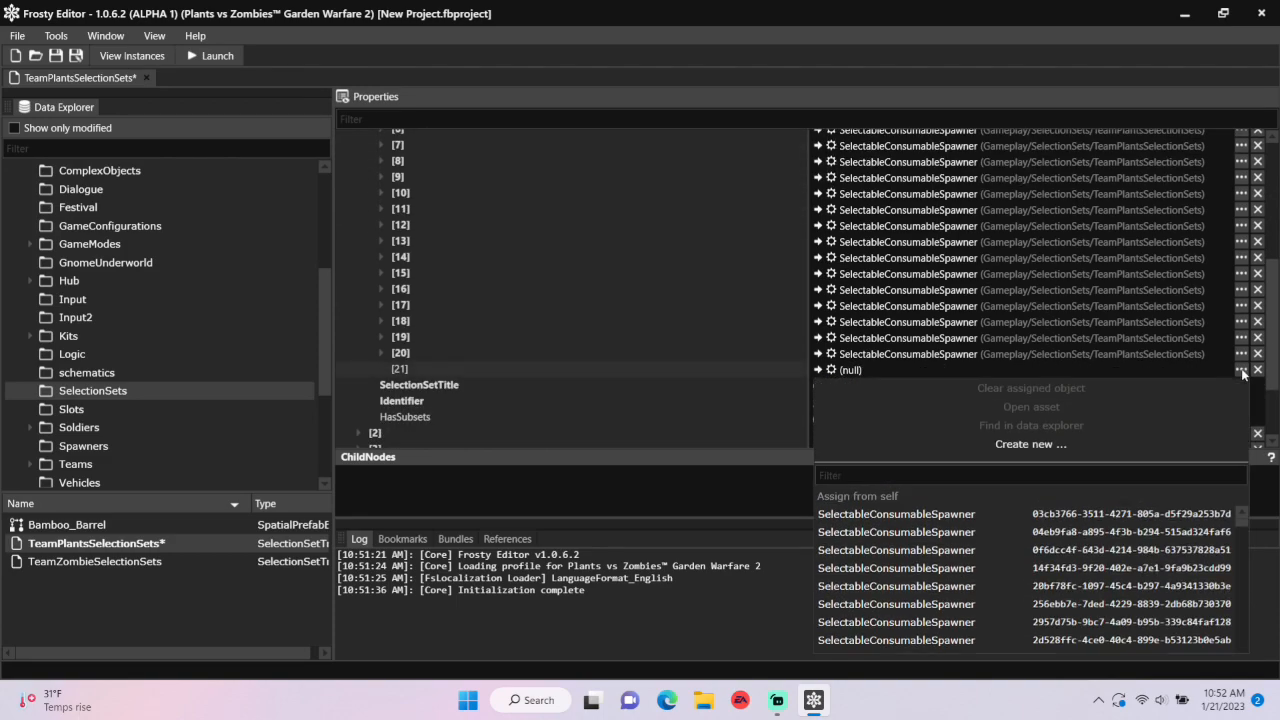
left_click(1031, 444)
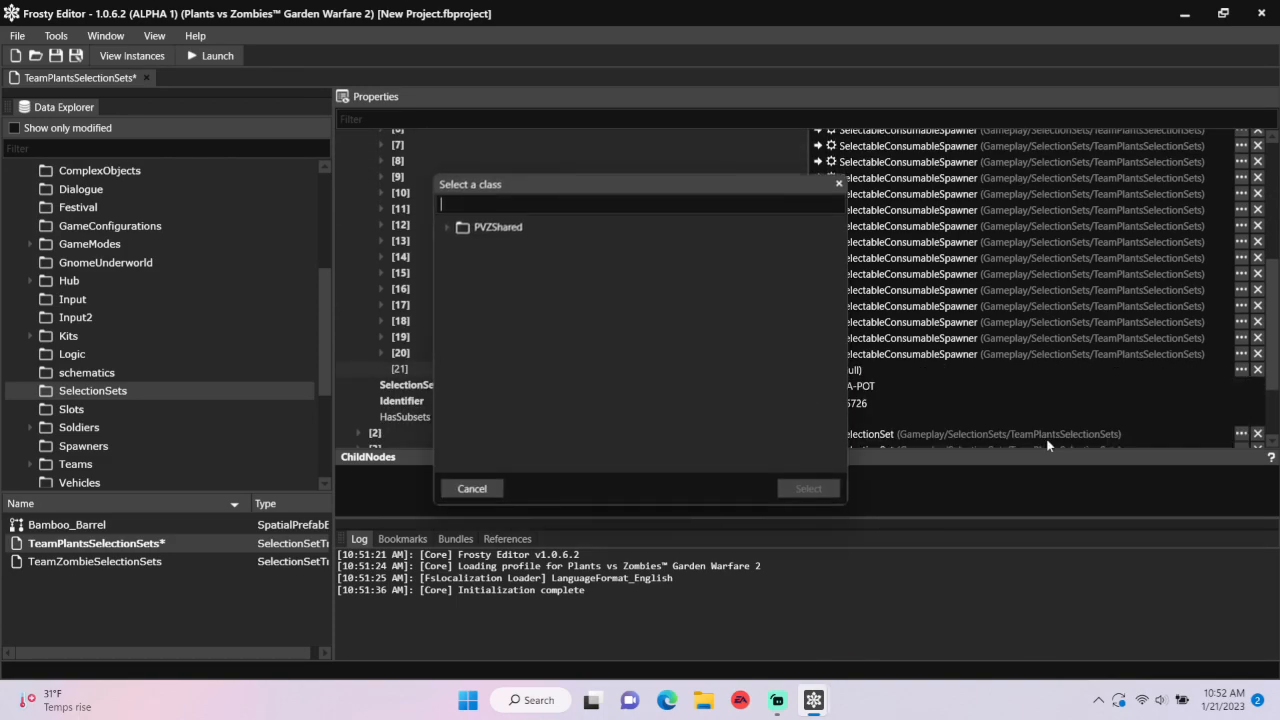
left_click(459, 227)
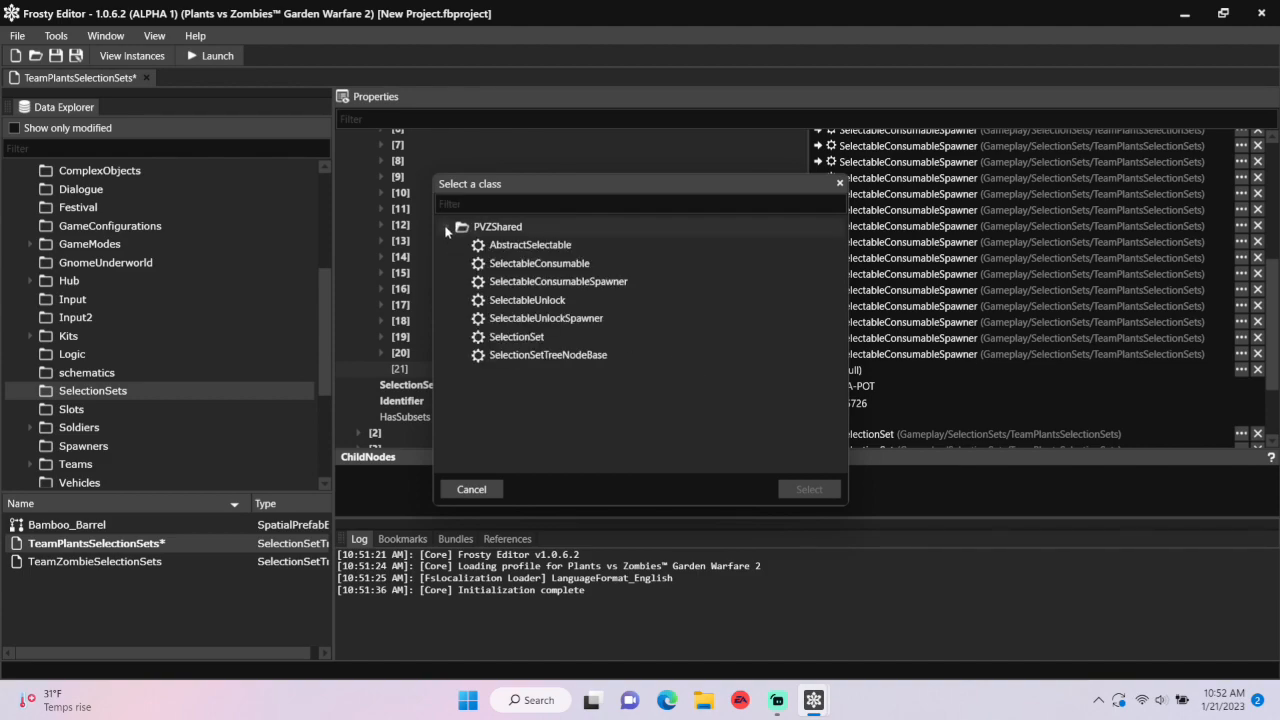
left_click(544, 318)
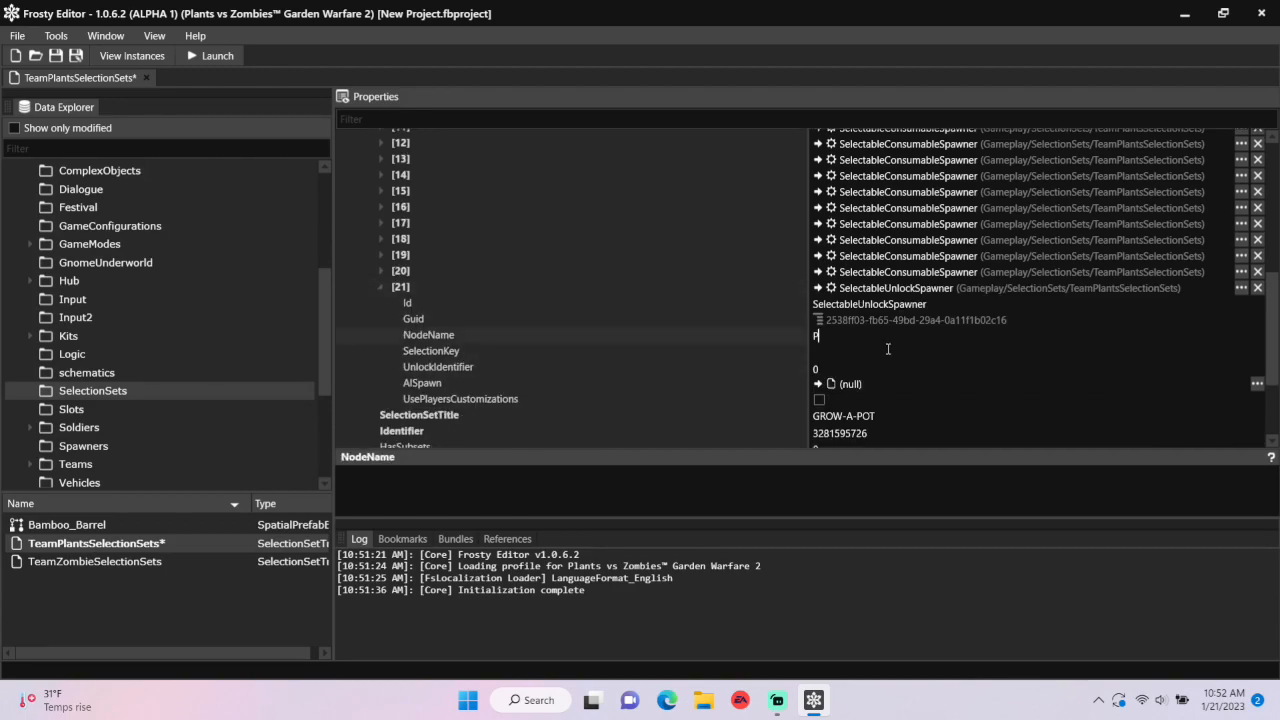
type("ower")
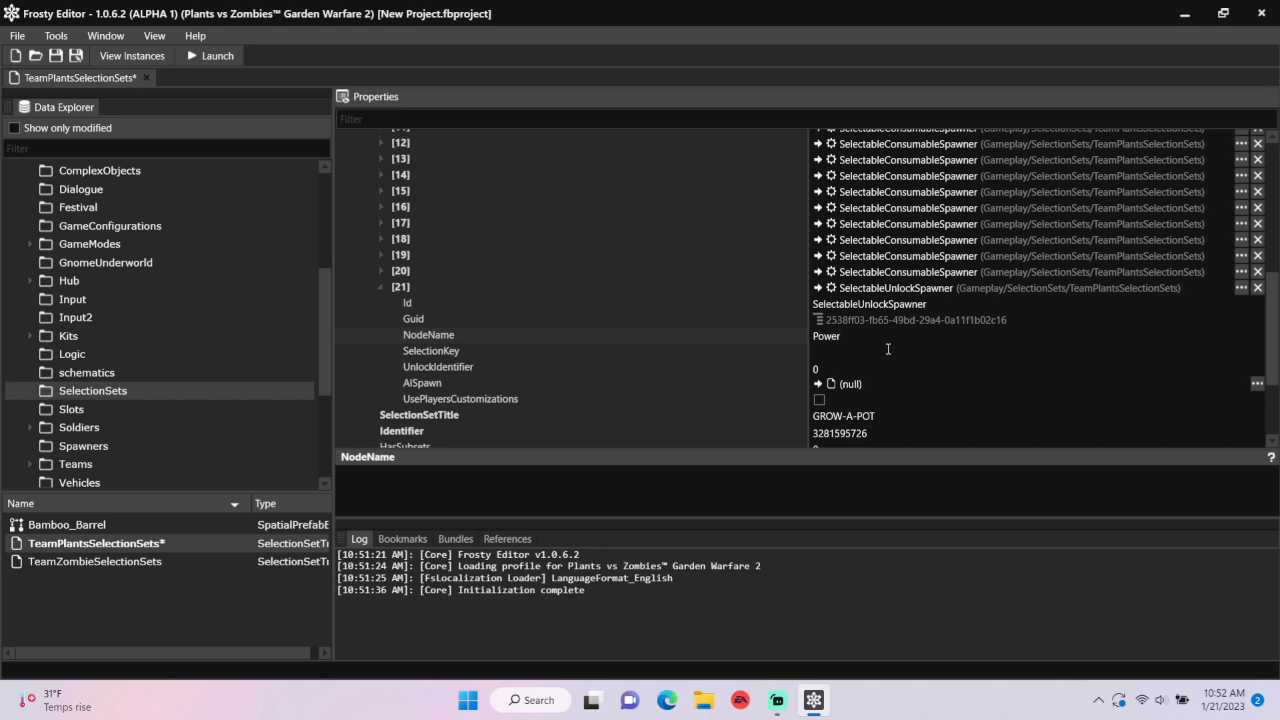
type("Lily")
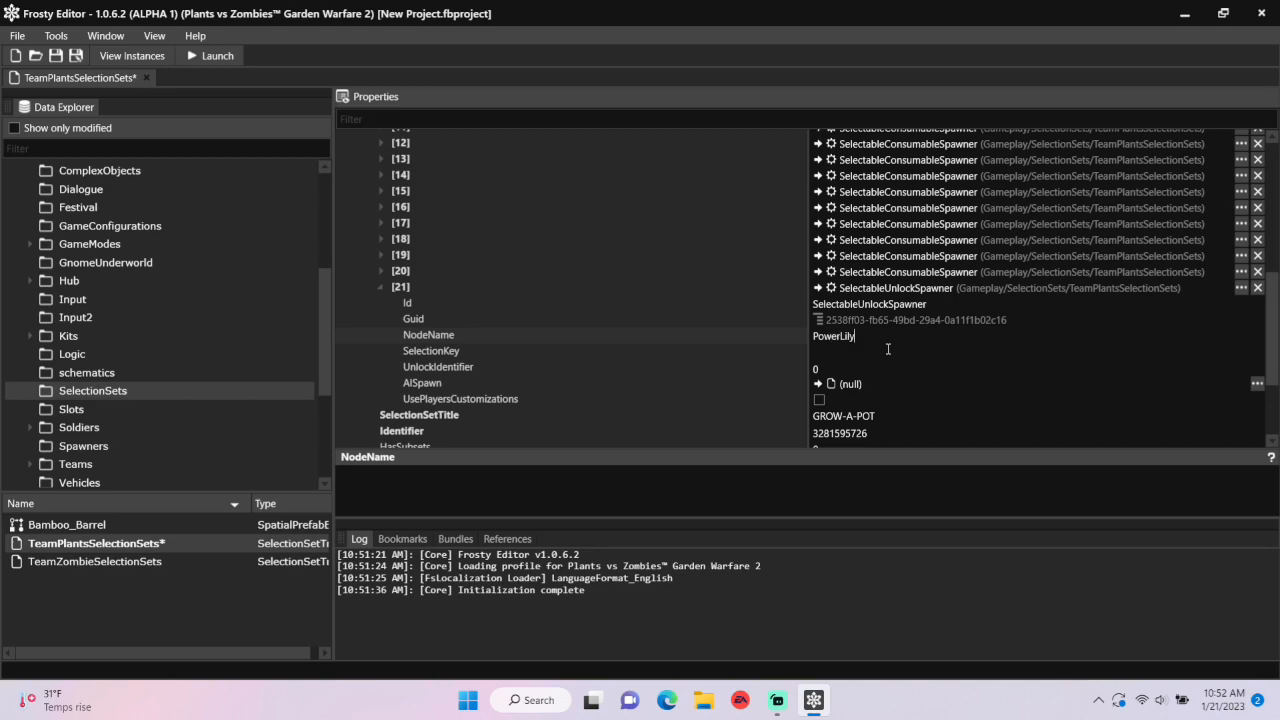
mouse_move(201, 150)
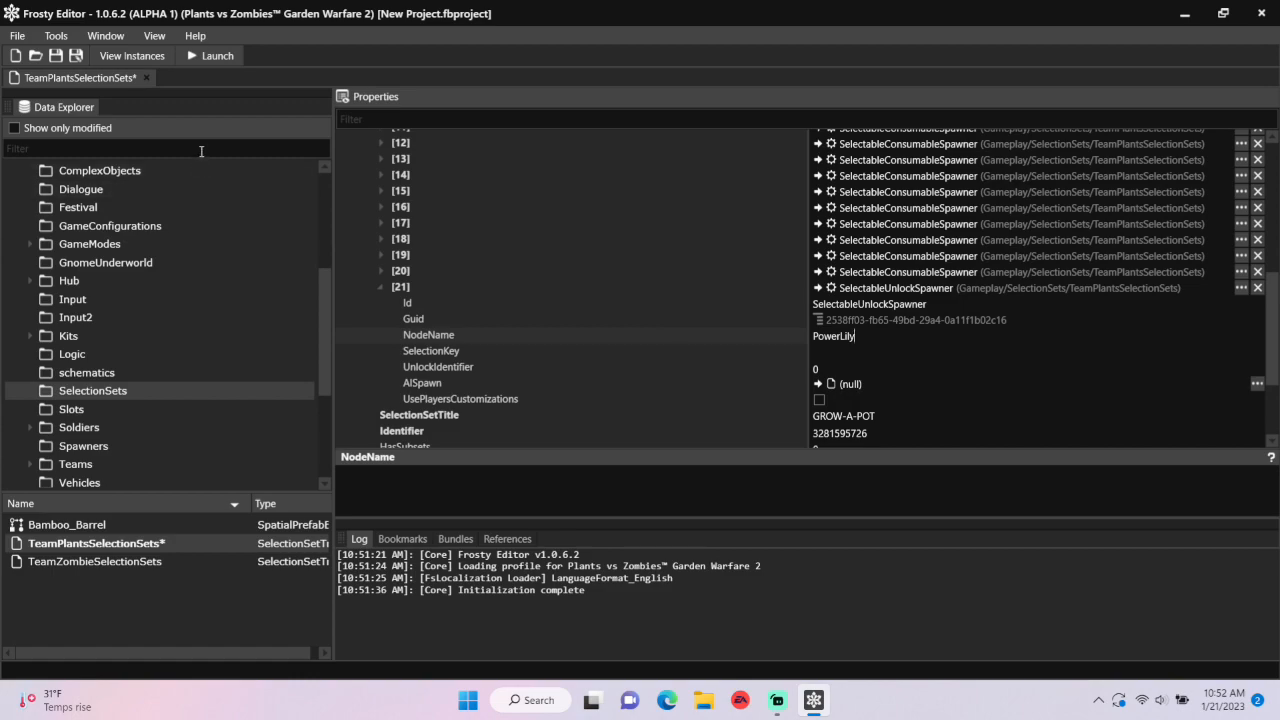
type("powerlily")
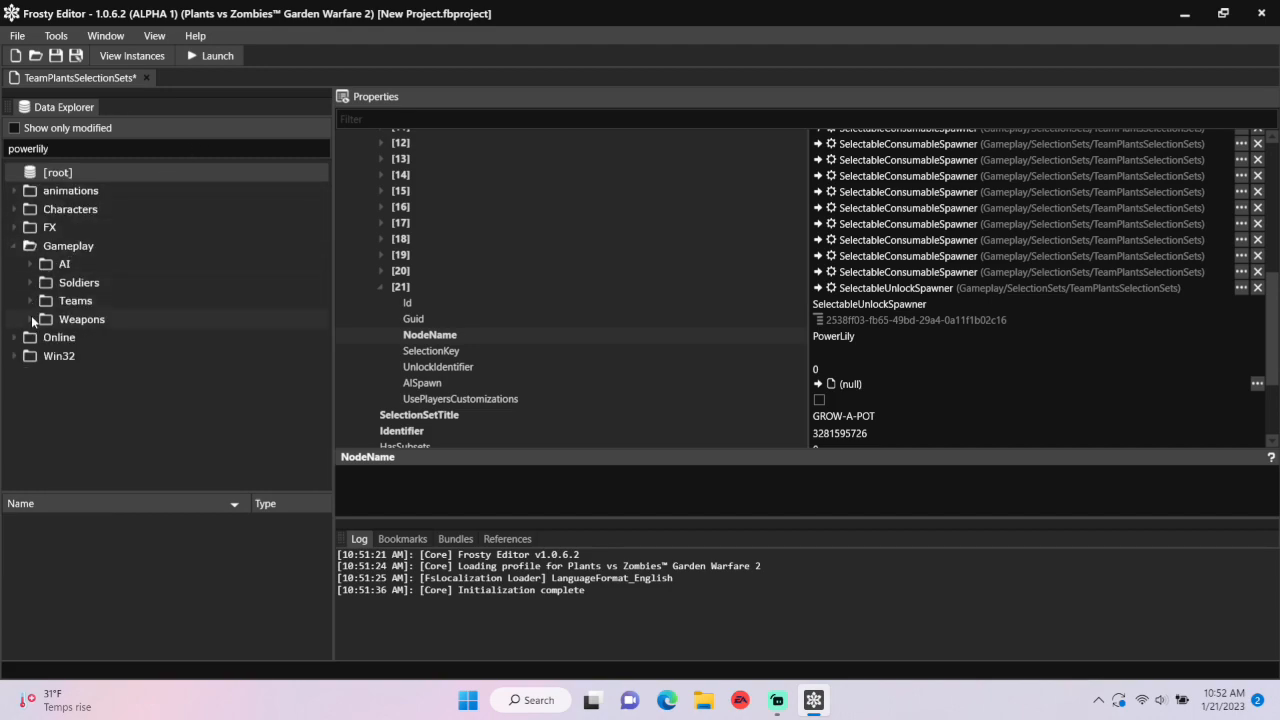
left_click(31, 319)
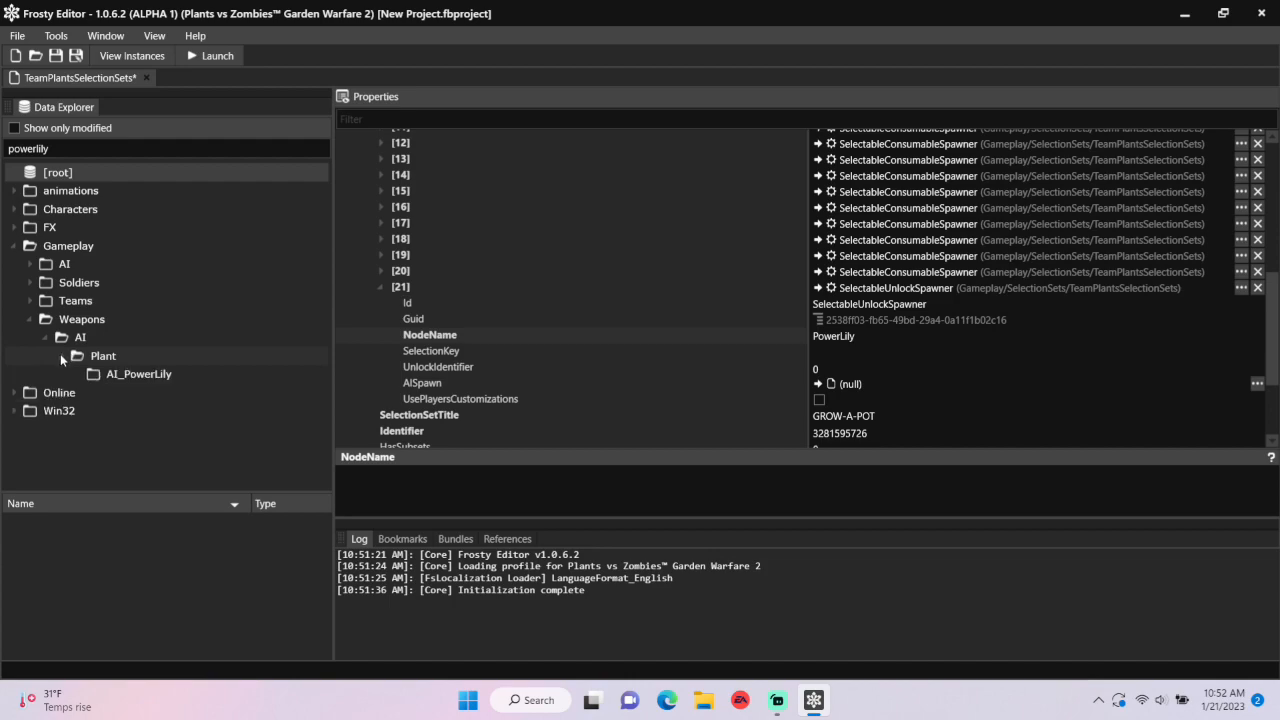
left_click(138, 374)
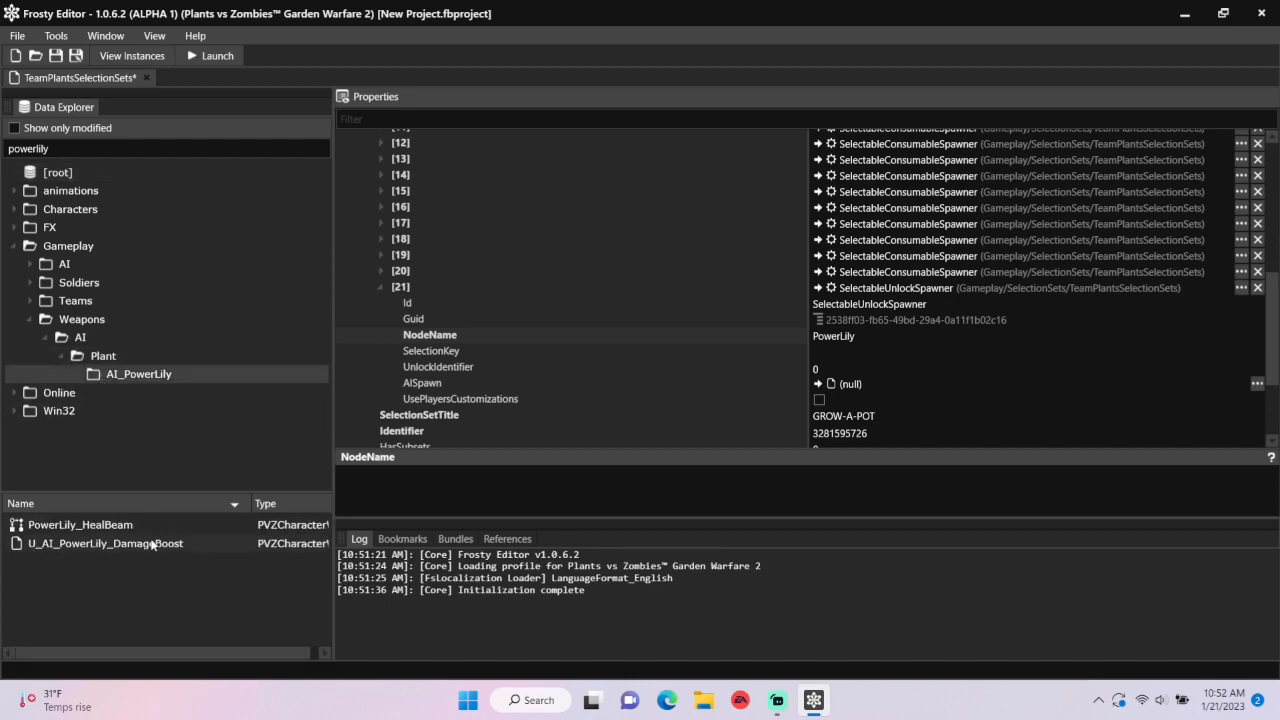
double_click(104, 543)
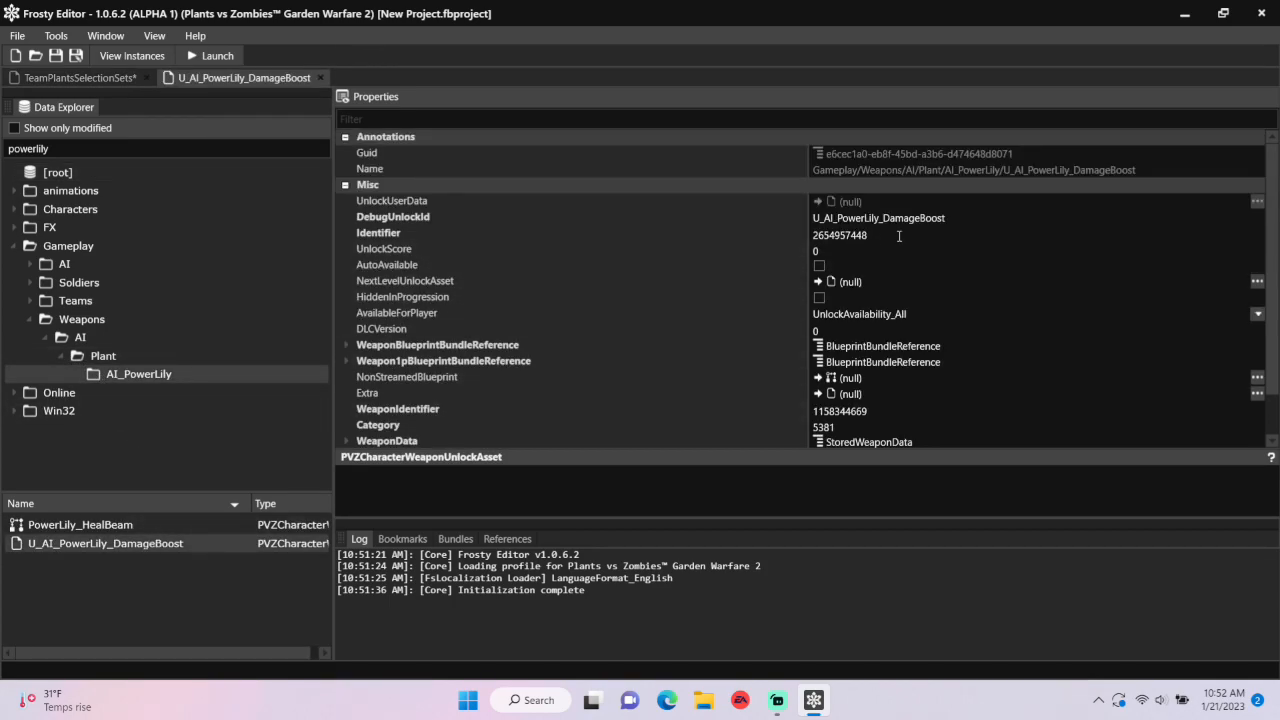
double_click(835, 235)
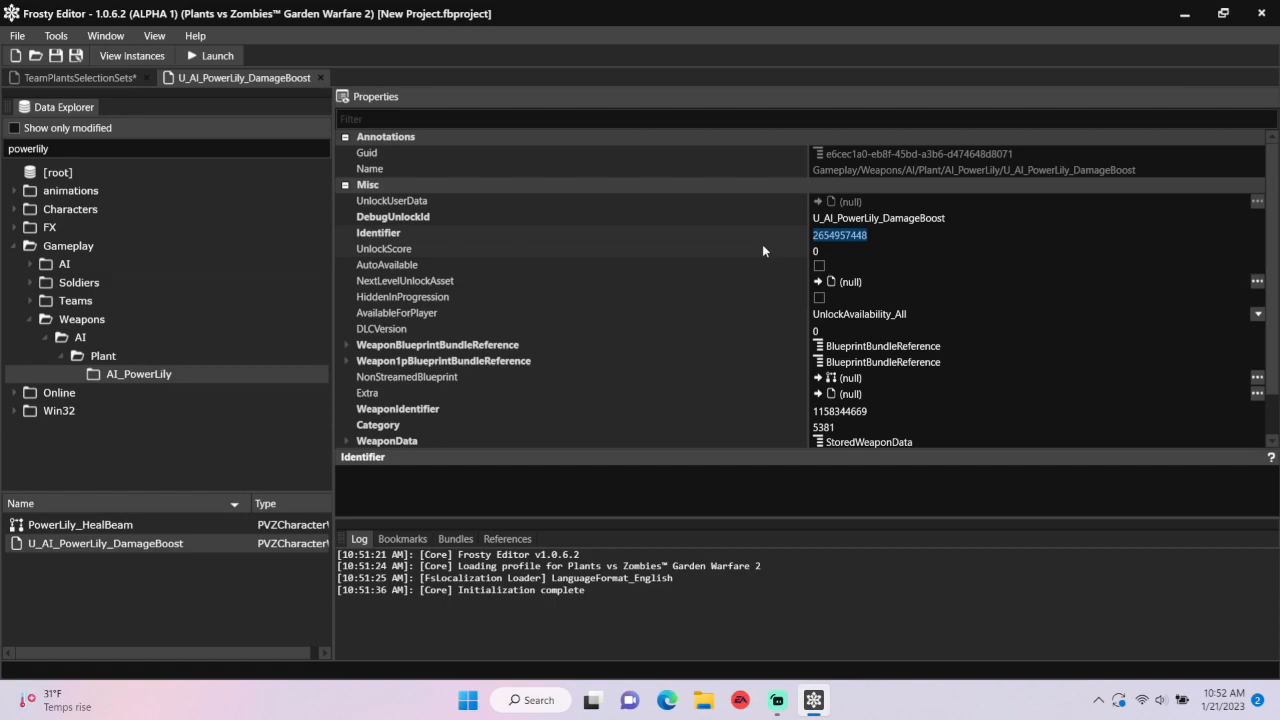
left_click(78, 77)
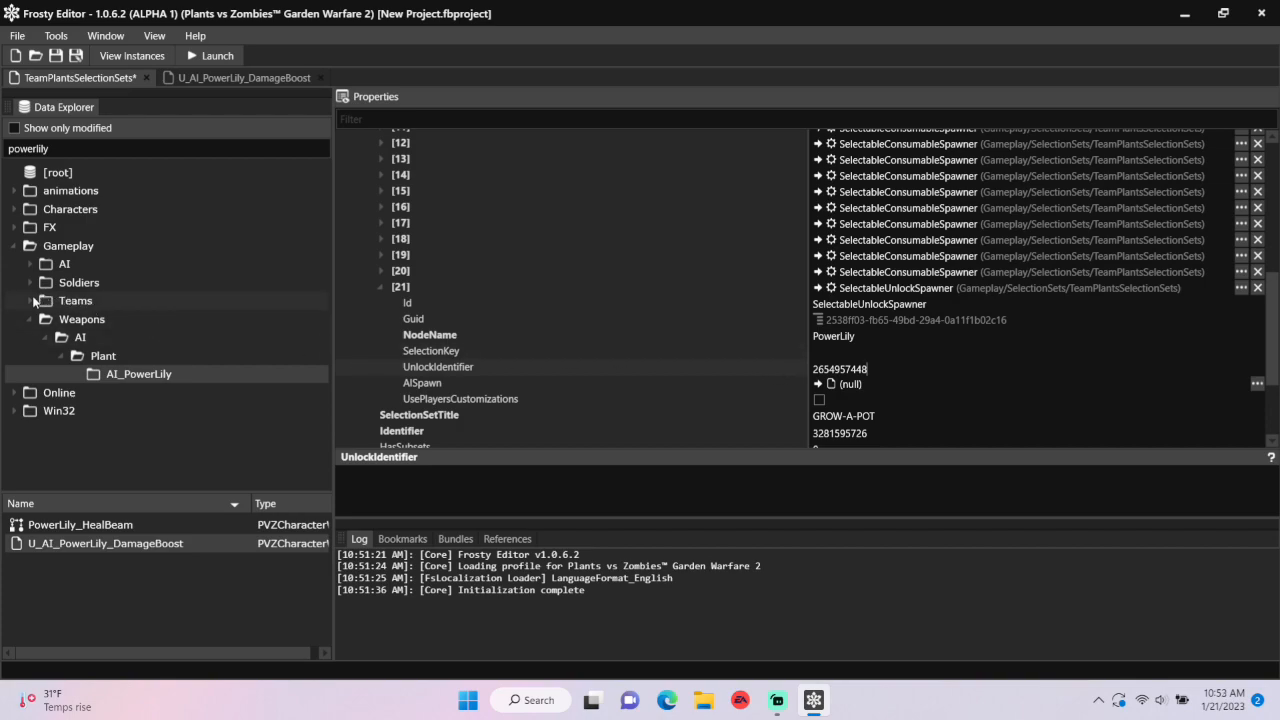
left_click(32, 300)
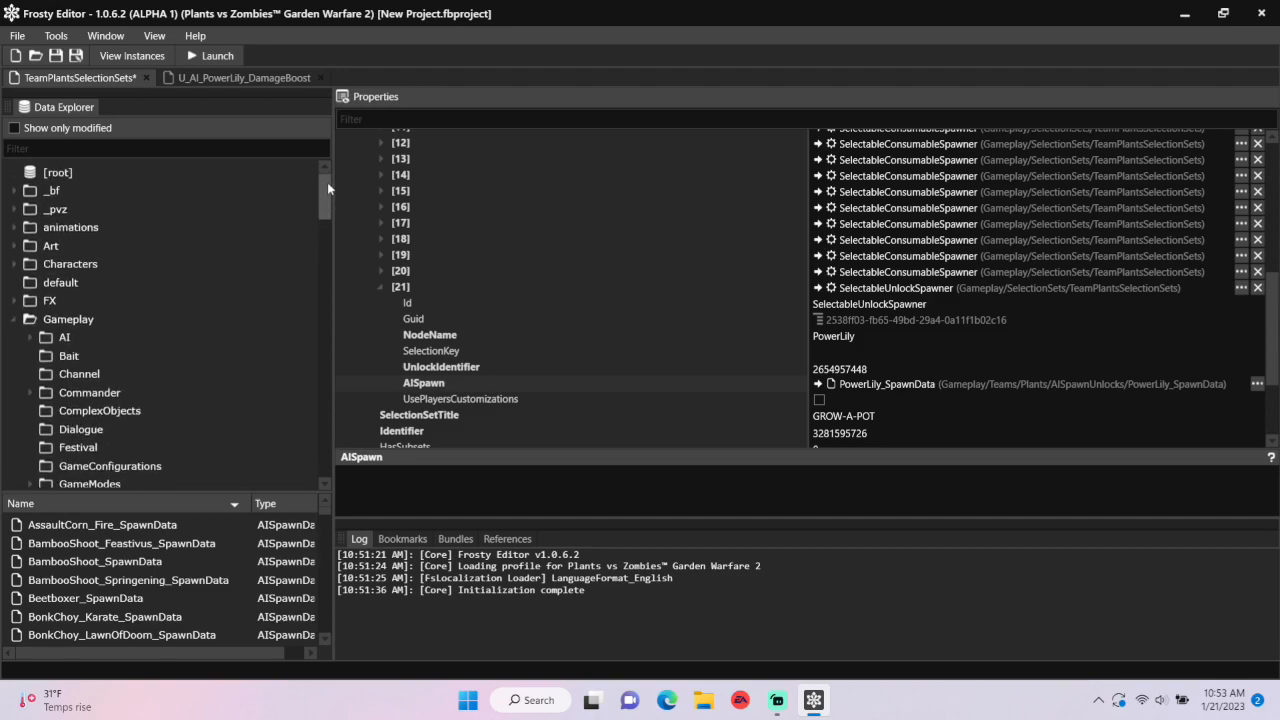
Open UIWeaponsMetaData_PlantAI and add a new item to its AI weapon list
left_click(29, 208)
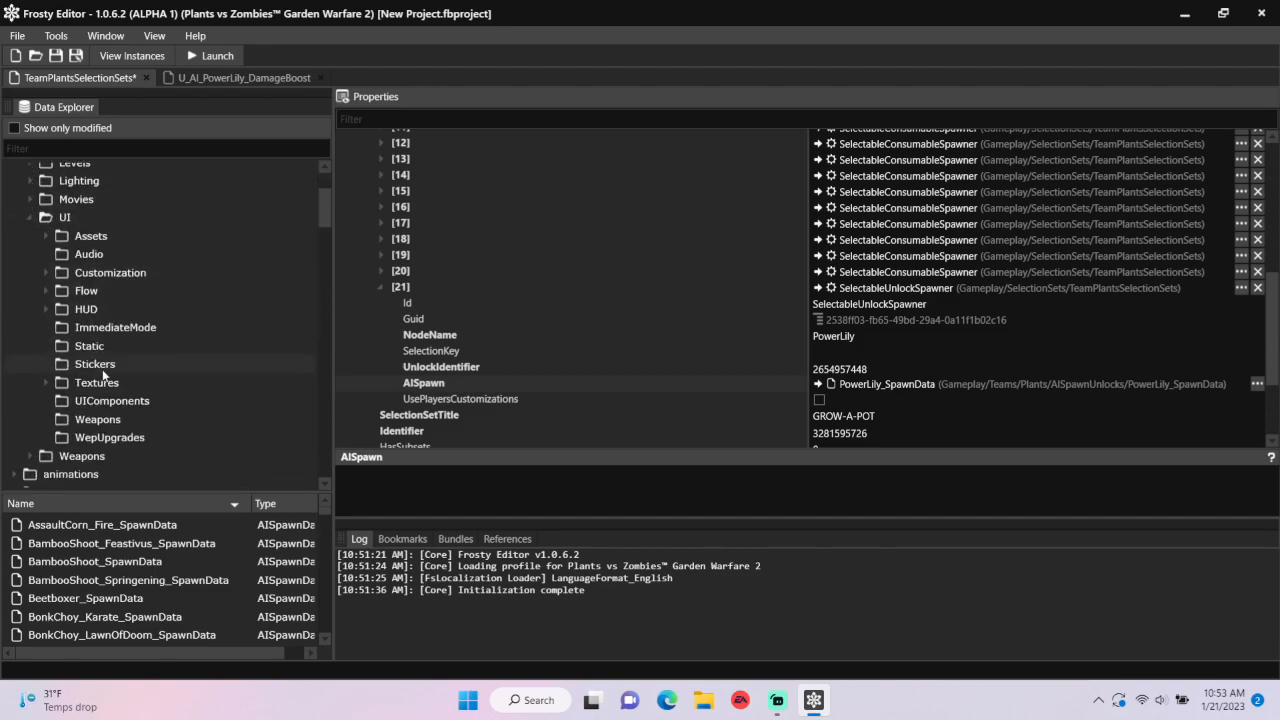
left_click(97, 418)
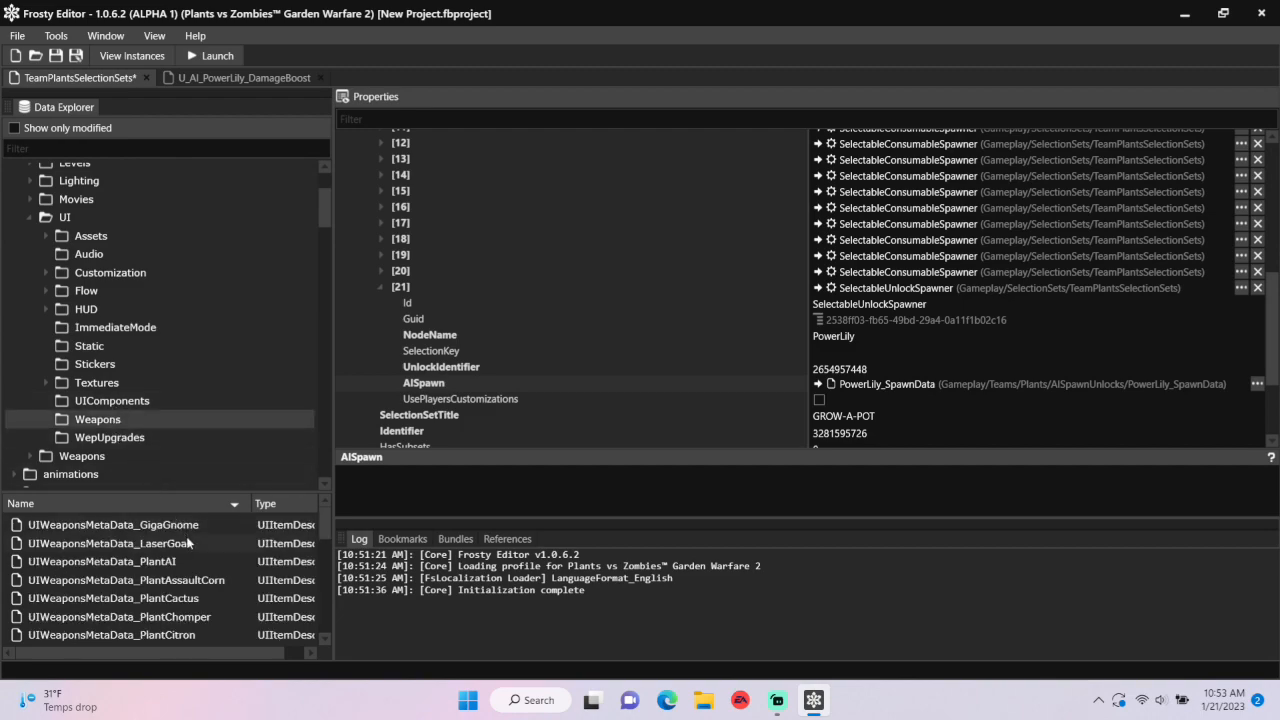
double_click(101, 561)
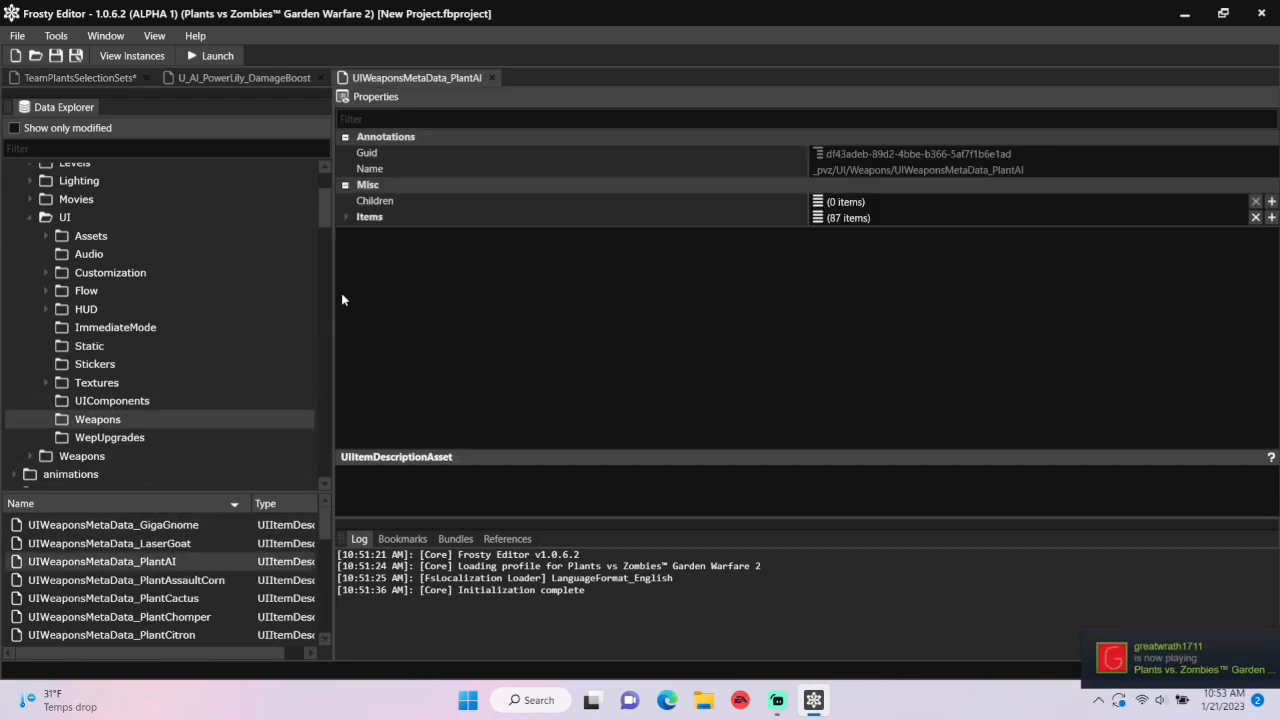
left_click(347, 217)
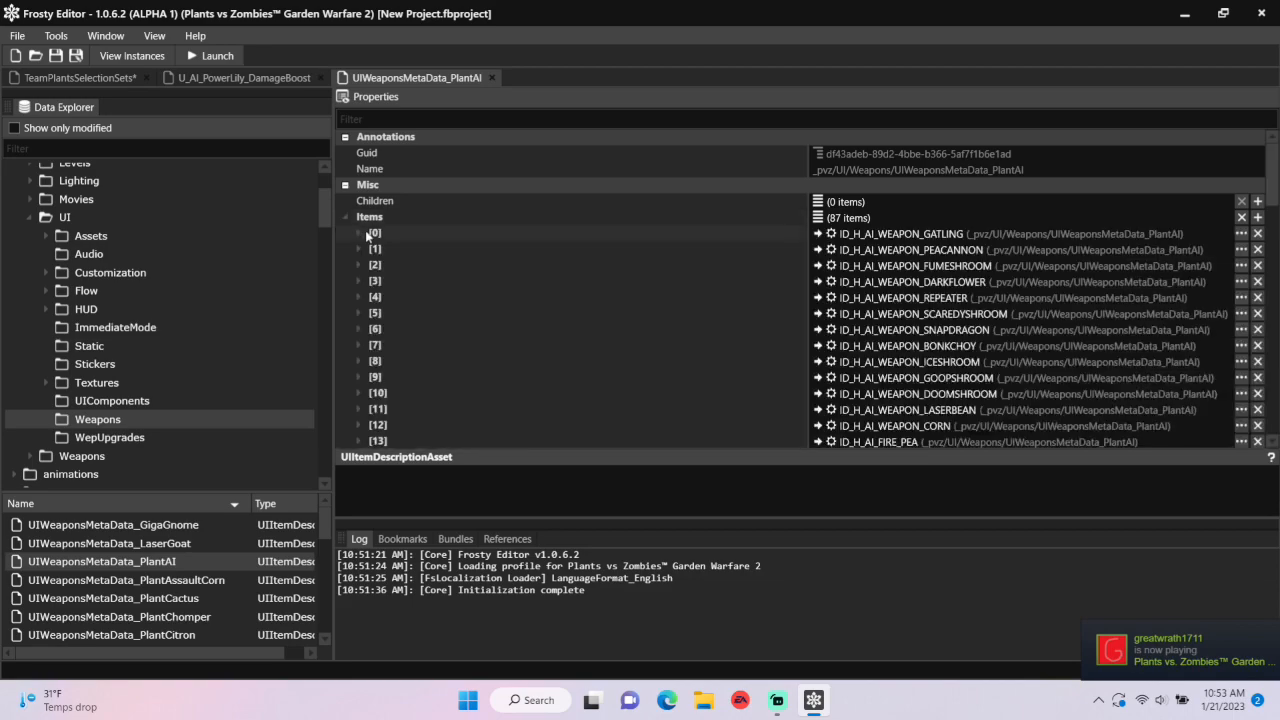
mouse_move(1269, 216)
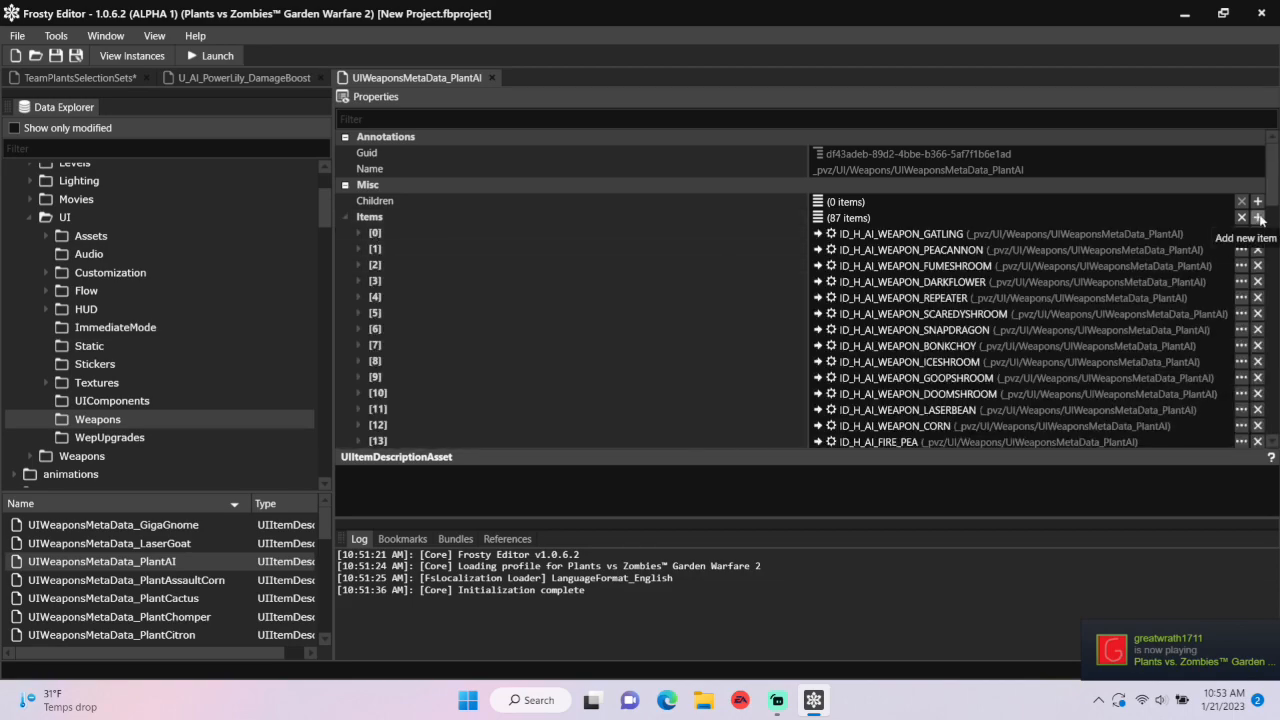
left_click(1268, 218)
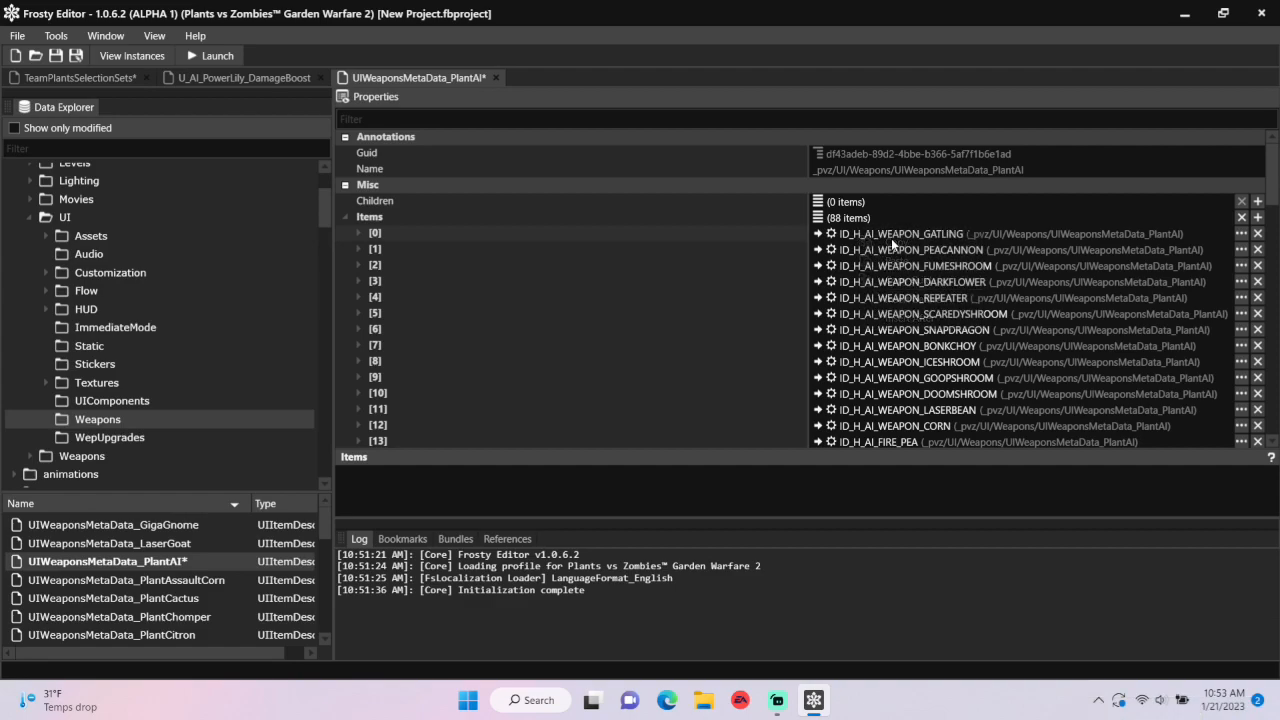
Paste the copied ID_H_AI_WEAPON_GATLING metadata into the null entry [87]
scroll("down", 3)
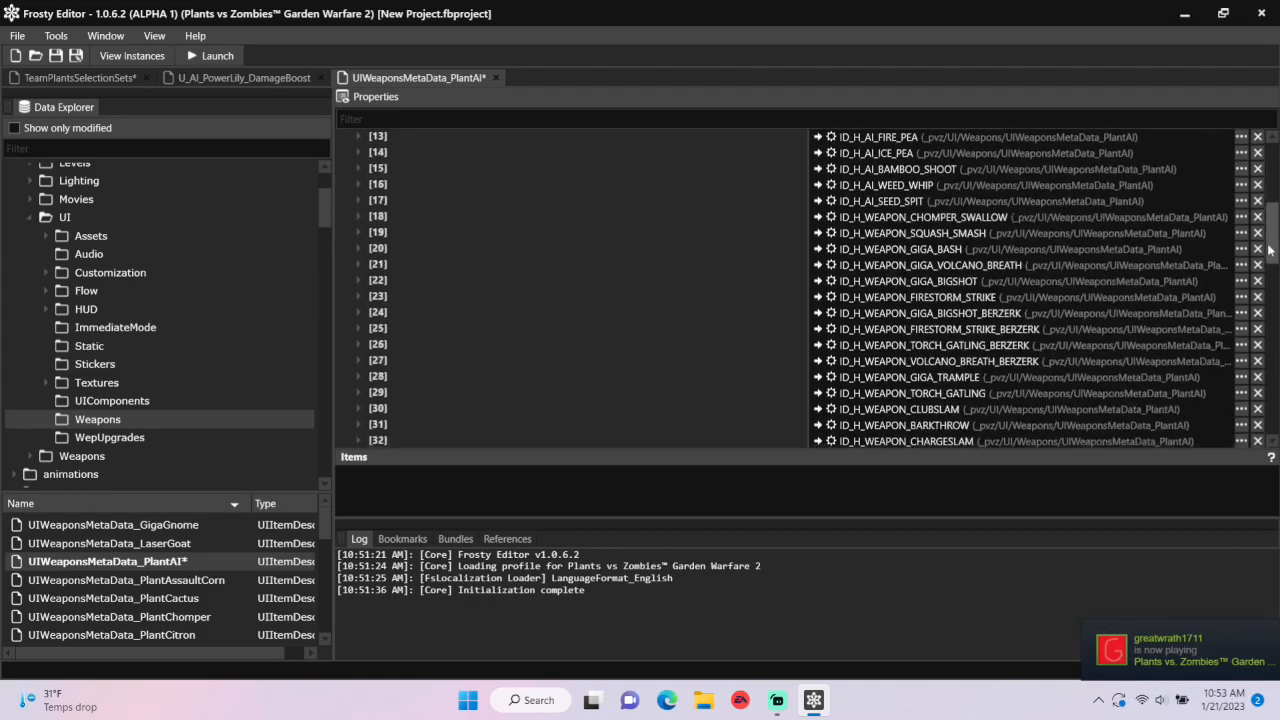
scroll("down", 3)
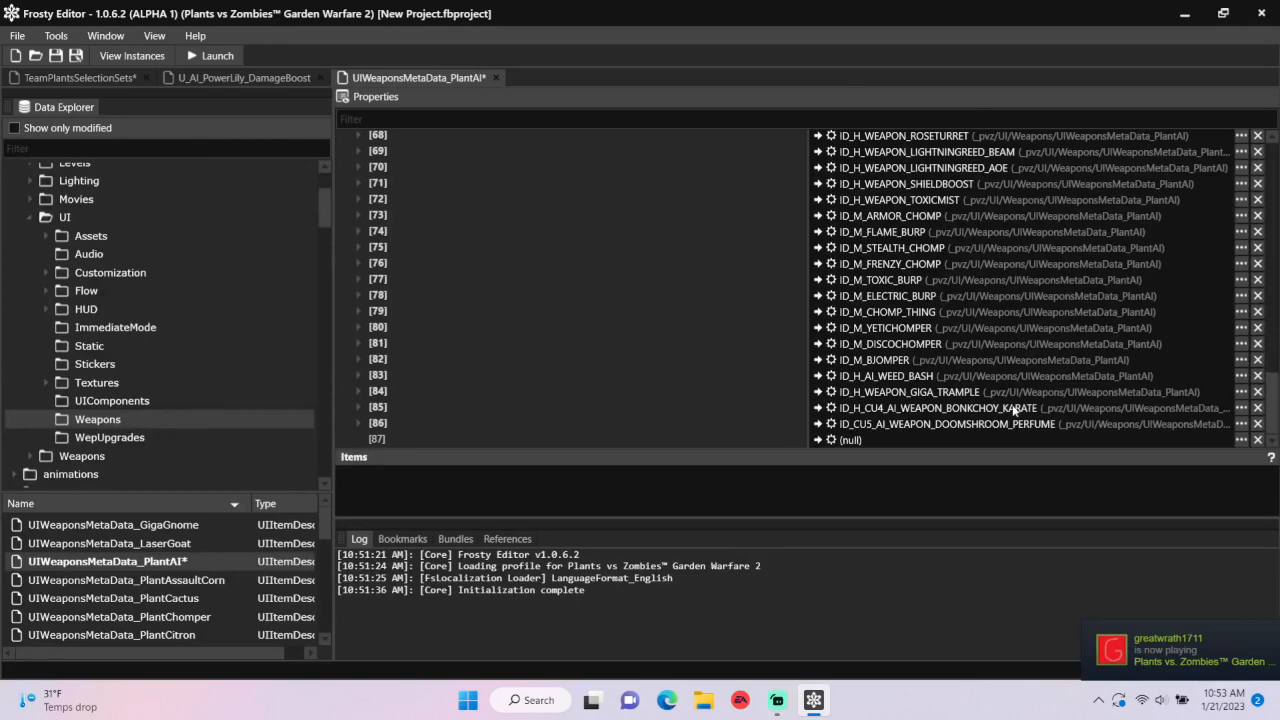
right_click(850, 439)
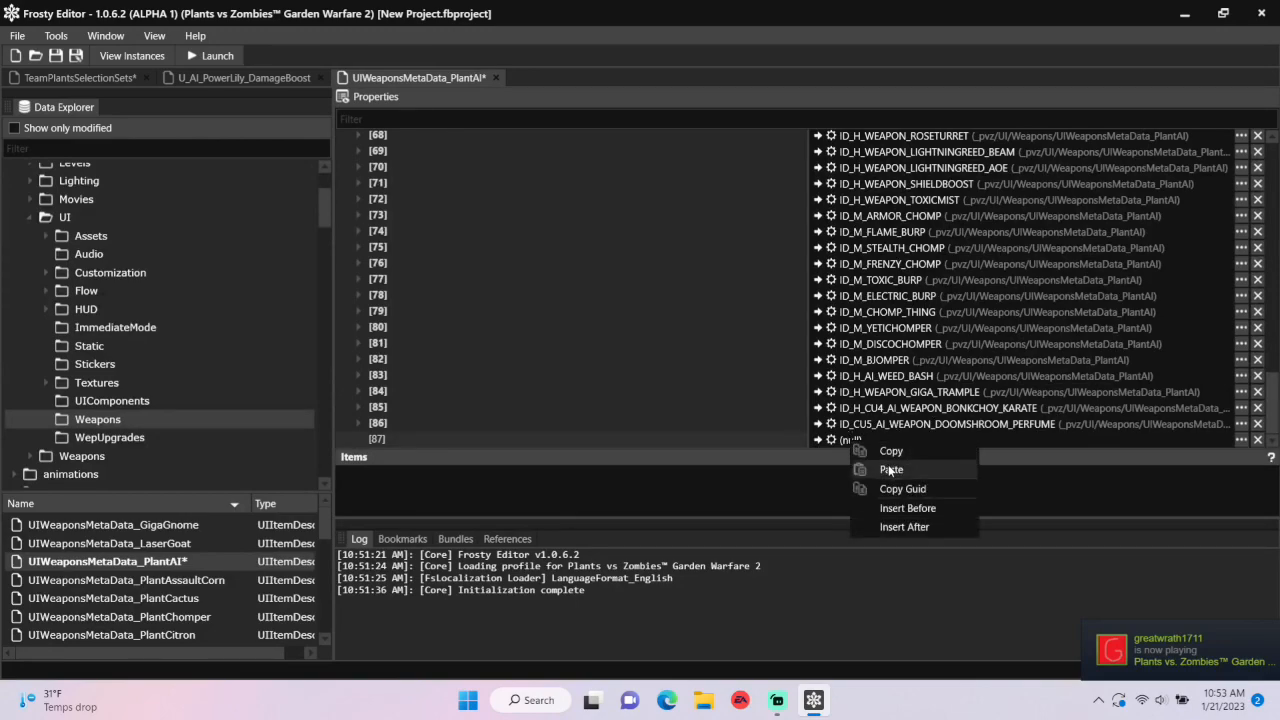
left_click(891, 469)
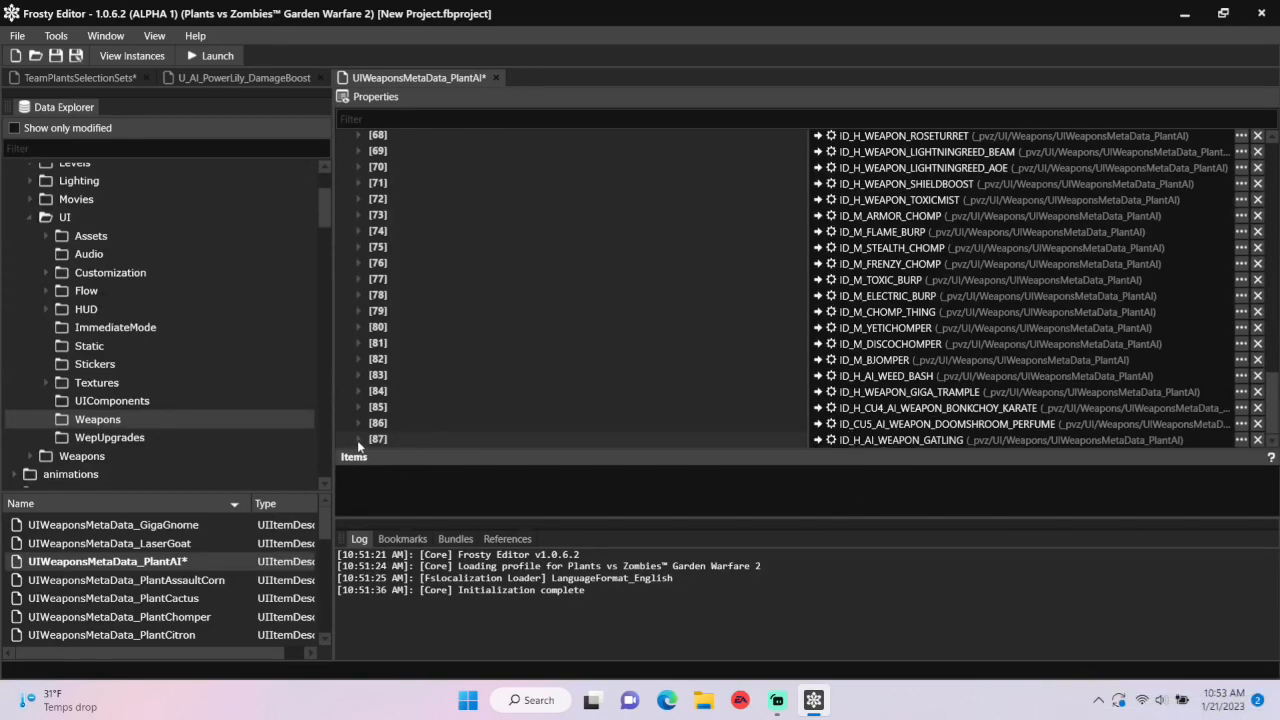
Set entry 87's Name to Heal Beam and its Category to Power Lily
left_click(360, 438)
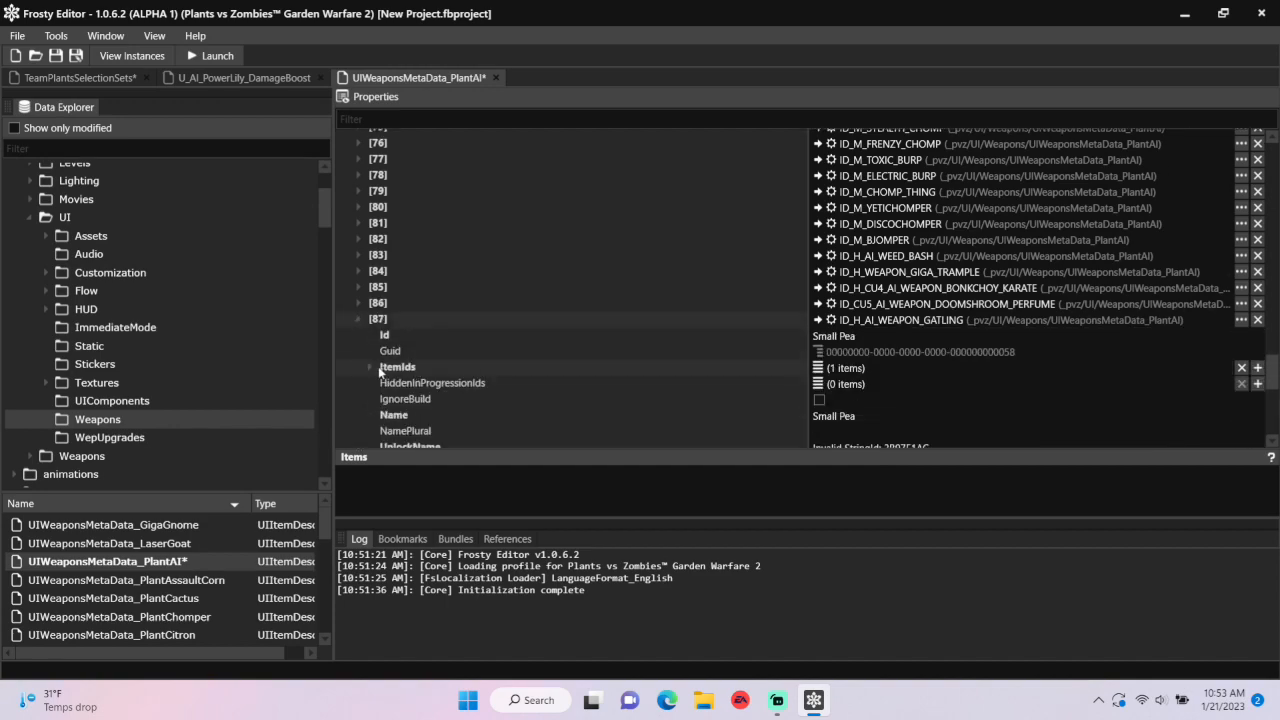
left_click(369, 366)
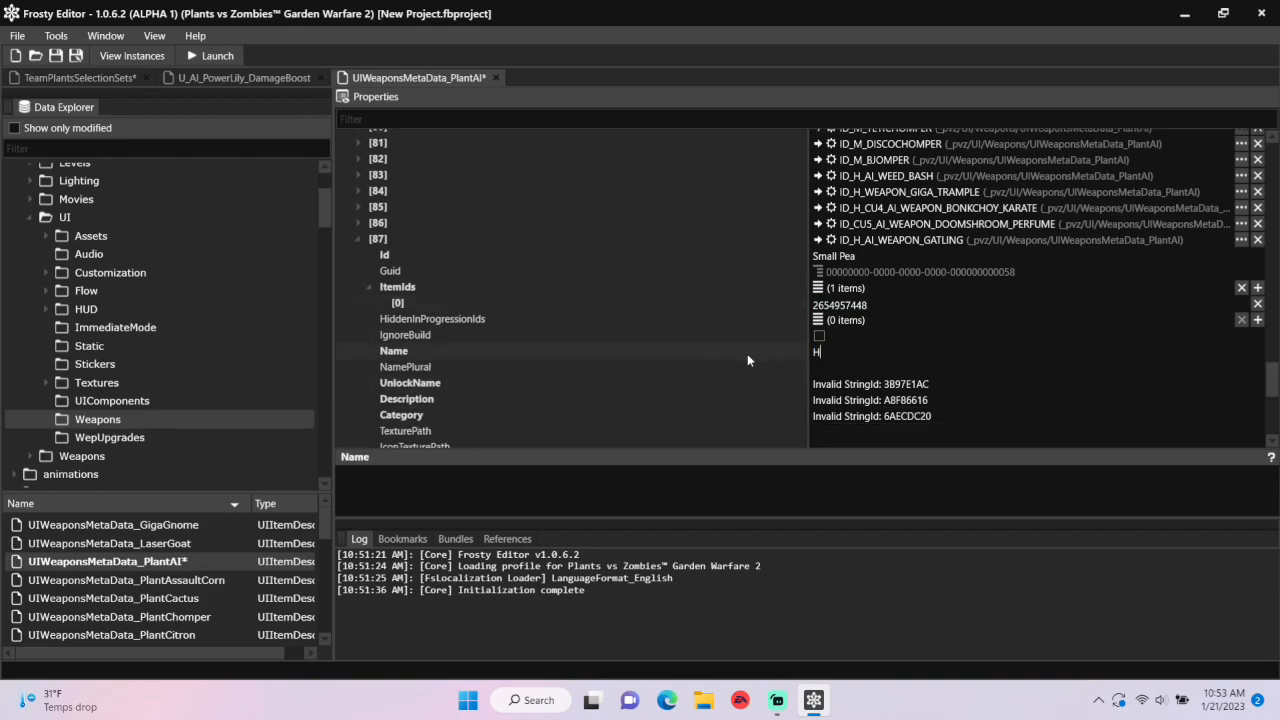
type("eal Beam")
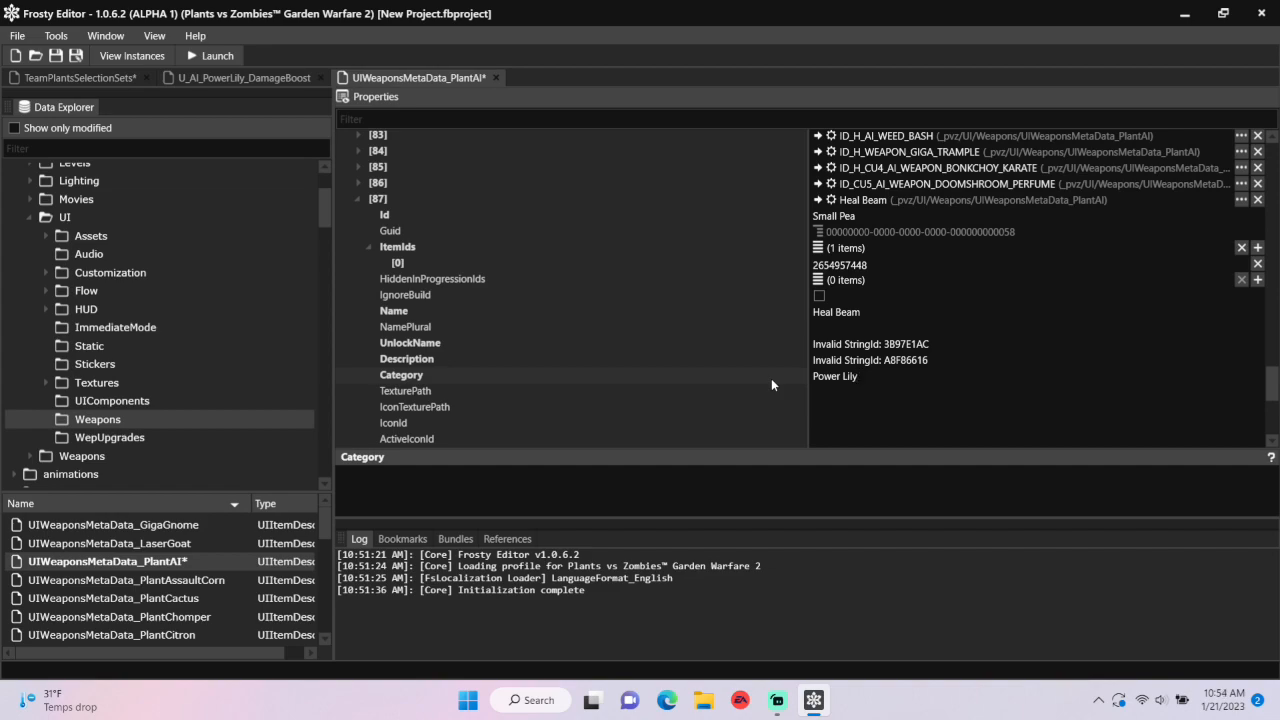
left_click(405, 390)
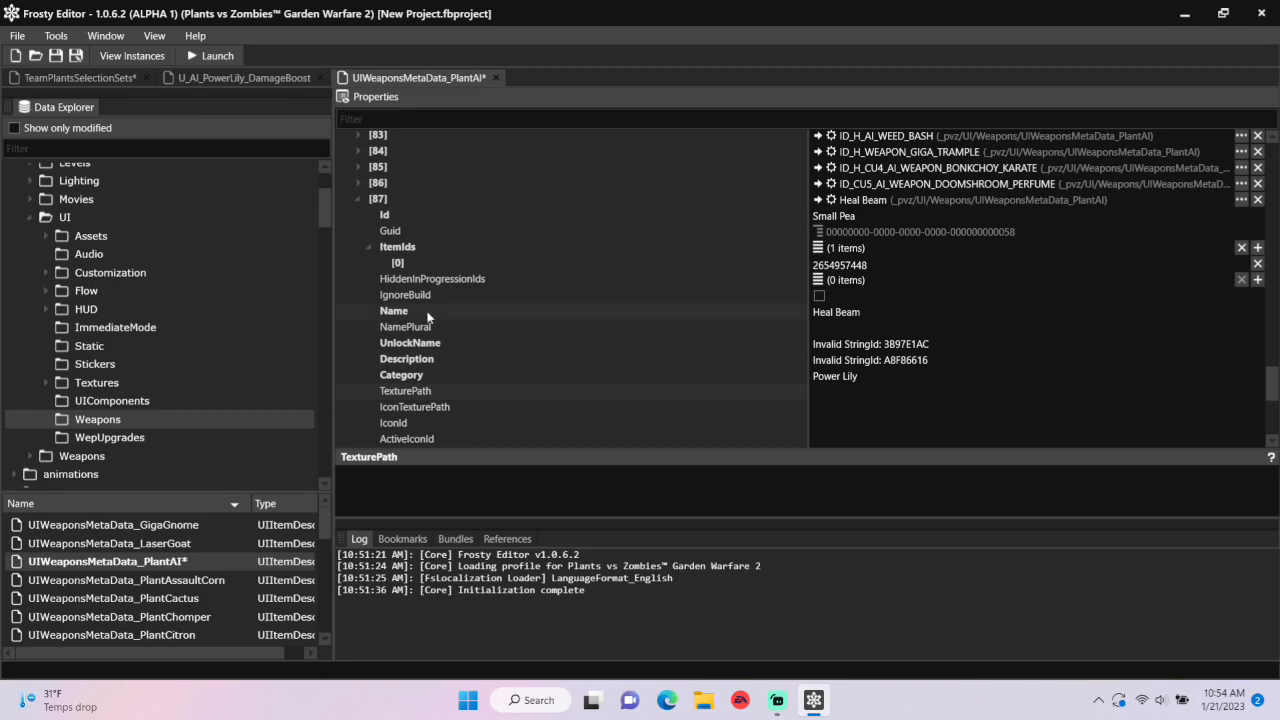
Import AISpawn_P_PowerLilyNew.png over the UI/Textures/Billboards/billboard_aquafina texture
left_click(61, 382)
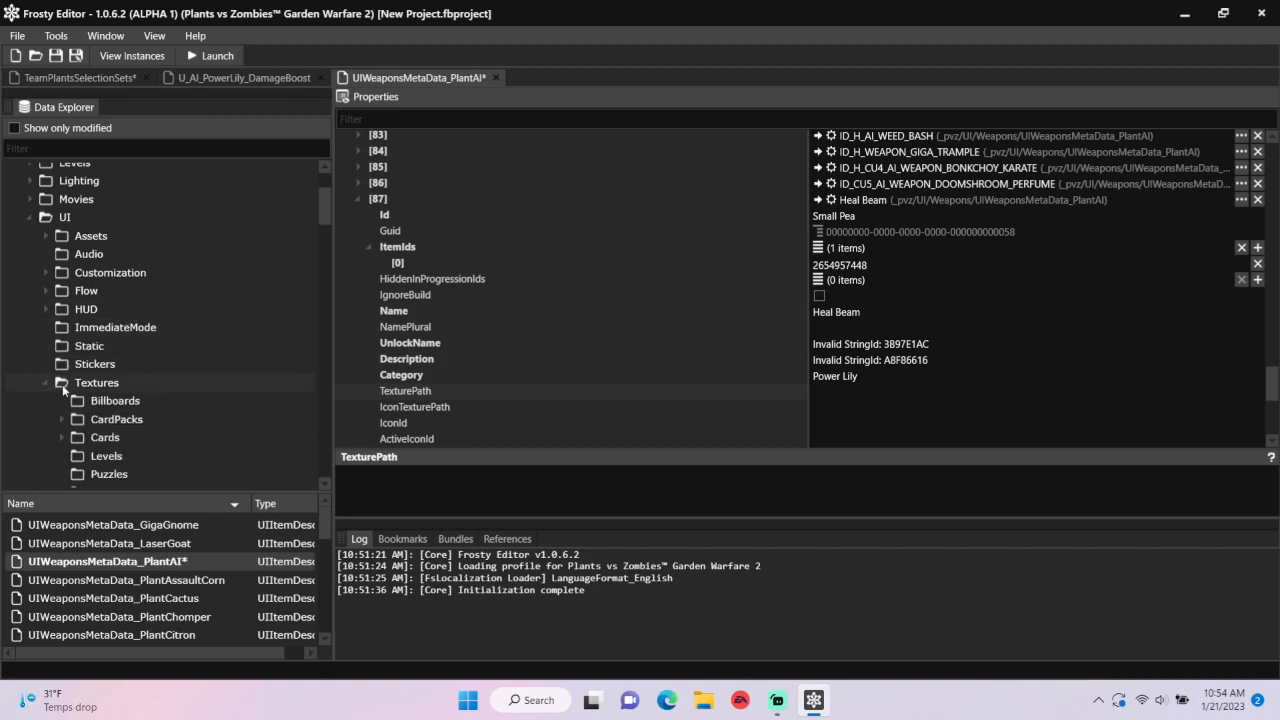
left_click(115, 400)
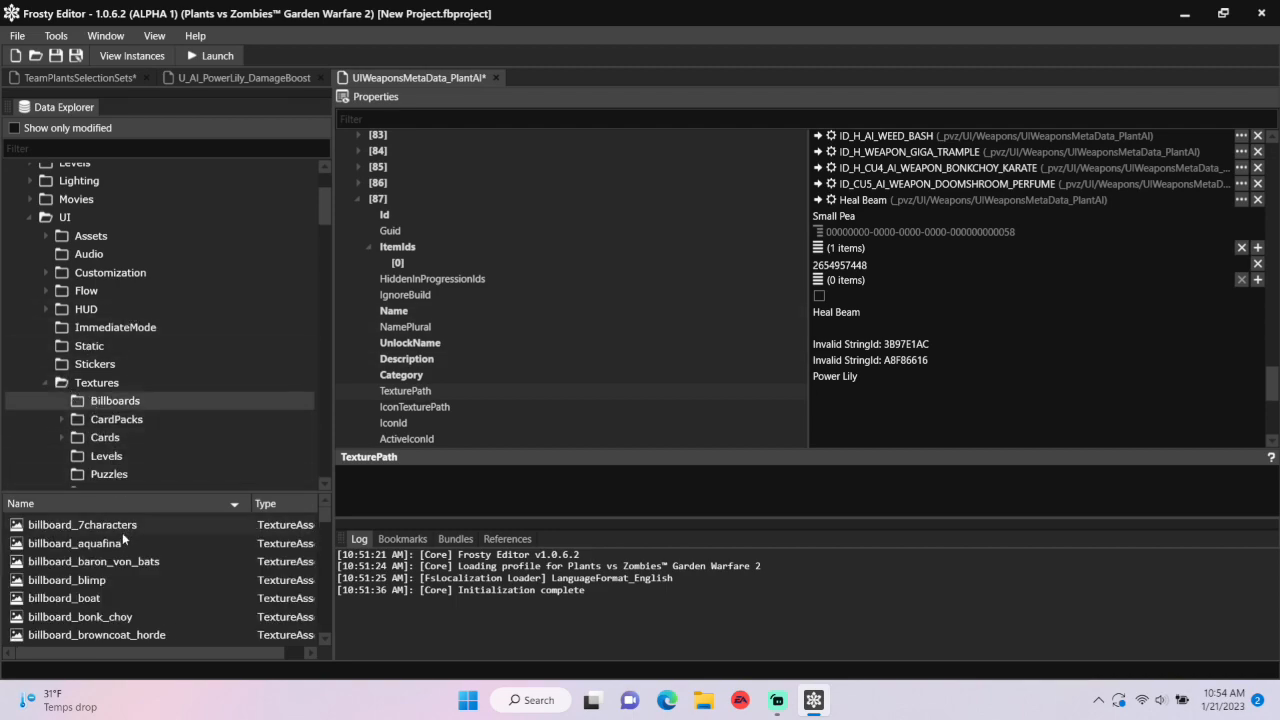
double_click(80, 543)
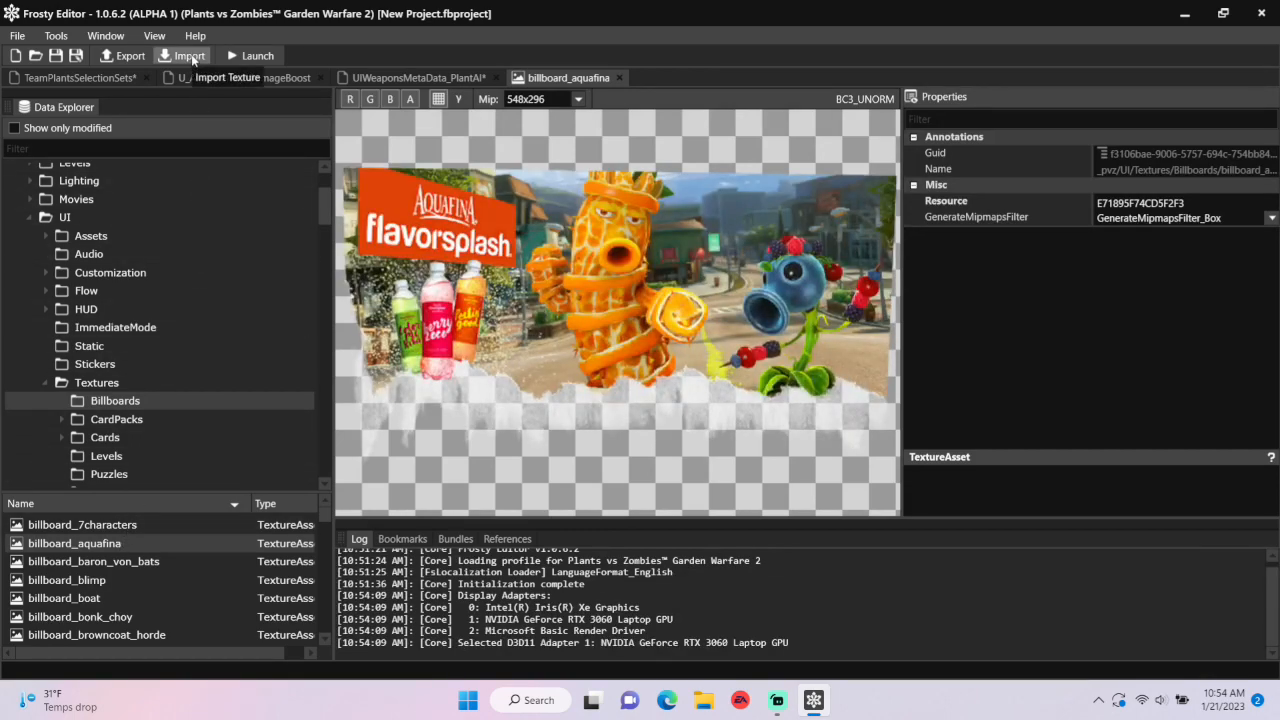
left_click(183, 55)
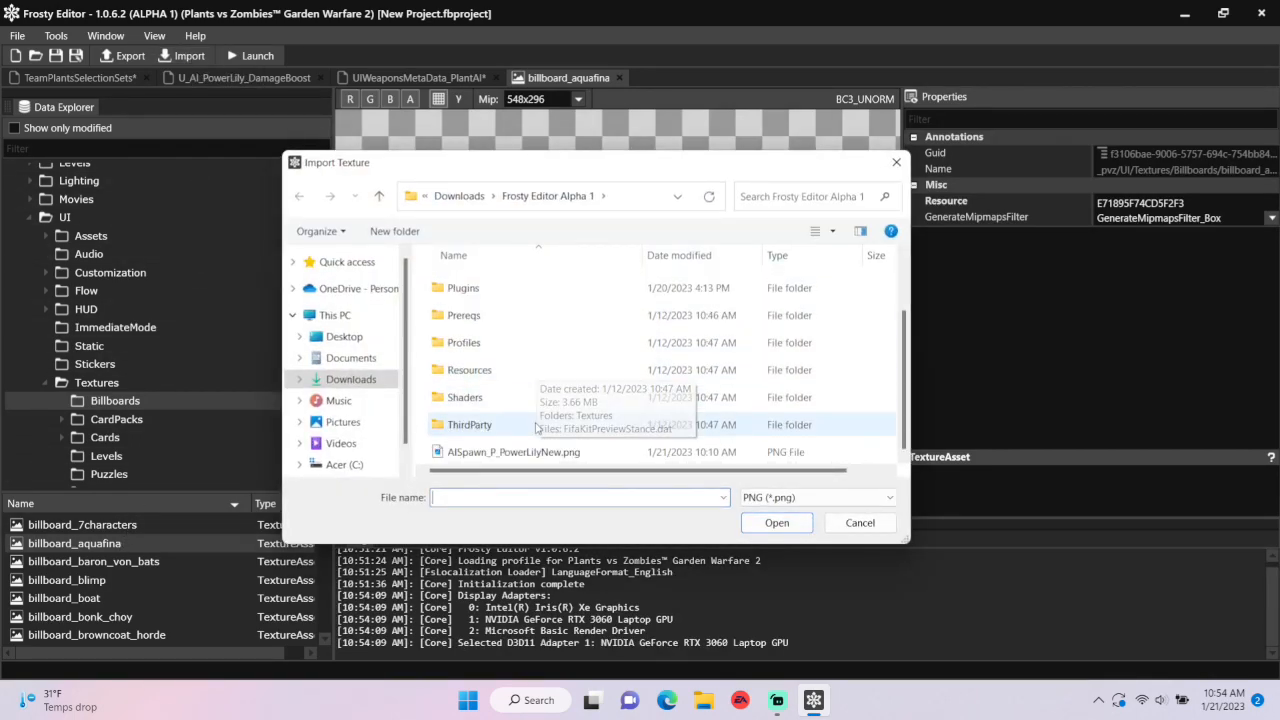
left_click(516, 451)
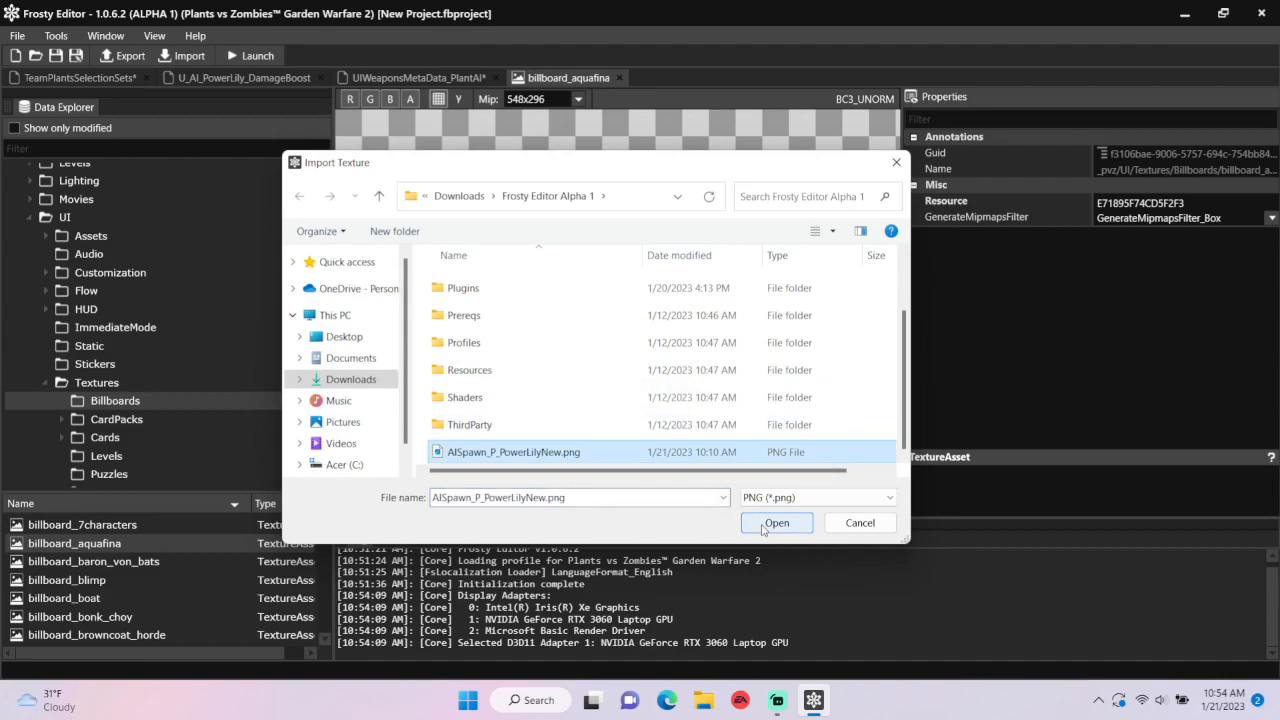
left_click(777, 523)
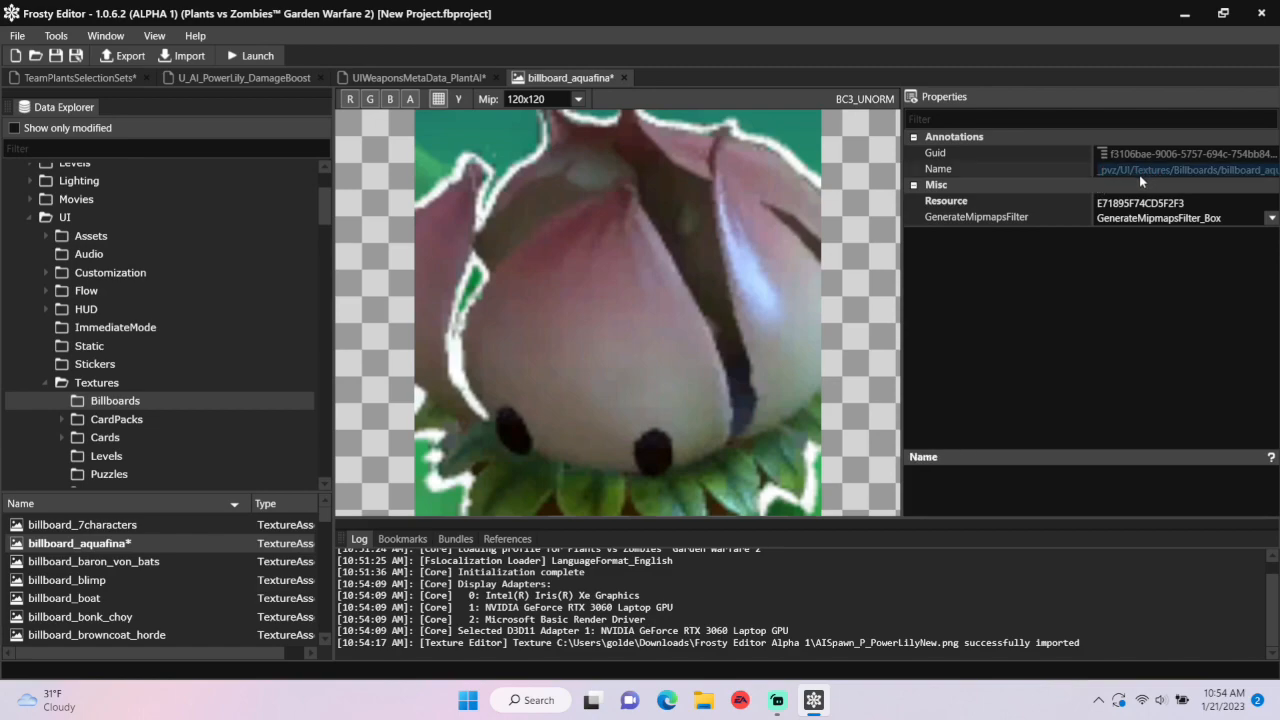
left_click(429, 77)
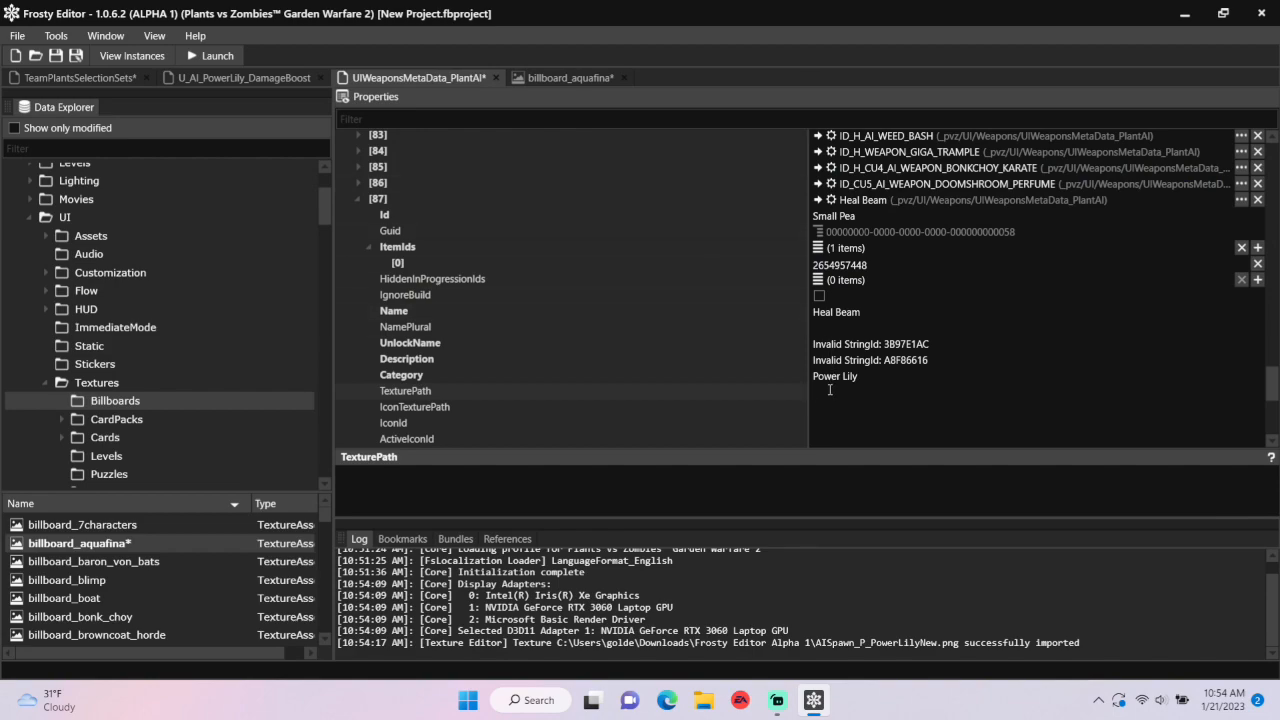
Set entry 87's TexturePath to _pvz/UI/Textures/Billboards/billboard_aquafina
type("_pvz/UI/Textures/Billboards/billboard_aquafina")
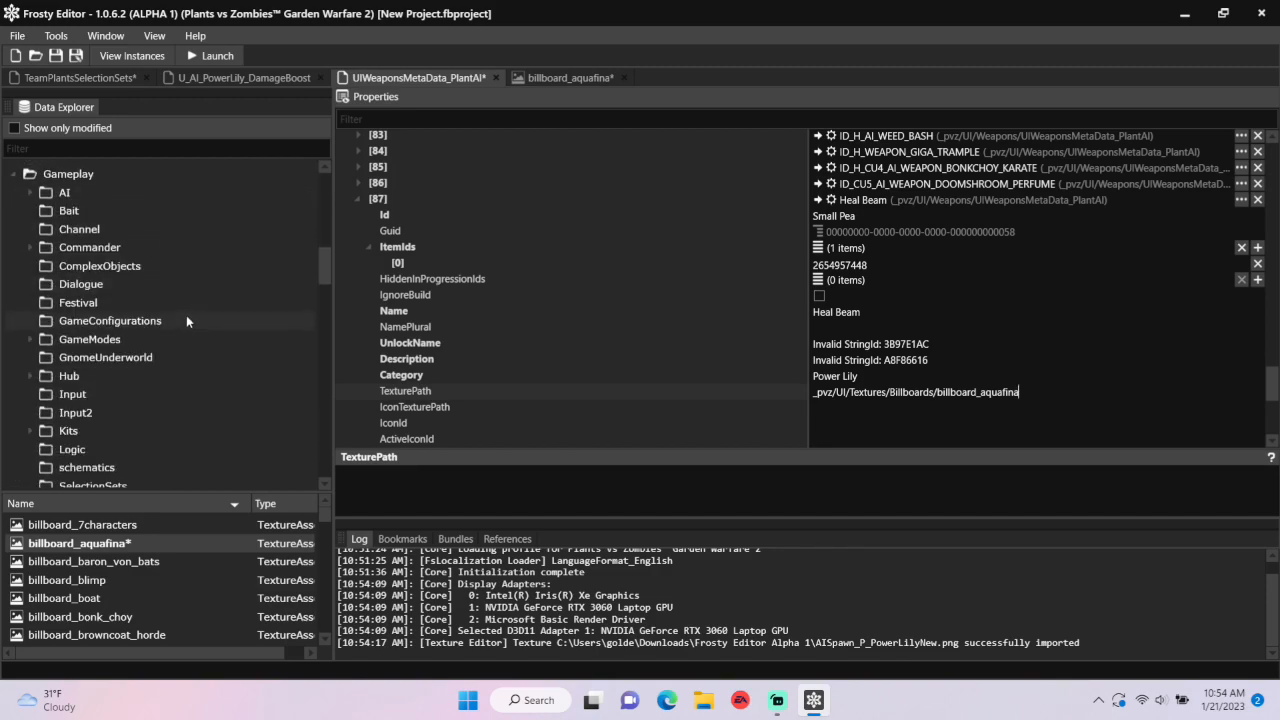
scroll("down", 3)
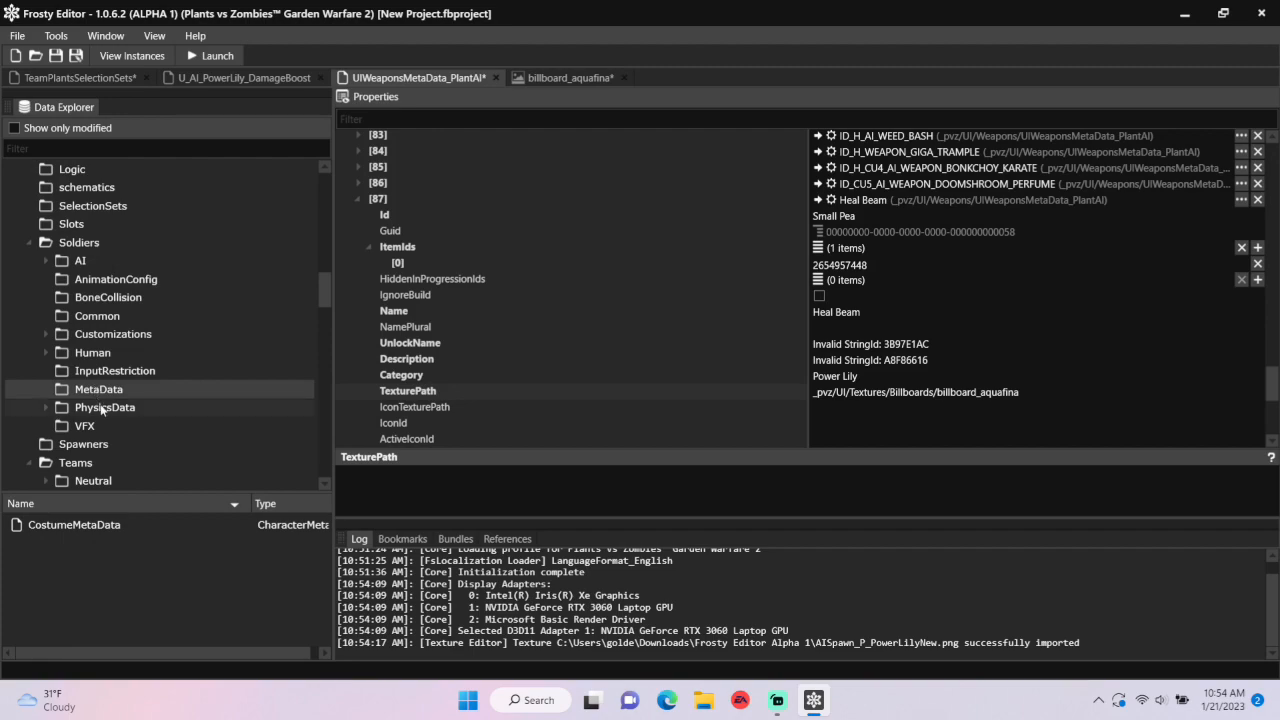
Open CostumeMetaData and expand the Plants node's child list
double_click(73, 525)
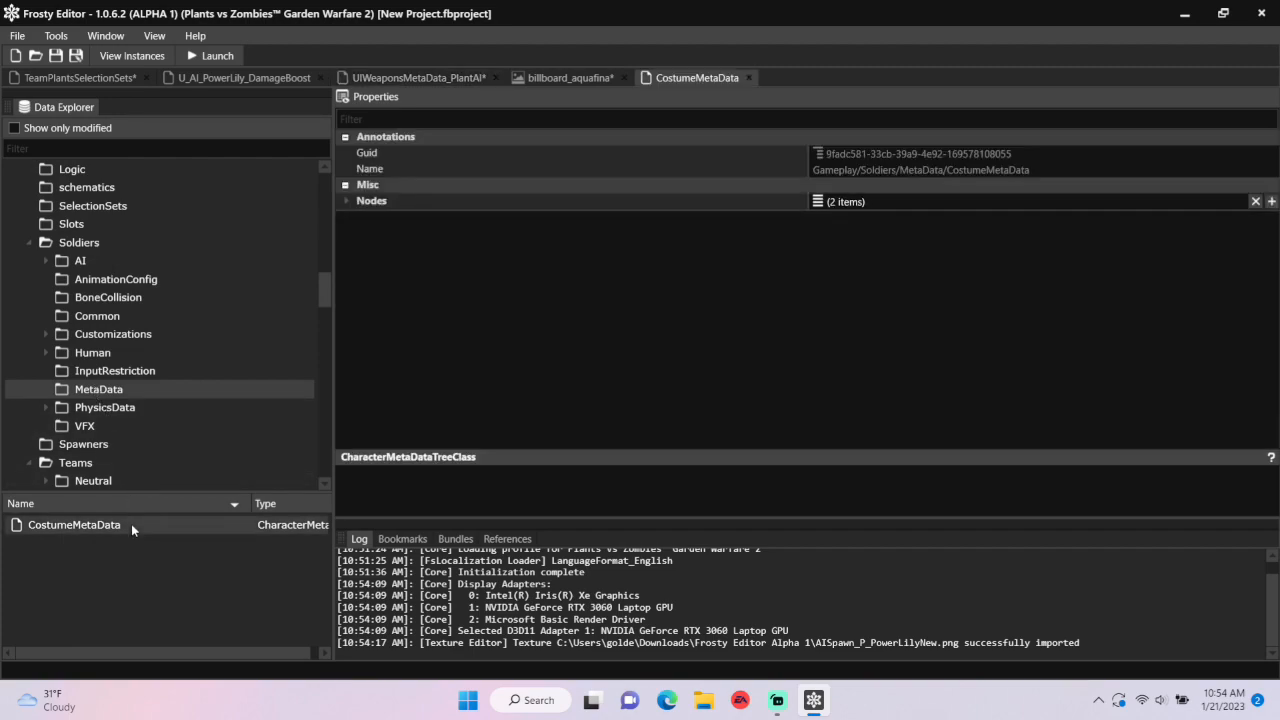
left_click(347, 201)
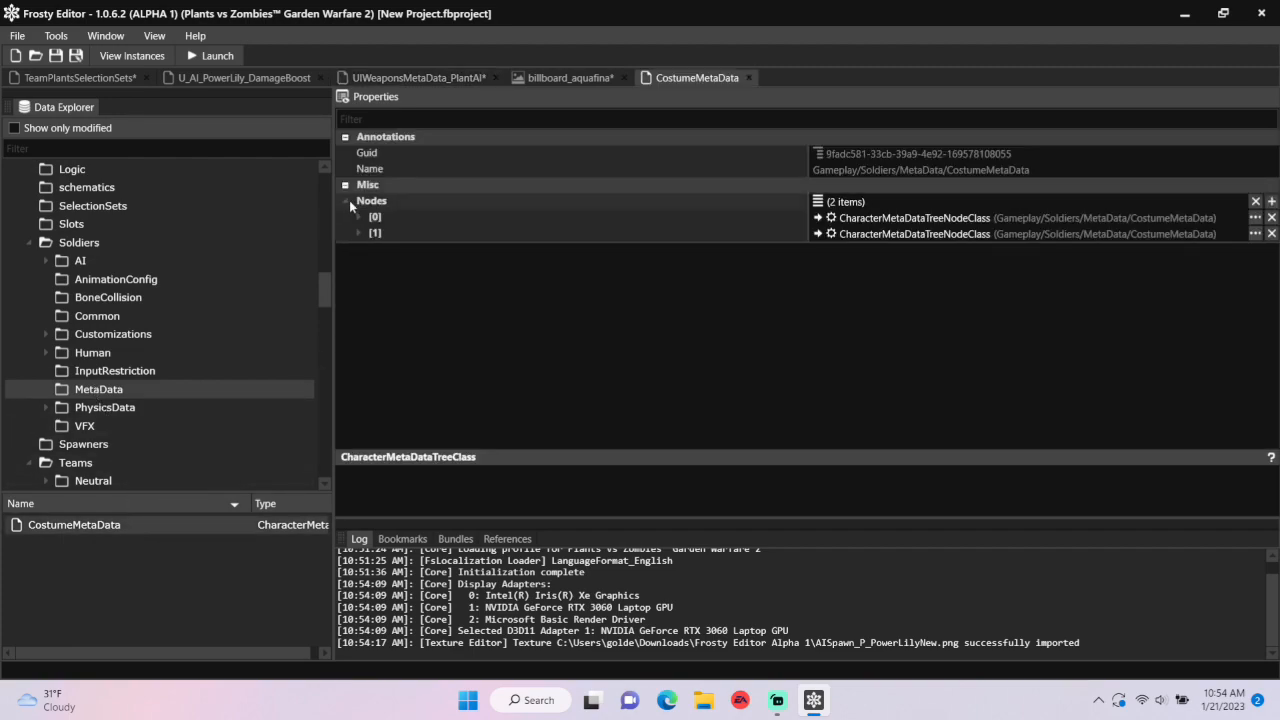
left_click(358, 217)
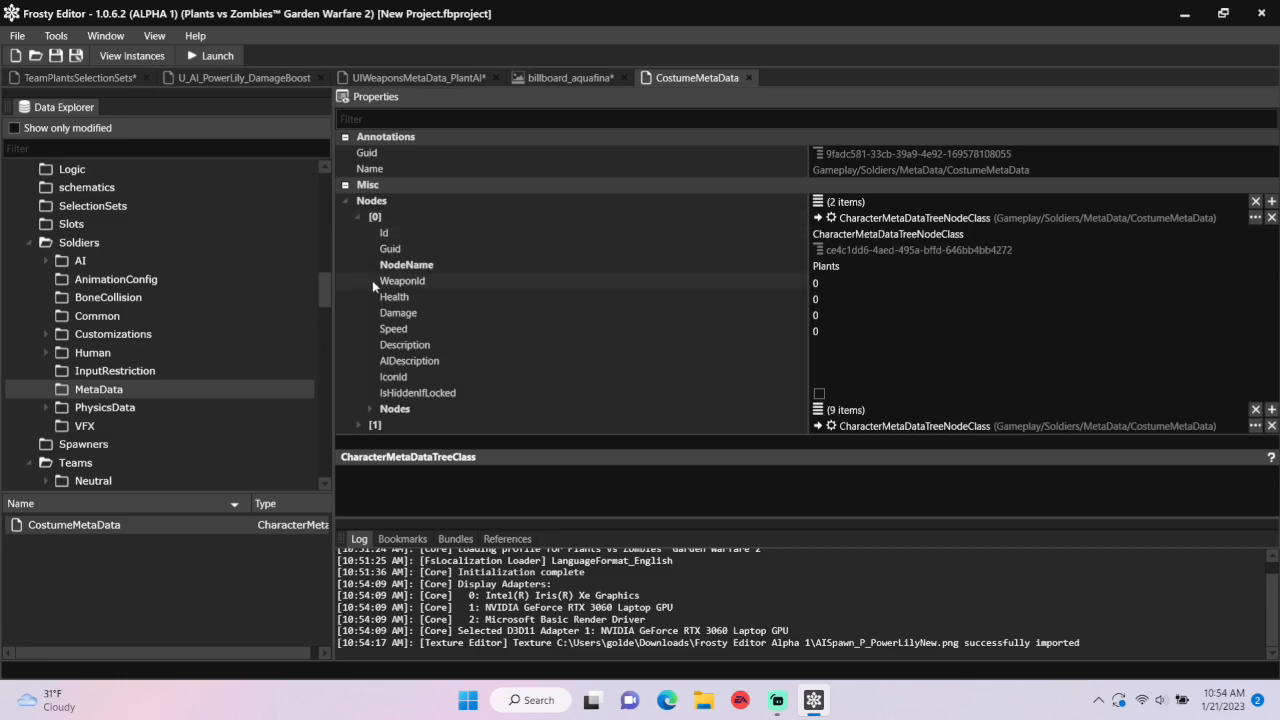
left_click(359, 408)
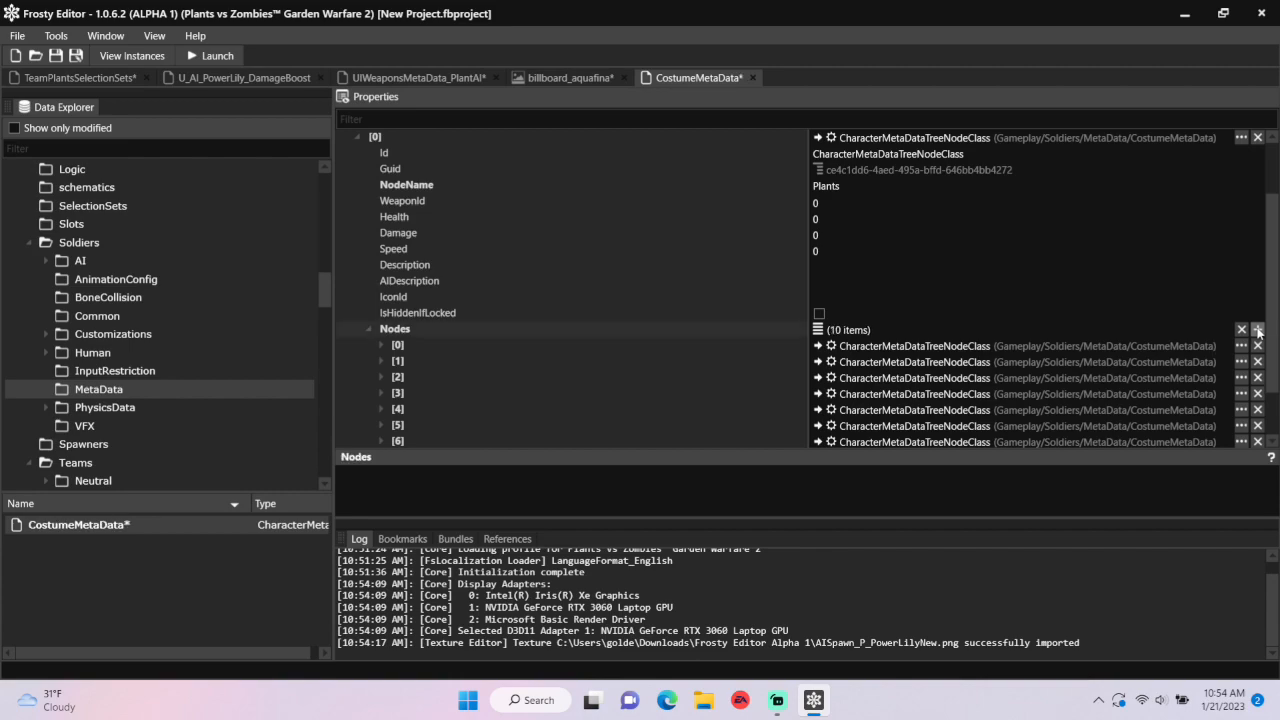
Create a new CharacterMetaDataTreeNodeClass object for the empty Plants child node
left_click(1268, 330)
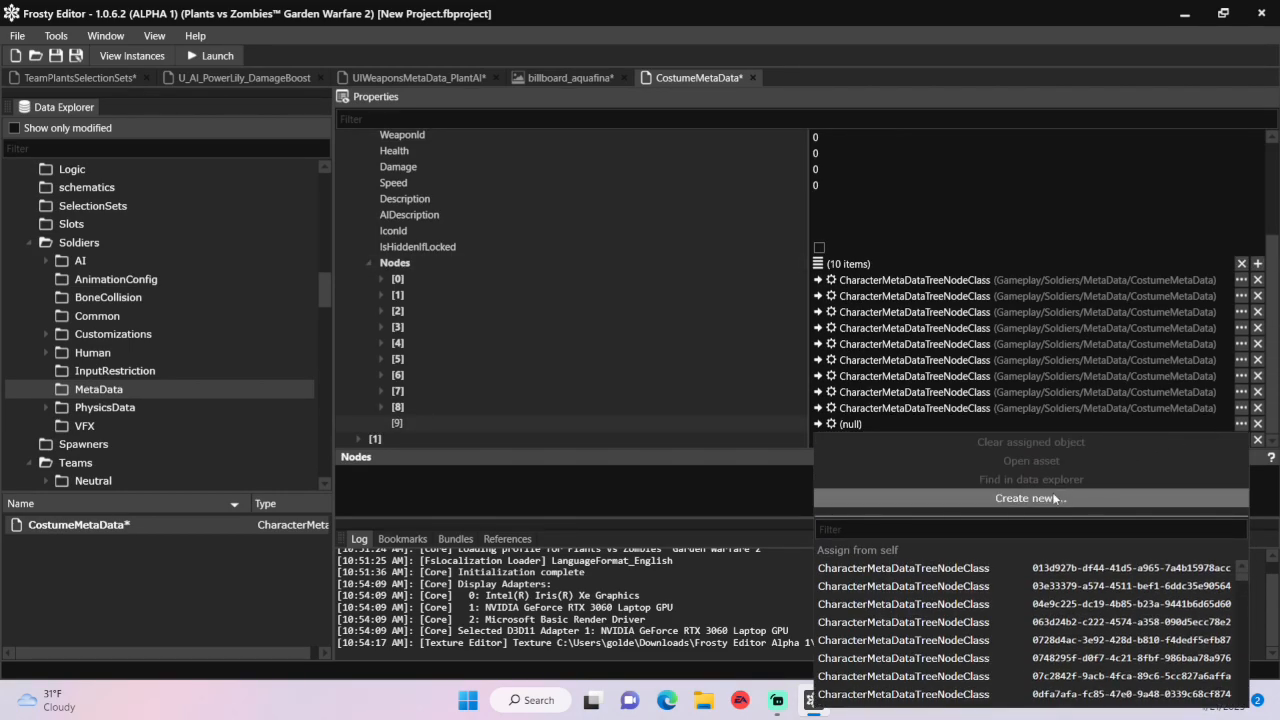
left_click(1030, 498)
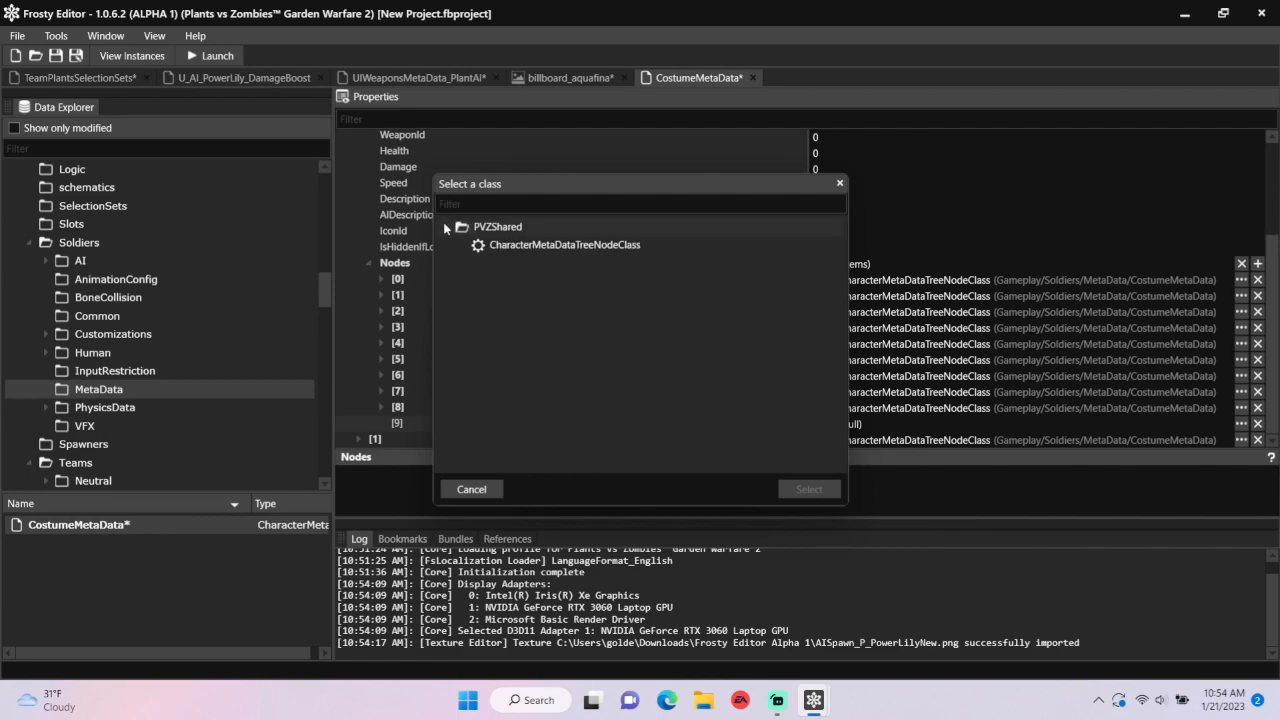
left_click(562, 244)
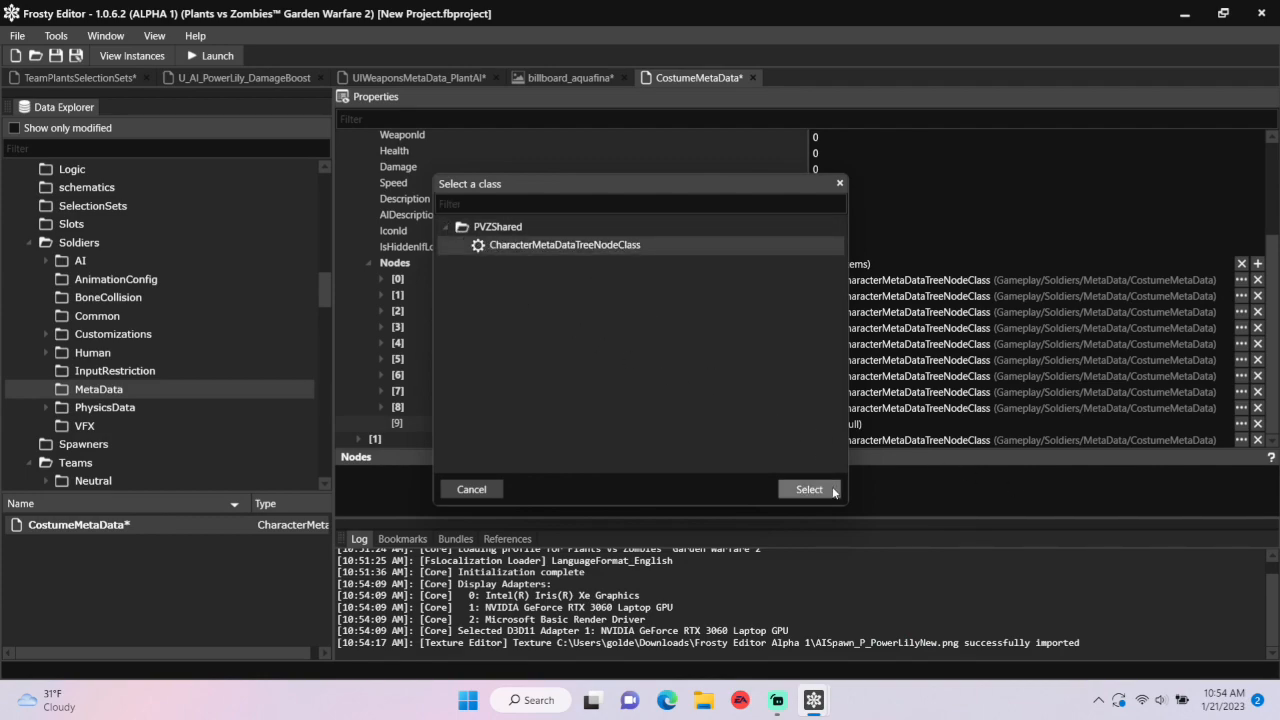
left_click(808, 489)
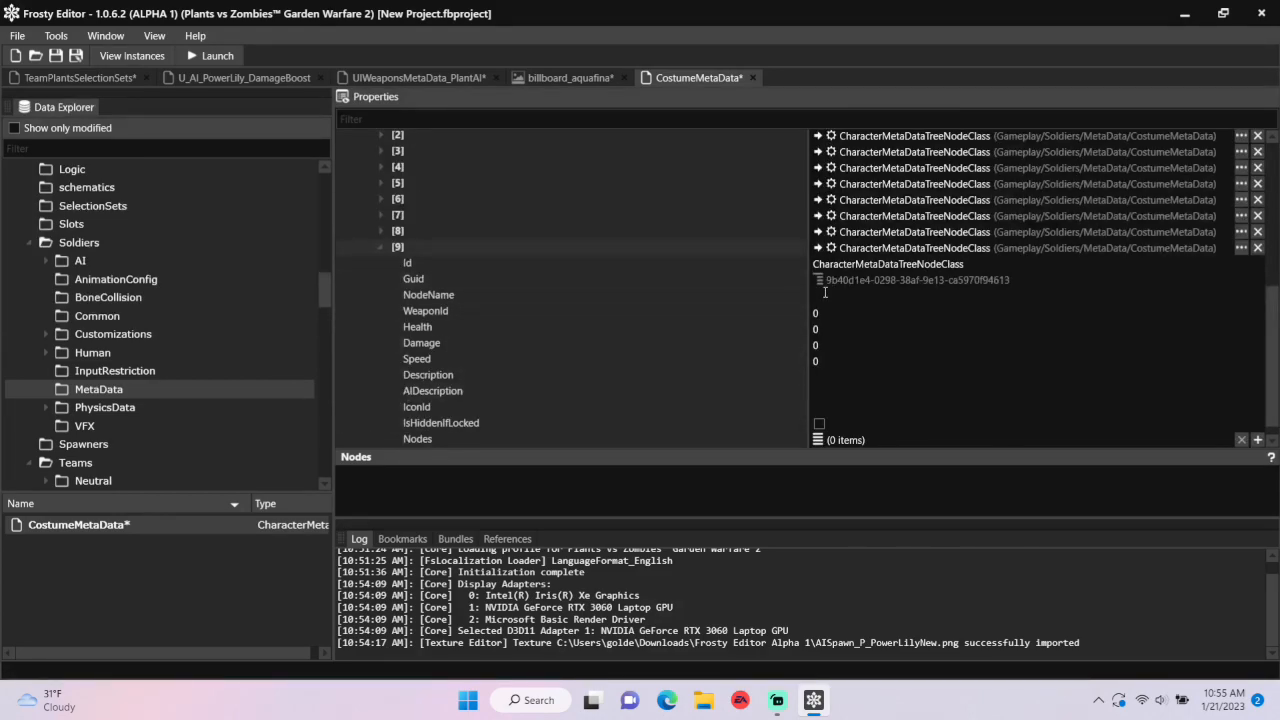
type("Power Lily")
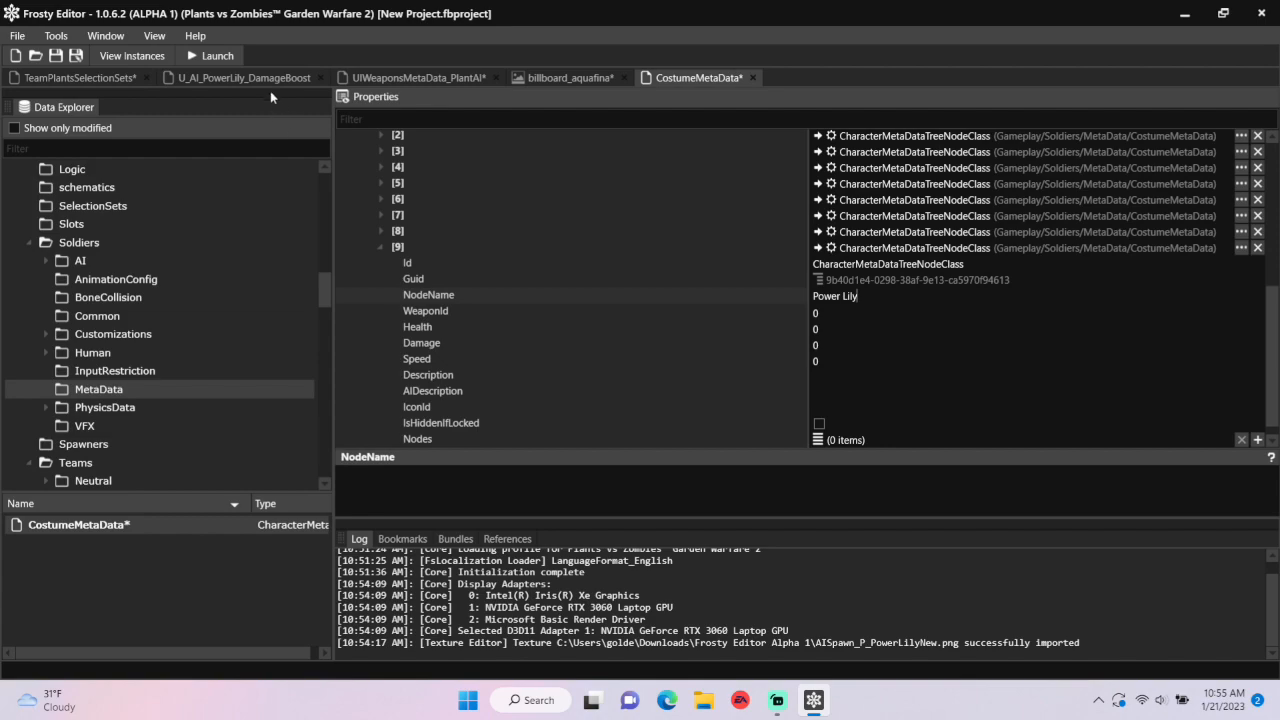
left_click(242, 77)
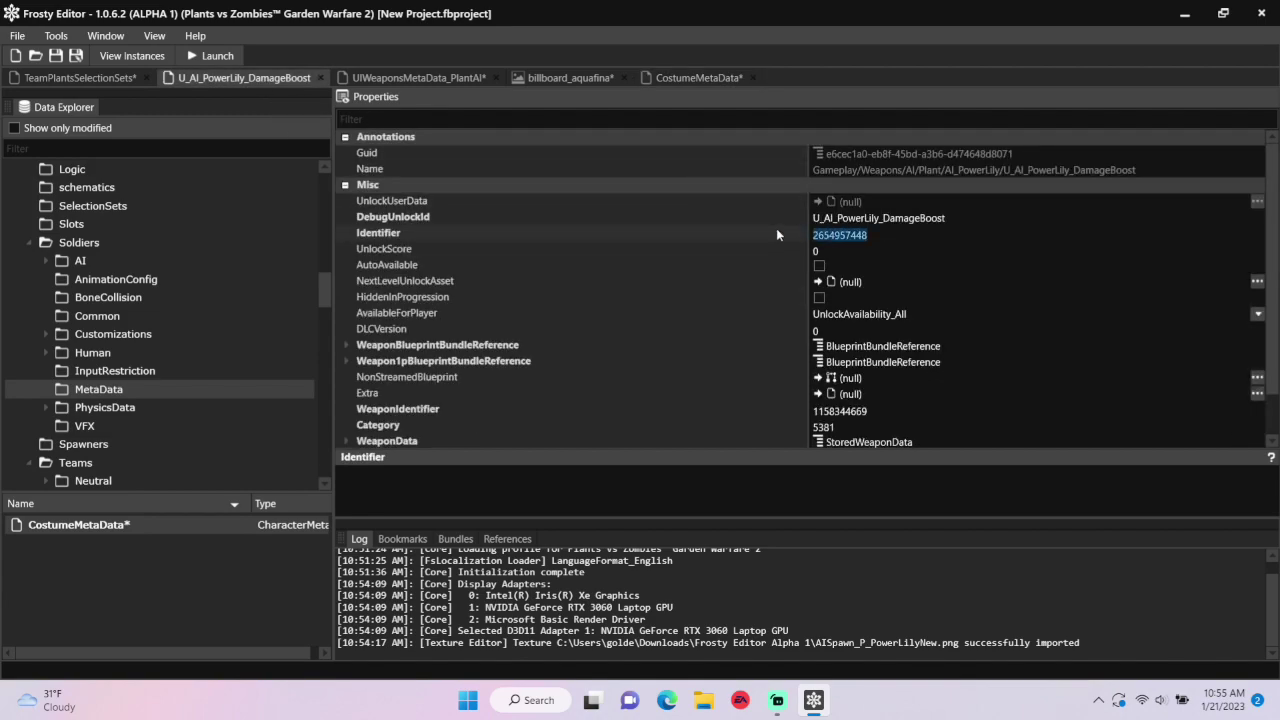
left_click(696, 77)
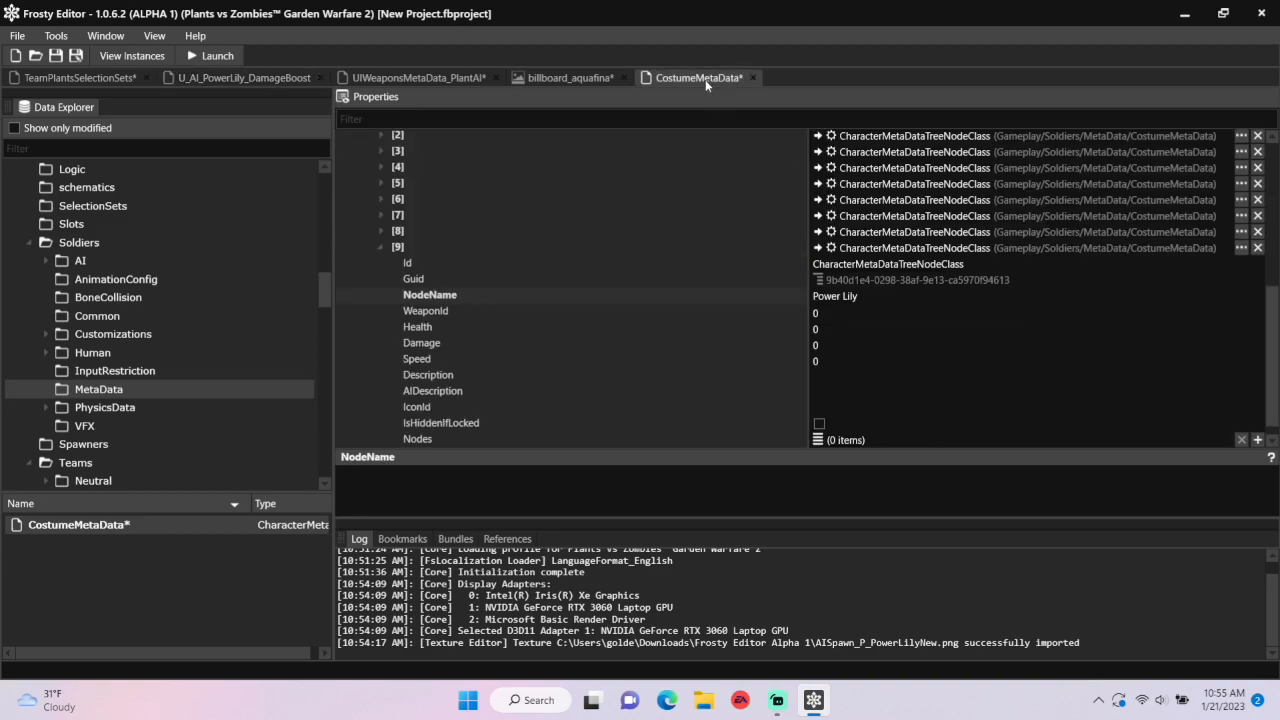
left_click(425, 310)
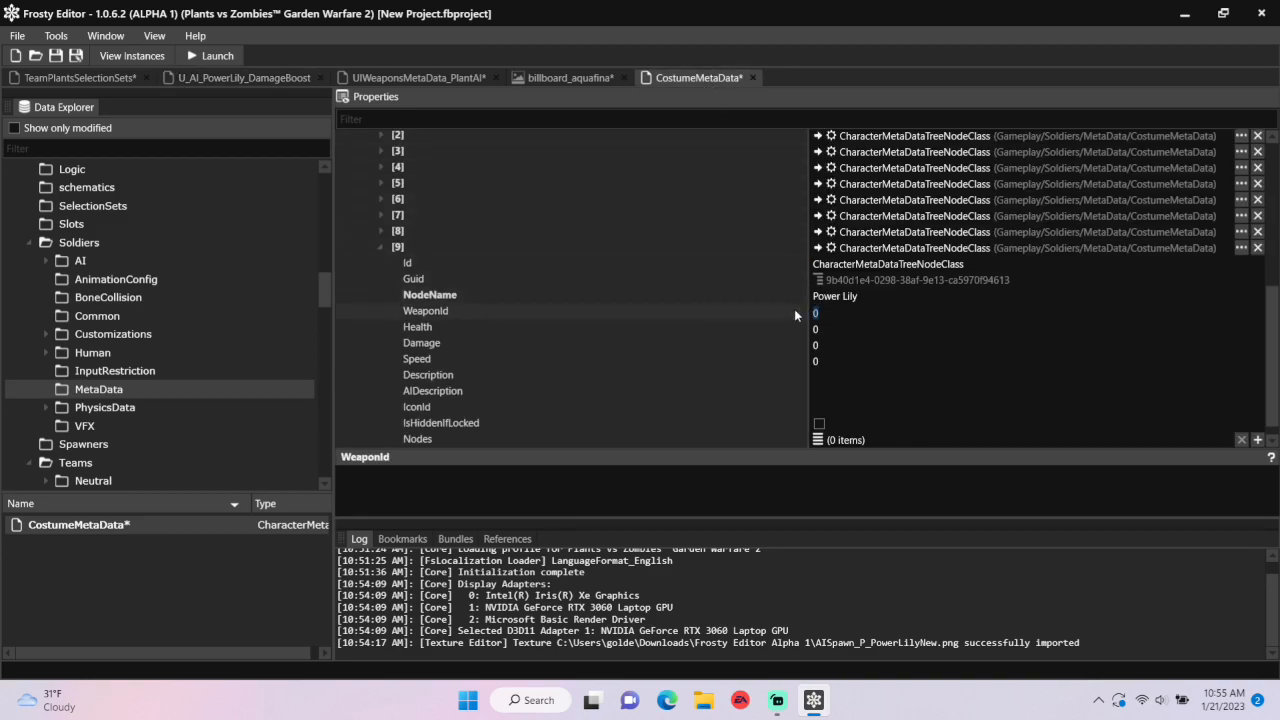
type("2654957448")
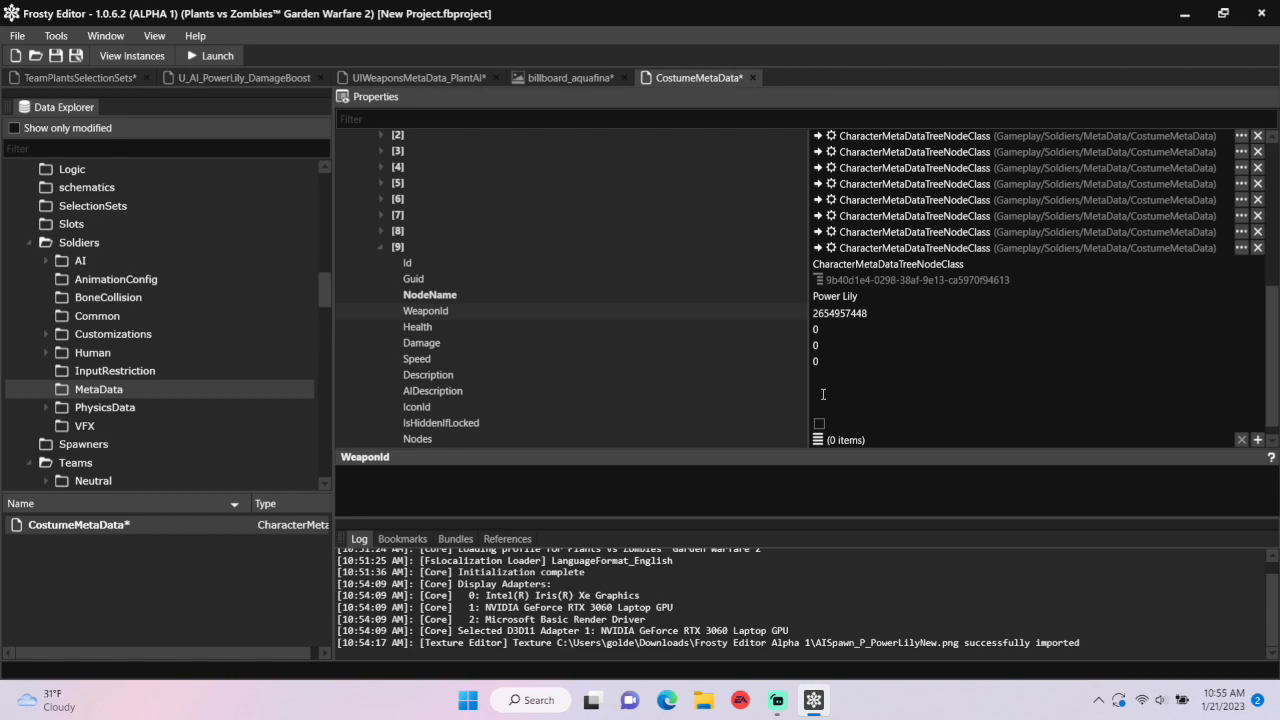
Set AIDescription to 'Power Lily provides a damage boost.'
left_click(433, 390)
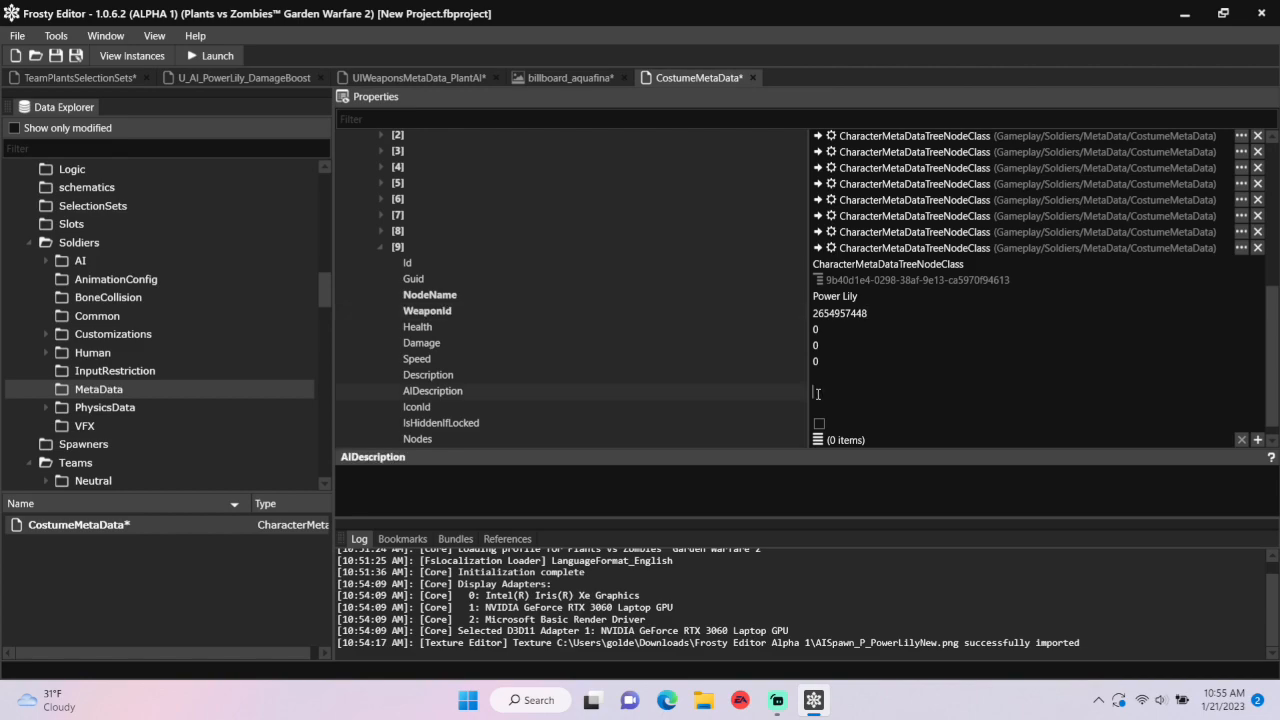
type("Power Lily pr")
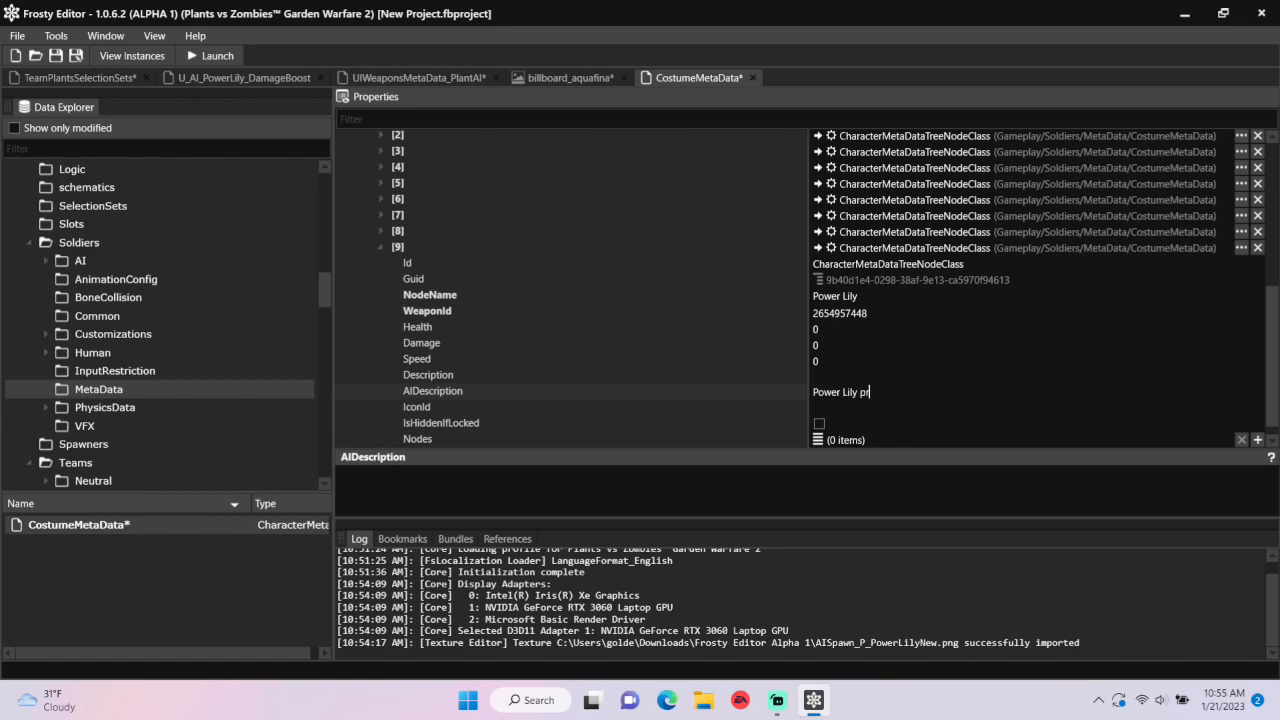
type("ovide")
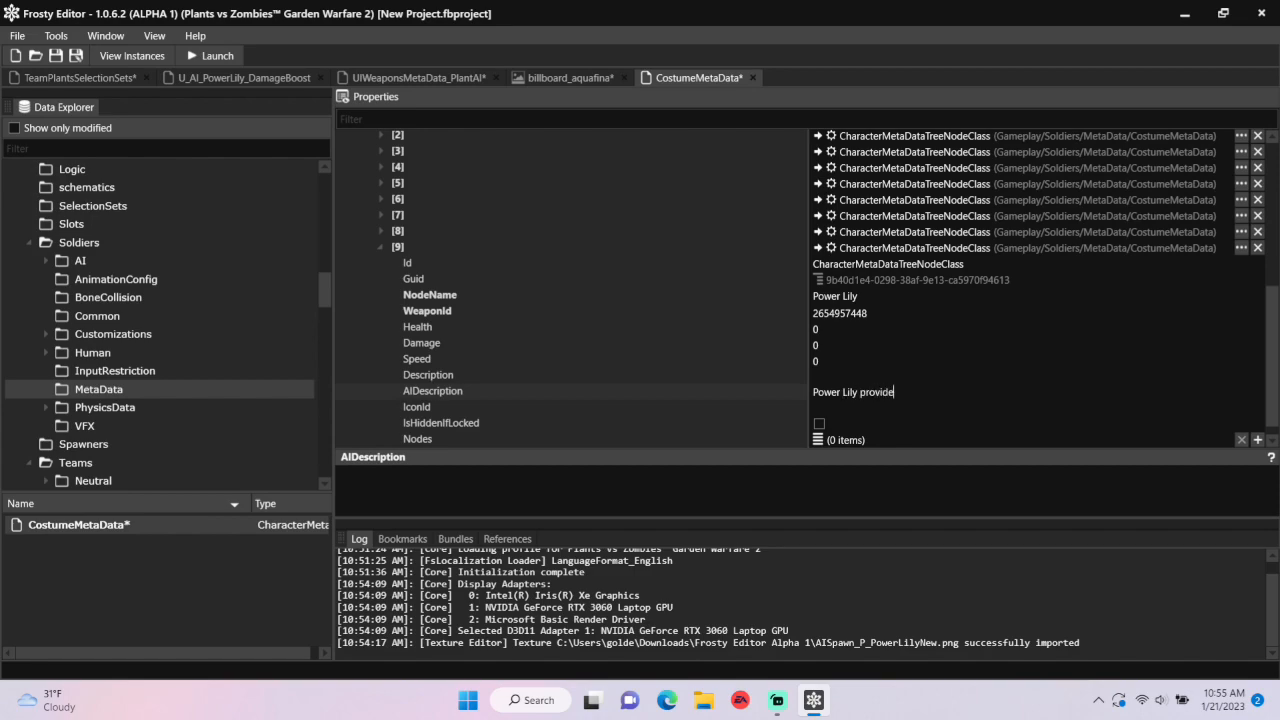
type("s a damage b")
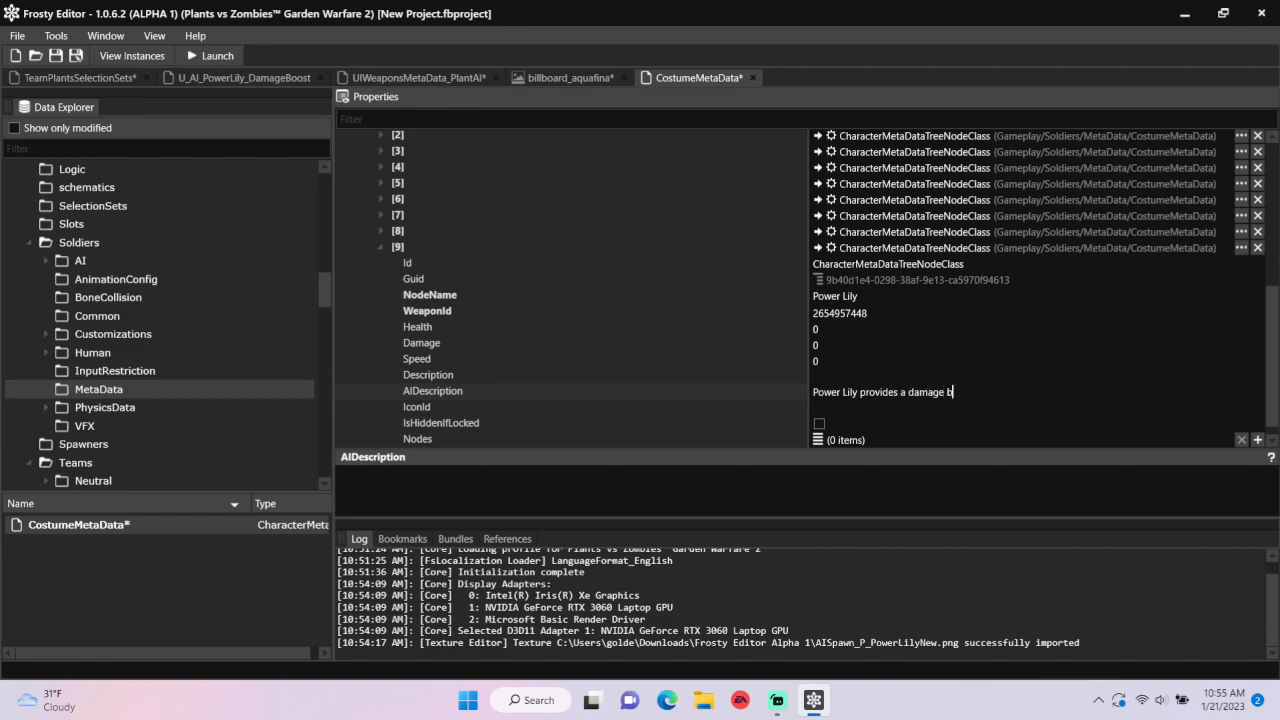
type("oost.")
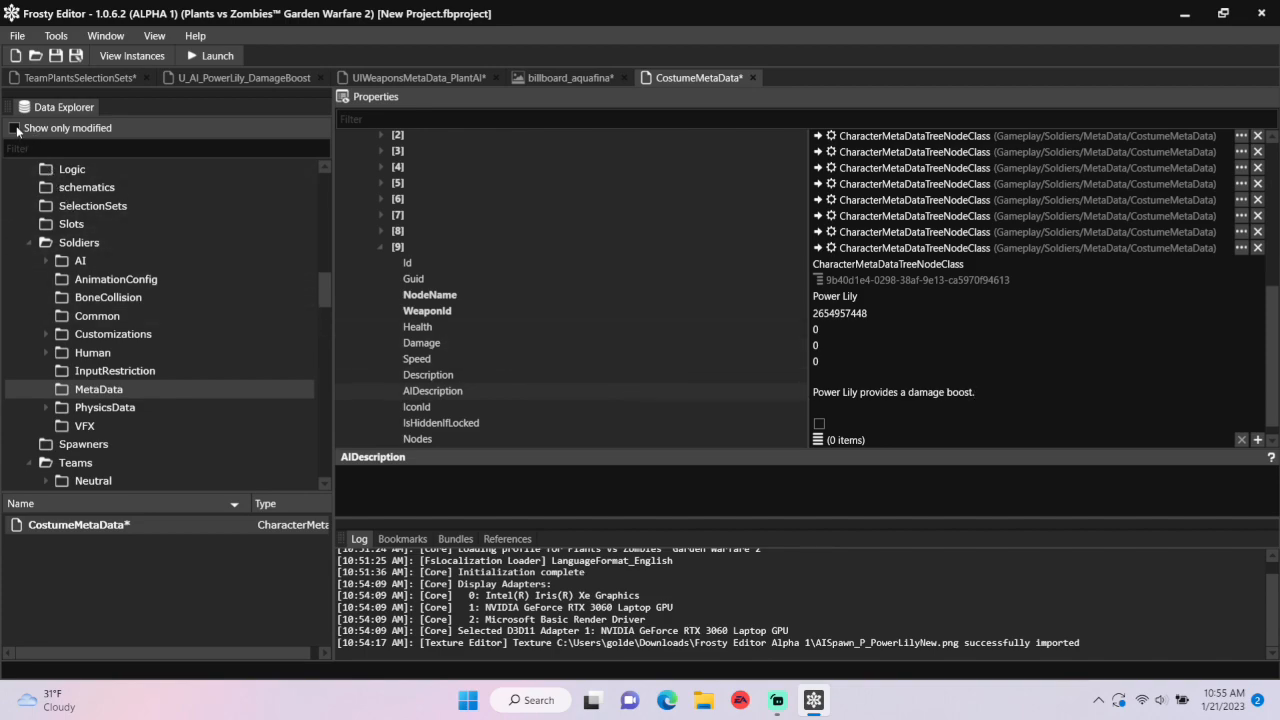
Export the modified UIWeaponsMetaData_PlantAI asset to a .bin file
left_click(14, 127)
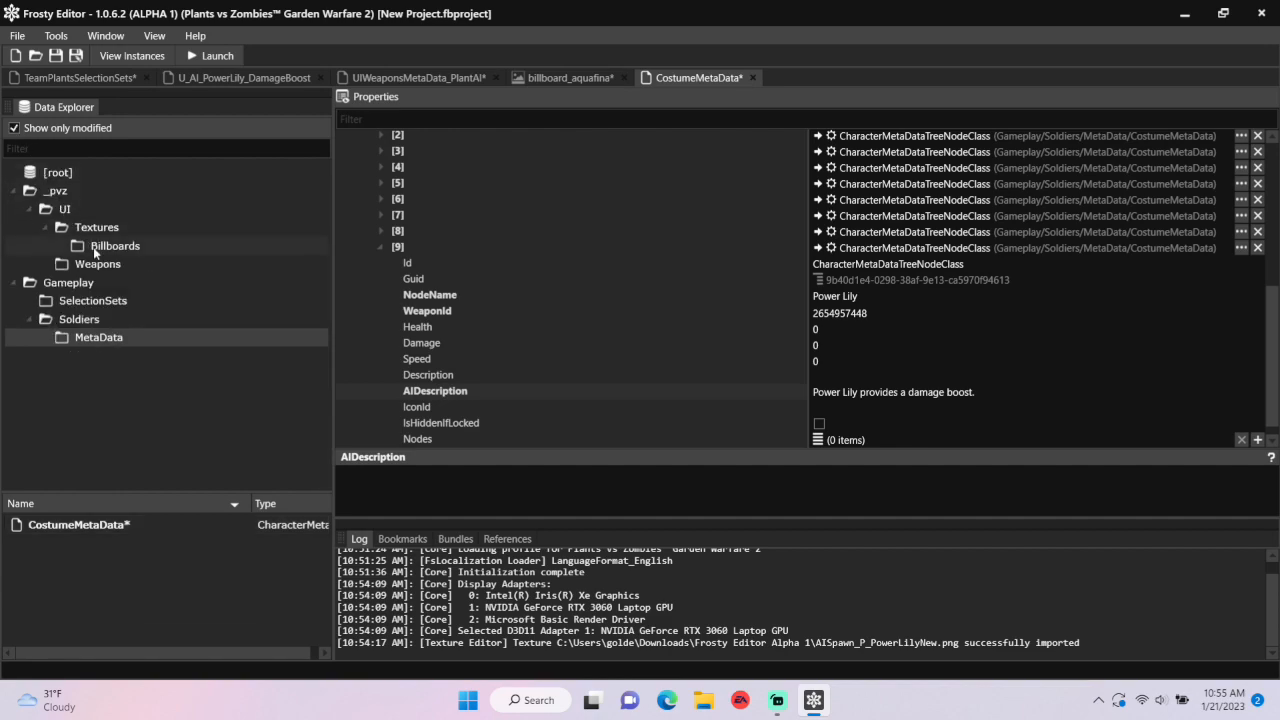
left_click(97, 264)
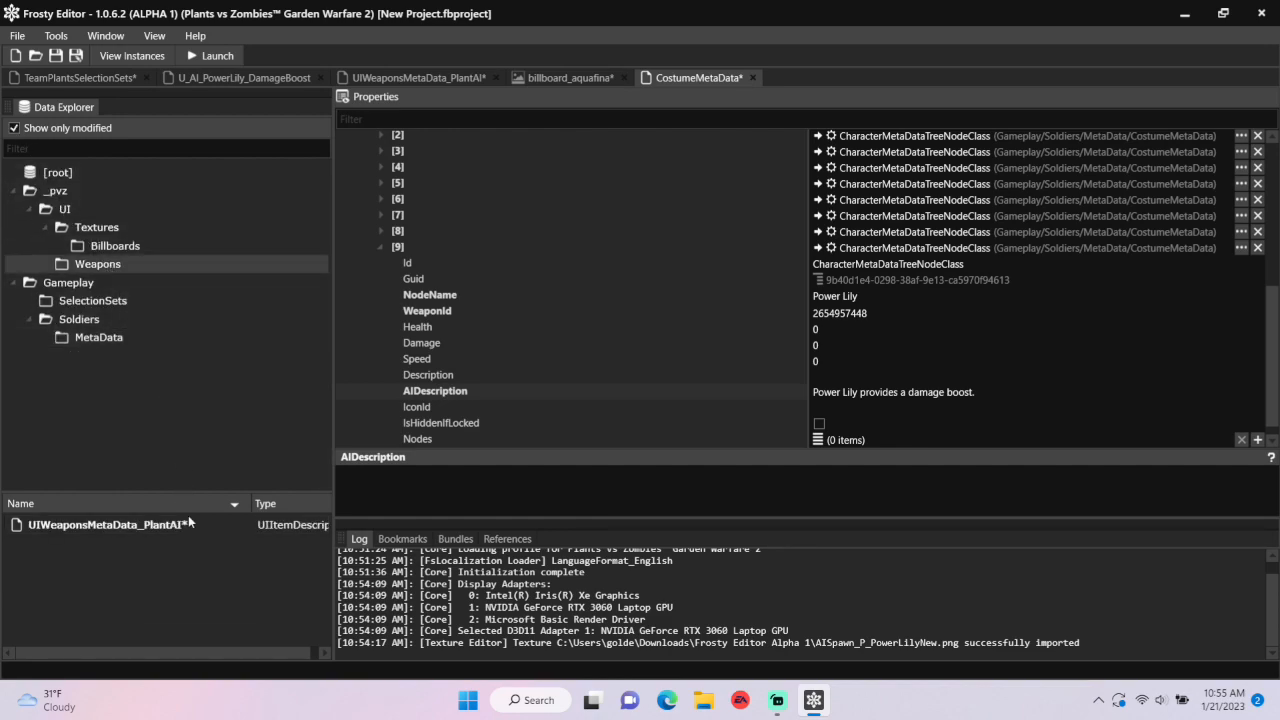
right_click(107, 524)
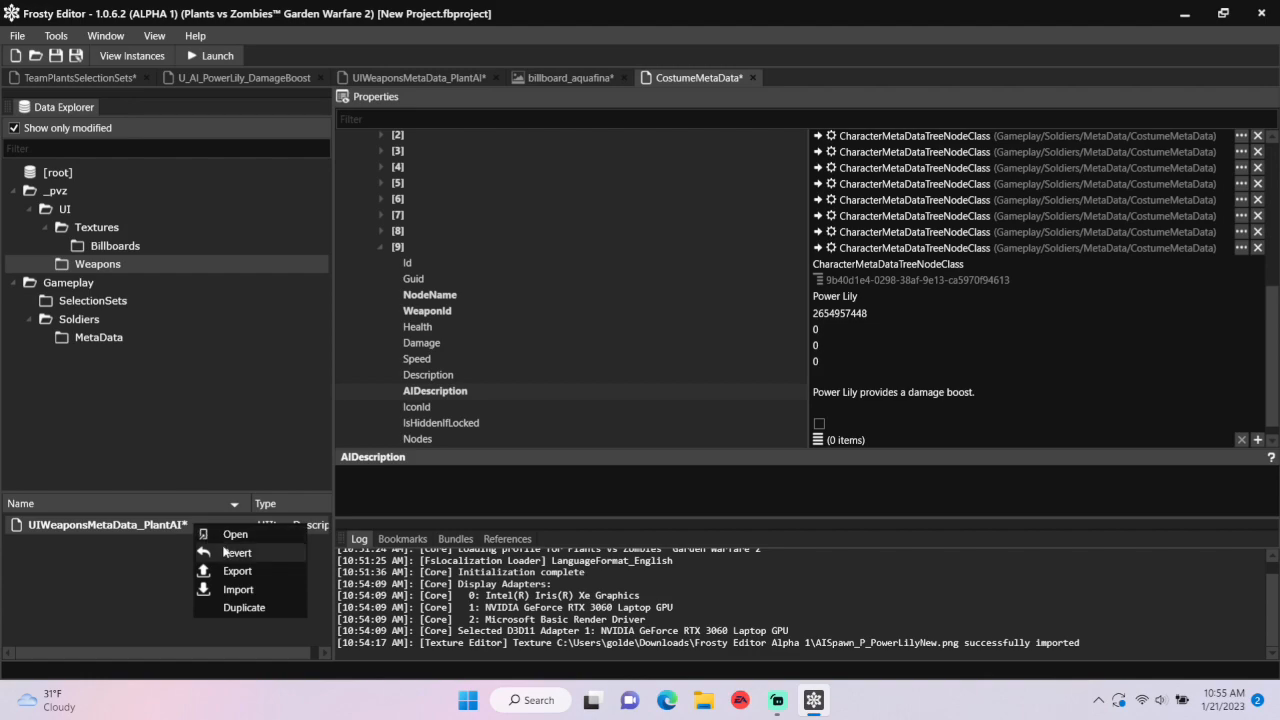
left_click(237, 570)
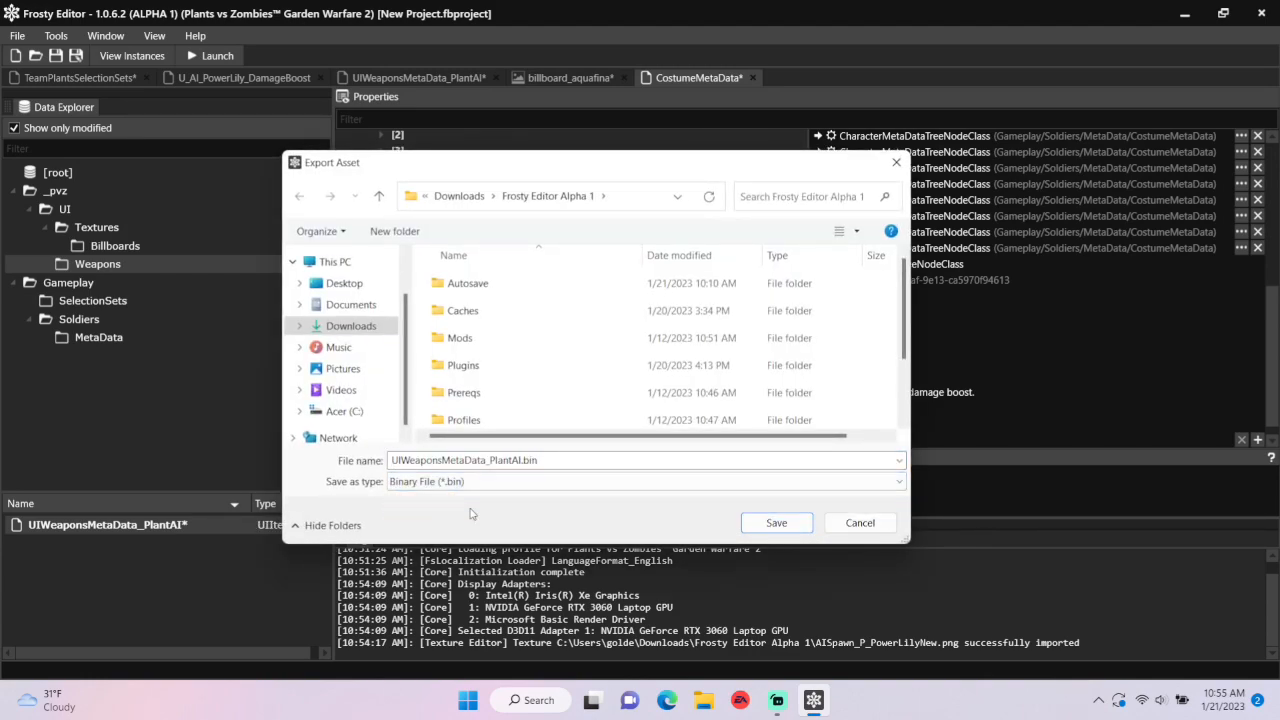
left_click(776, 523)
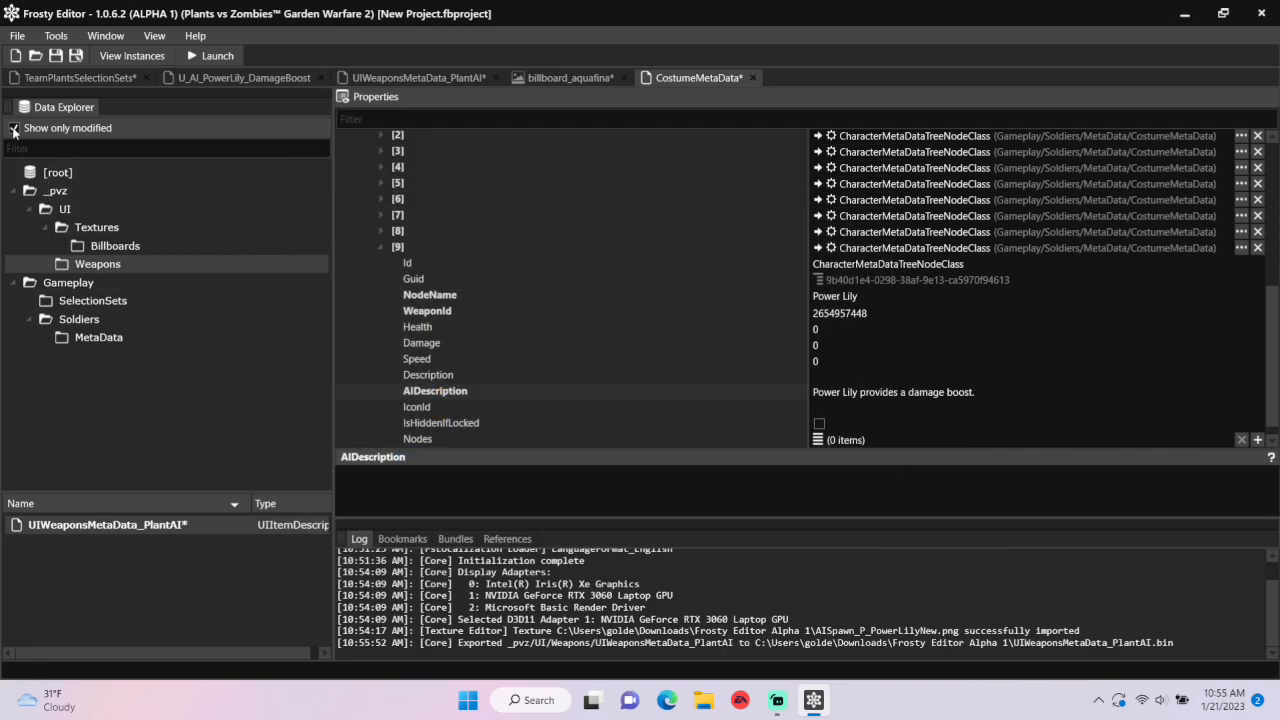
Revert UIWeaponsMetaData_PlantAI to its original state
left_click(13, 127)
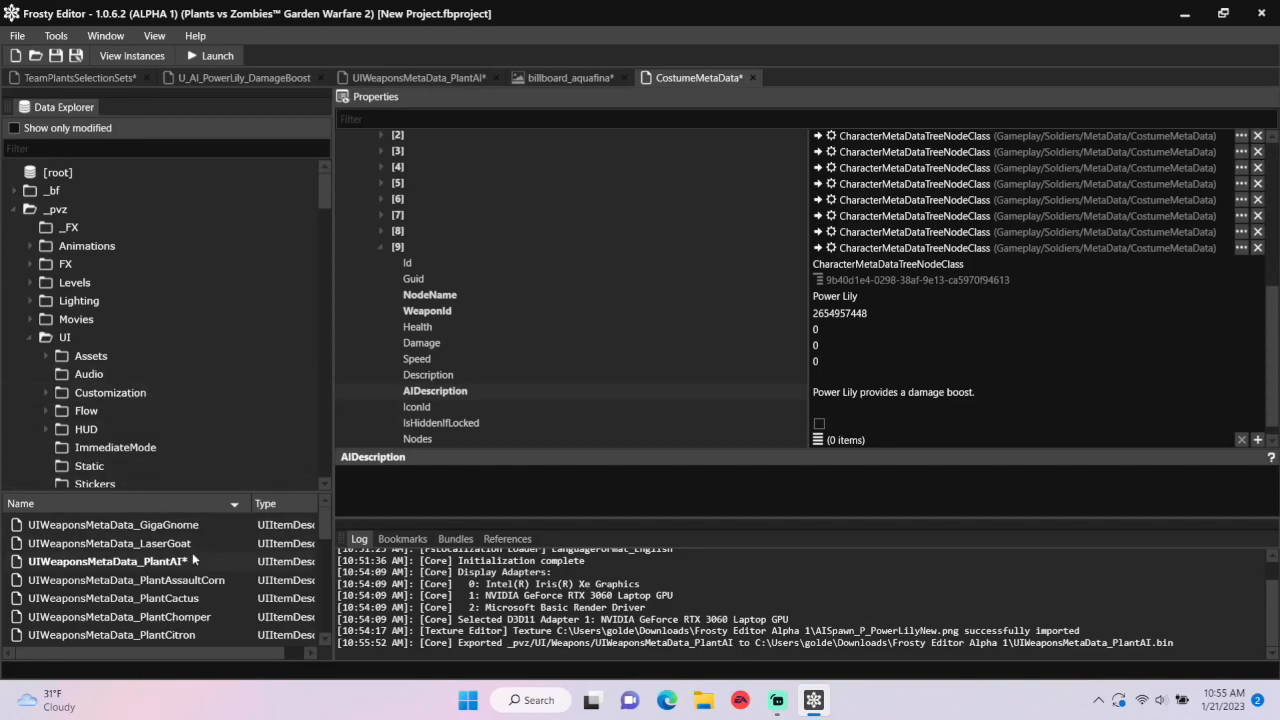
right_click(130, 561)
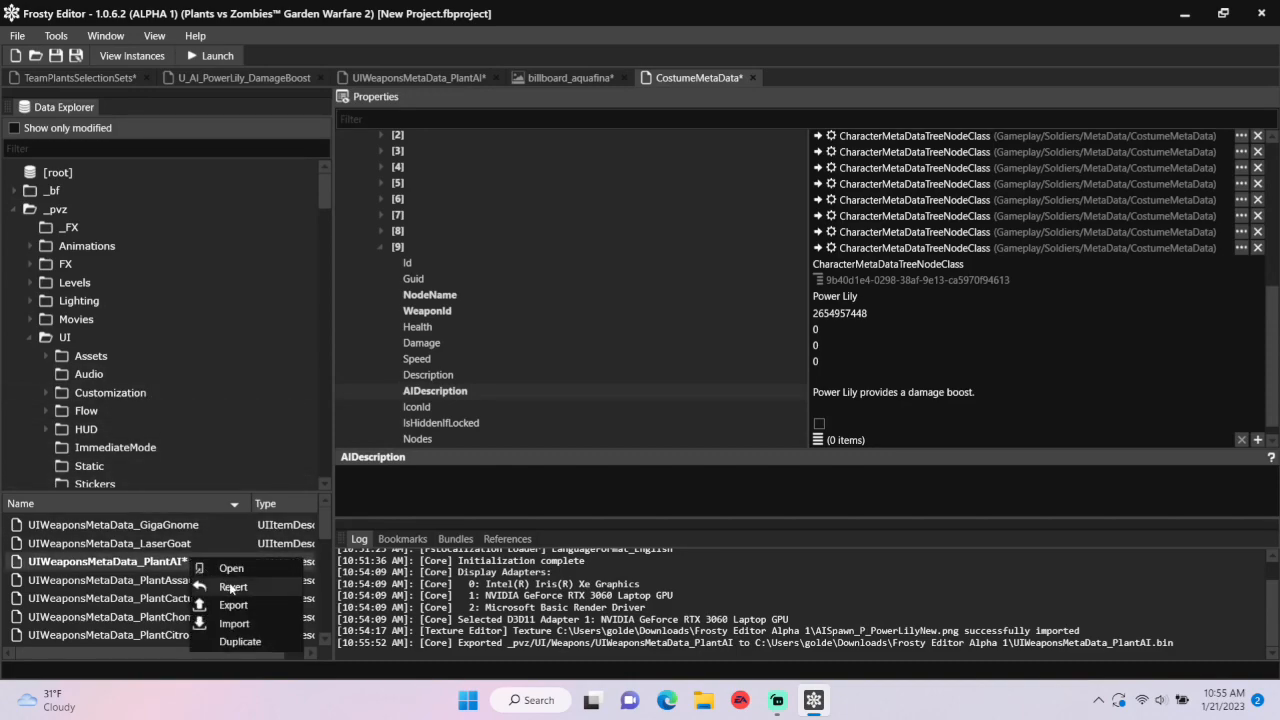
left_click(233, 586)
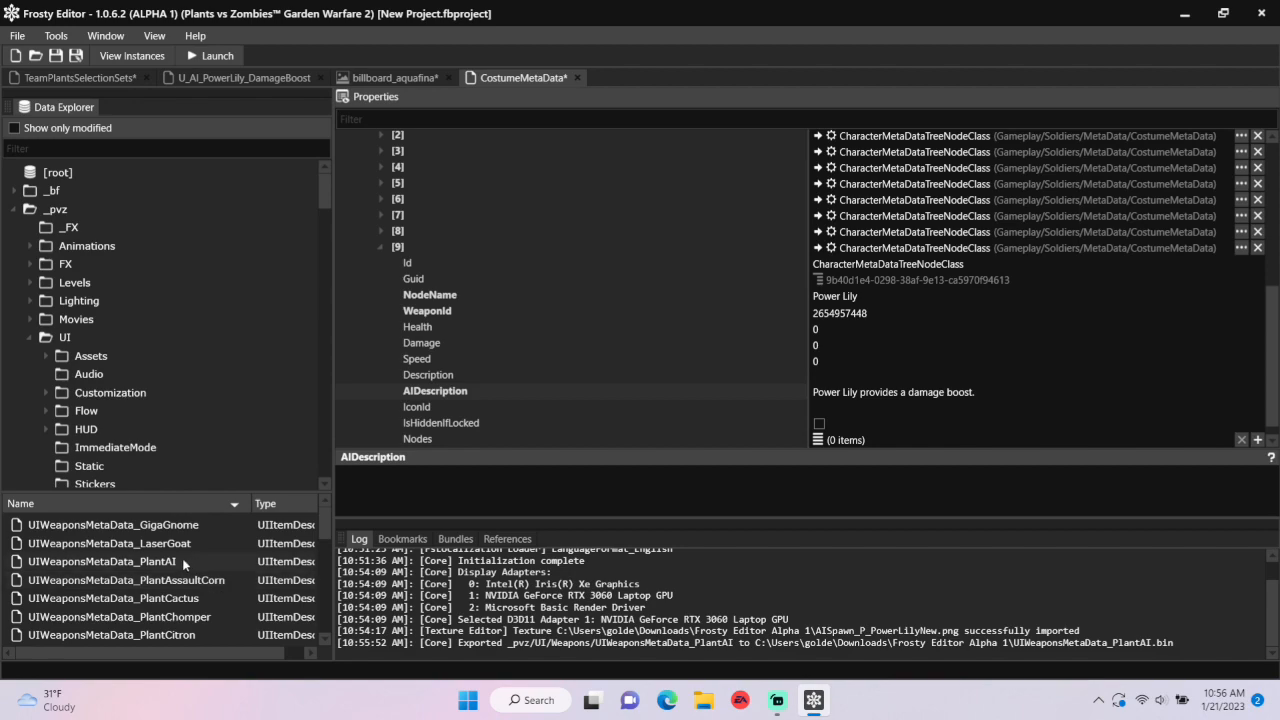
Re-import the exported UIWeaponsMetaData_PlantAI.bin into the asset
right_click(103, 562)
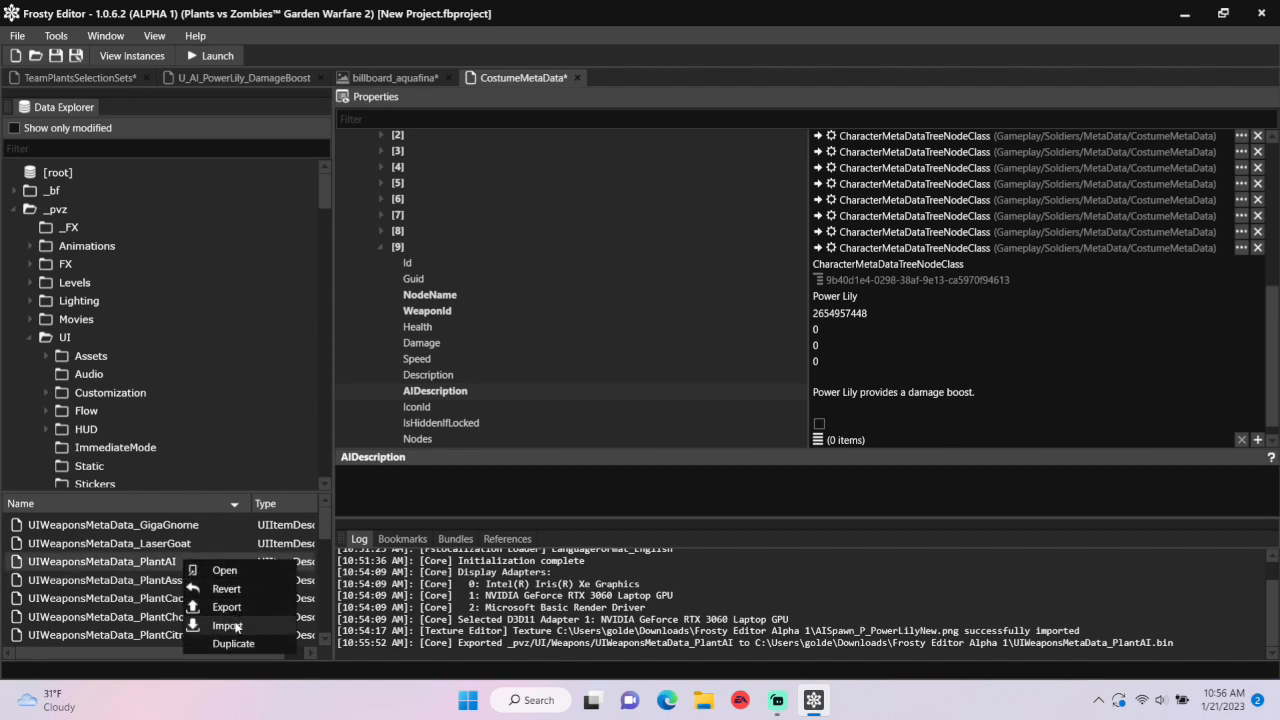
left_click(227, 625)
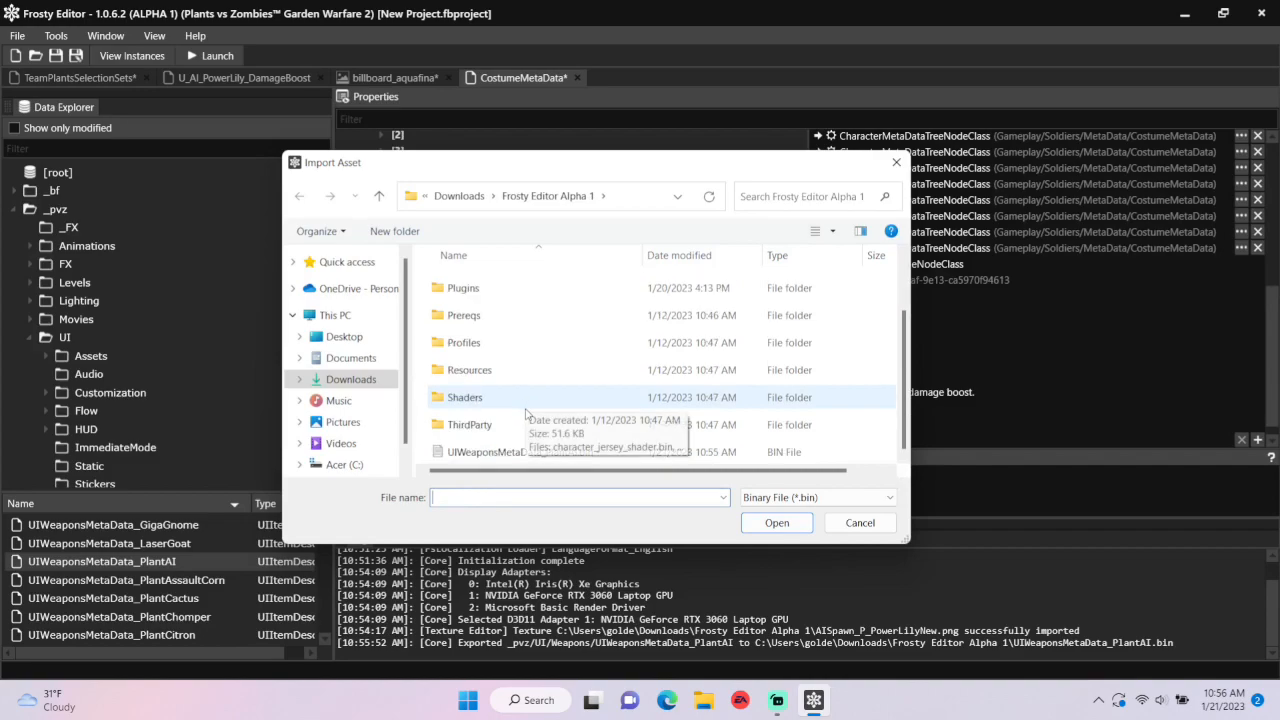
left_click(520, 451)
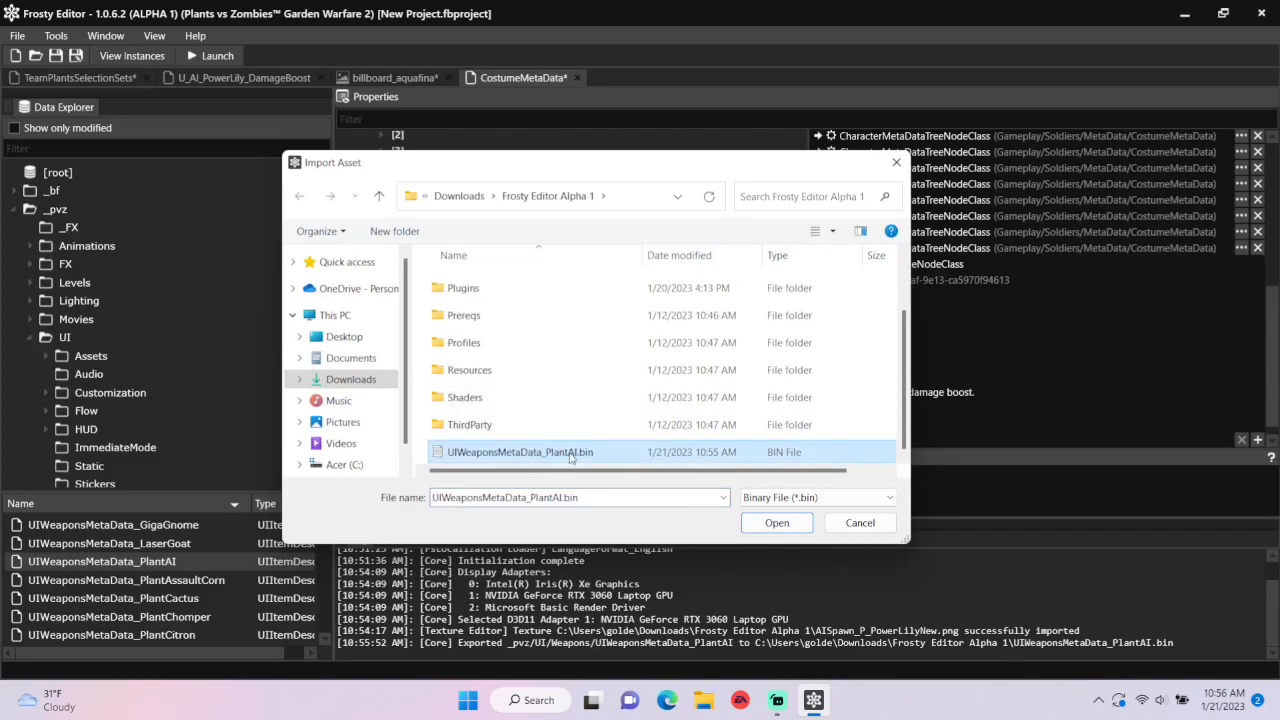
left_click(776, 522)
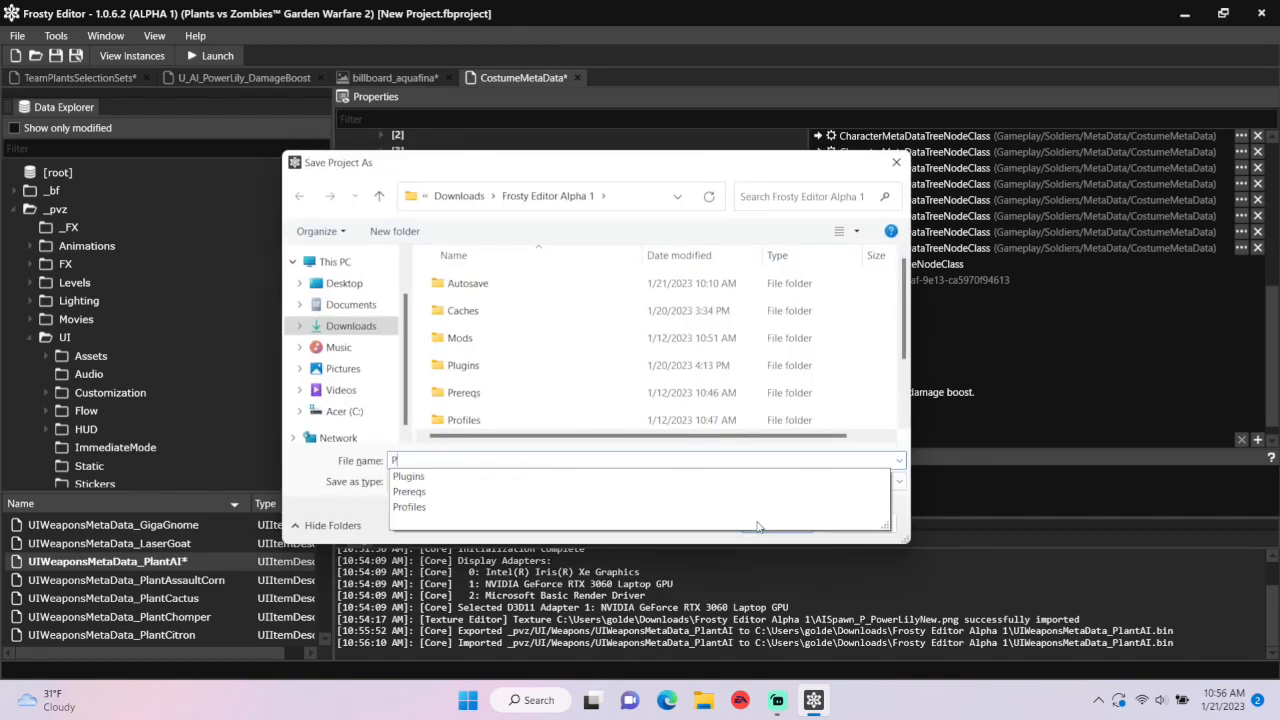
Save the project as Power Lily.fbproject and launch the game with the mod
type("ower")
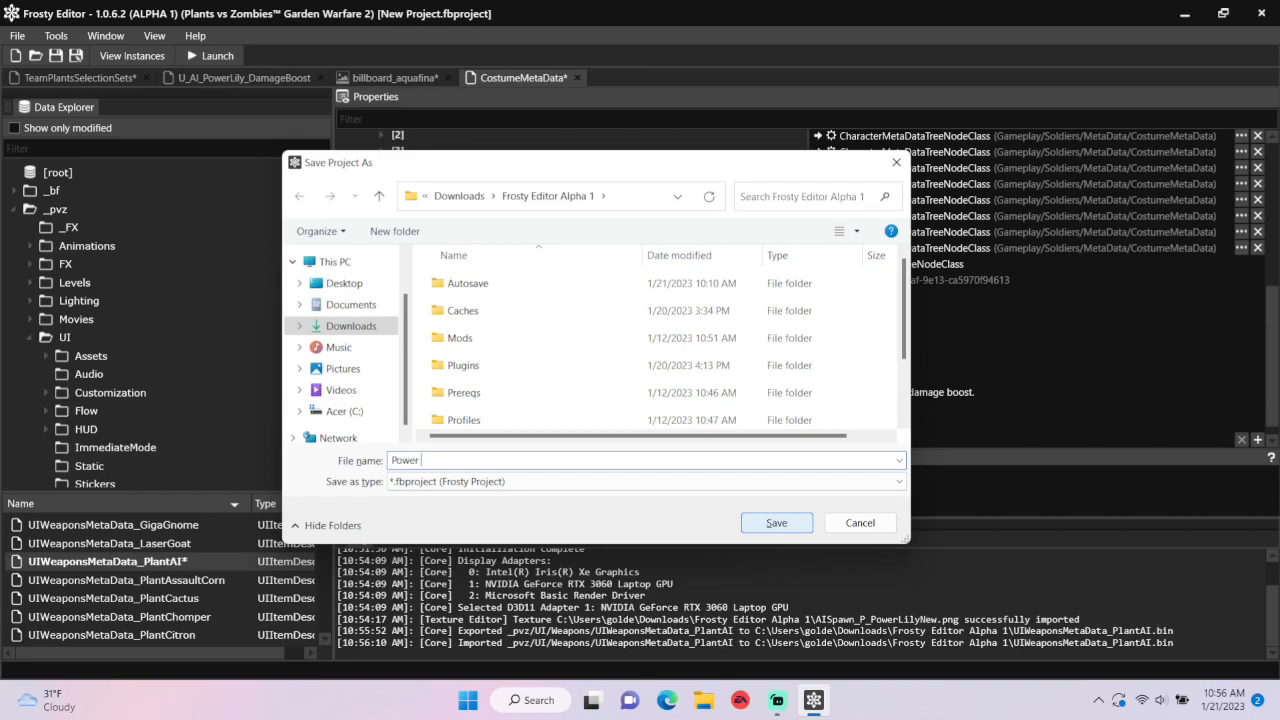
type("Lily")
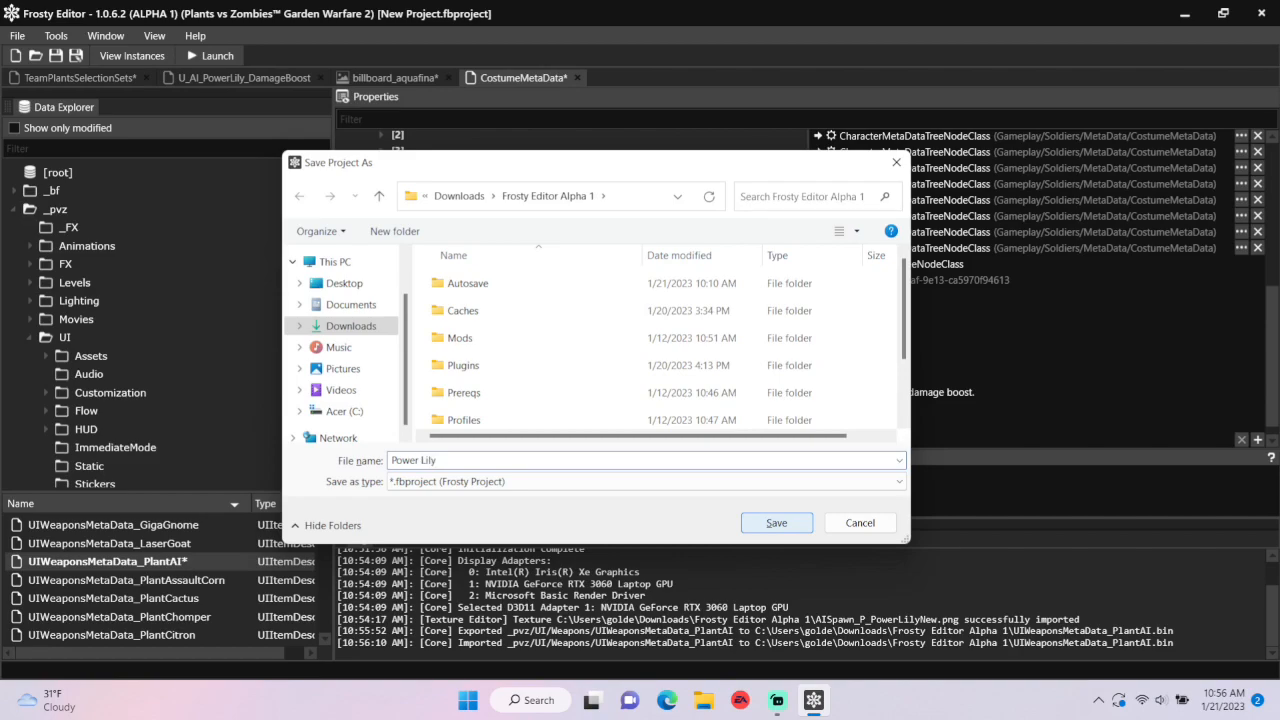
left_click(776, 522)
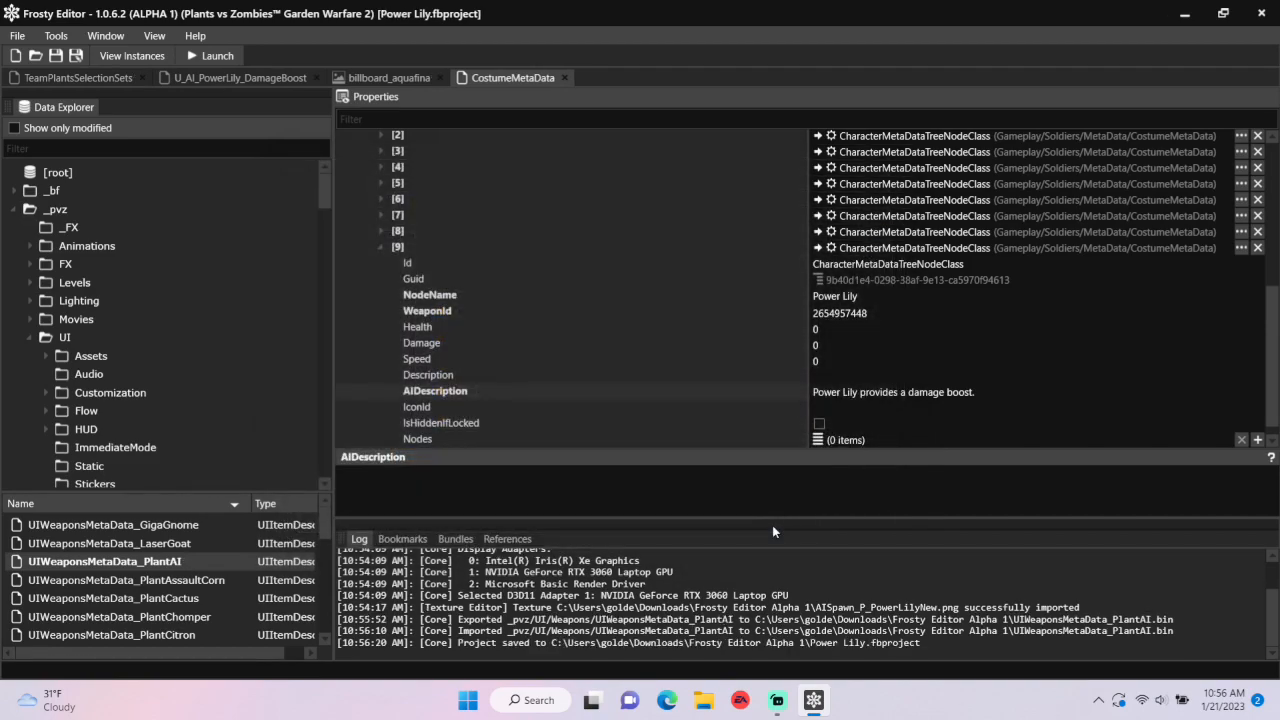
mouse_move(232, 133)
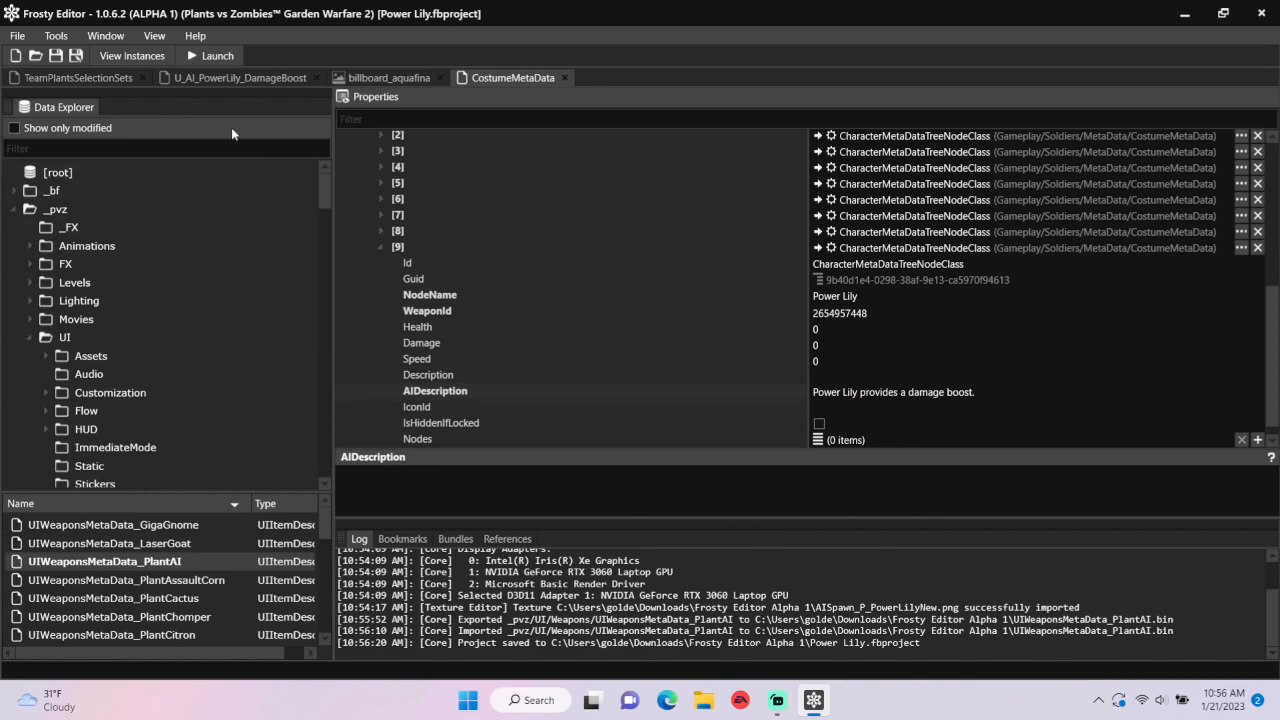
left_click(207, 55)
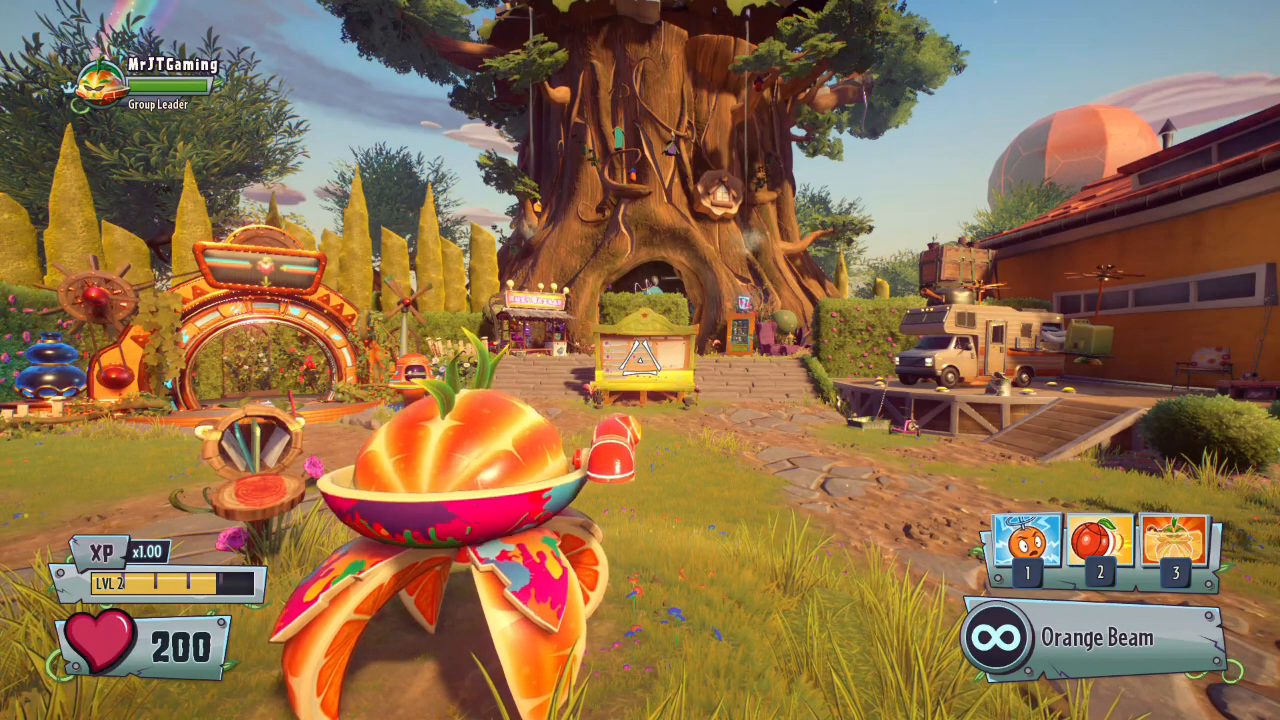
Walk to the empty roadside pot and grow the Power Lily from the Grow-A-Pot list
scroll("right", 3)
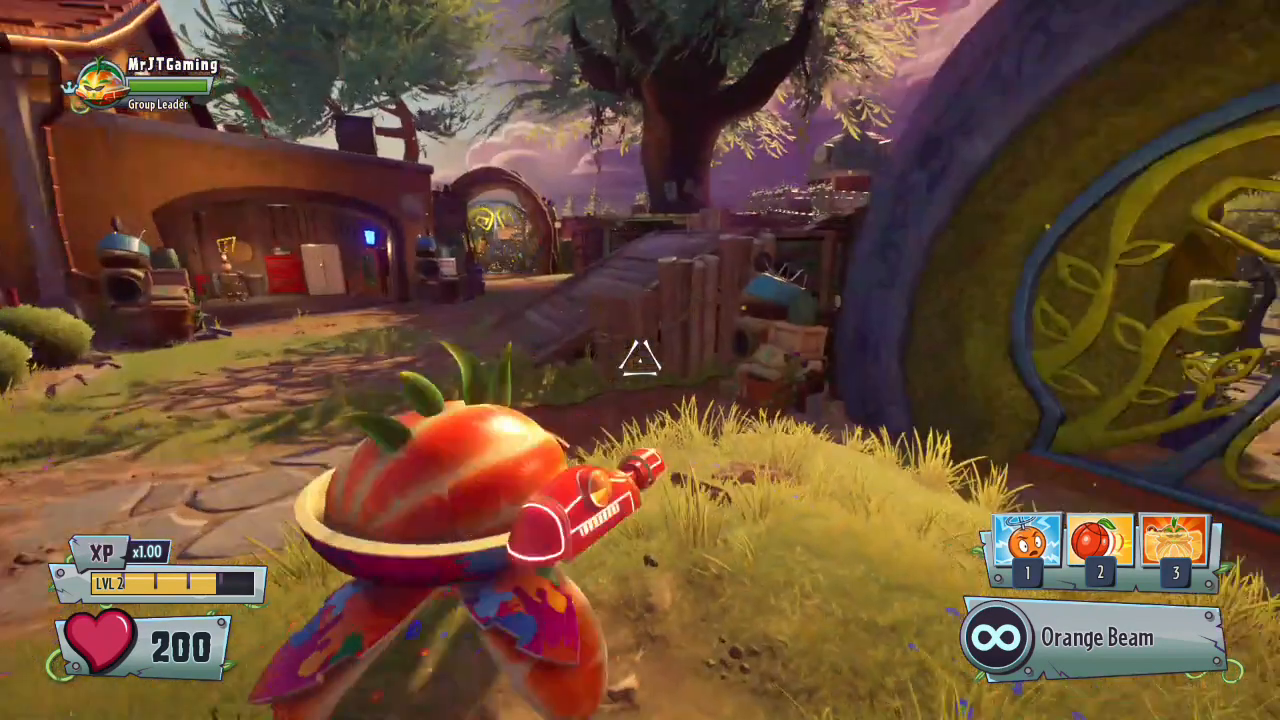
key("w")
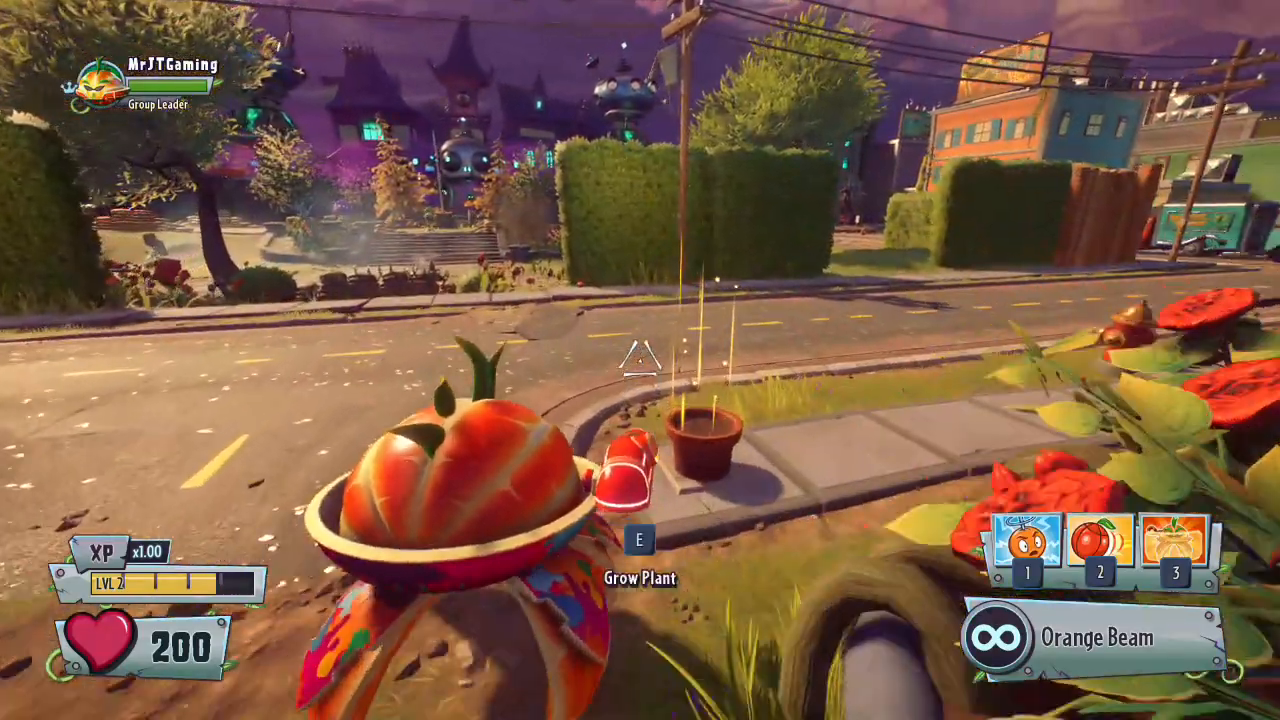
key("e")
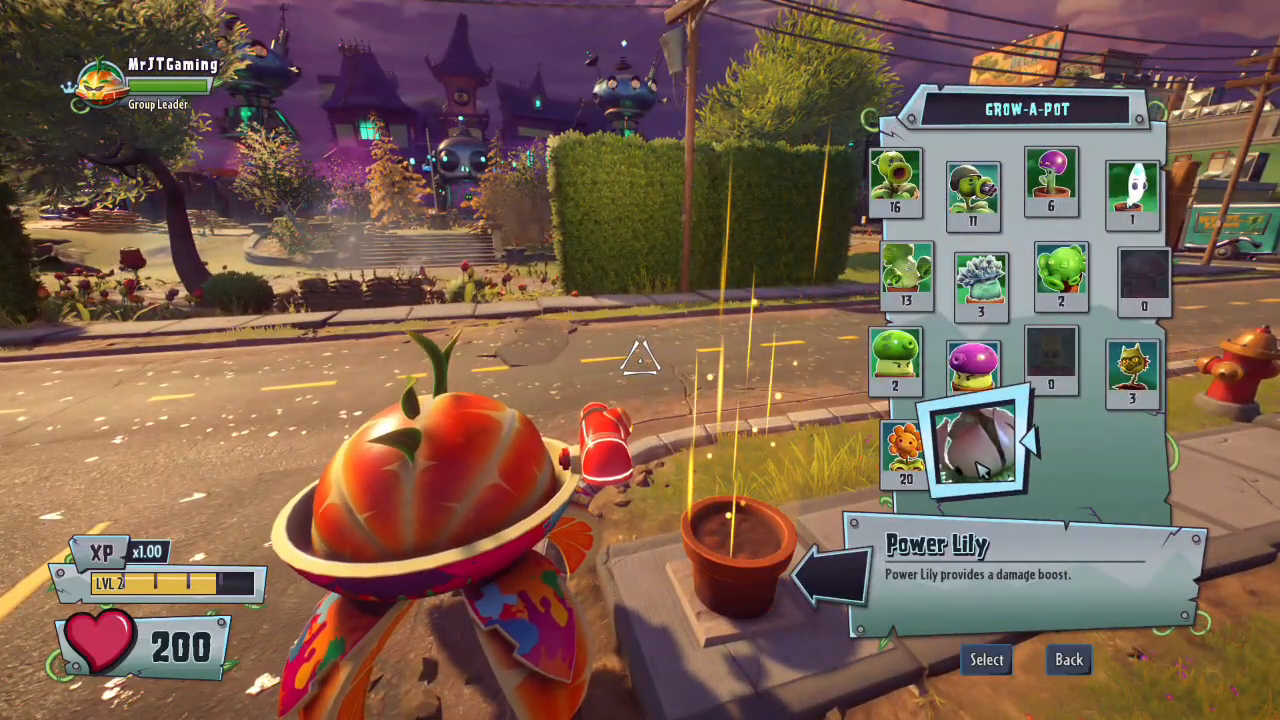
left_click(985, 660)
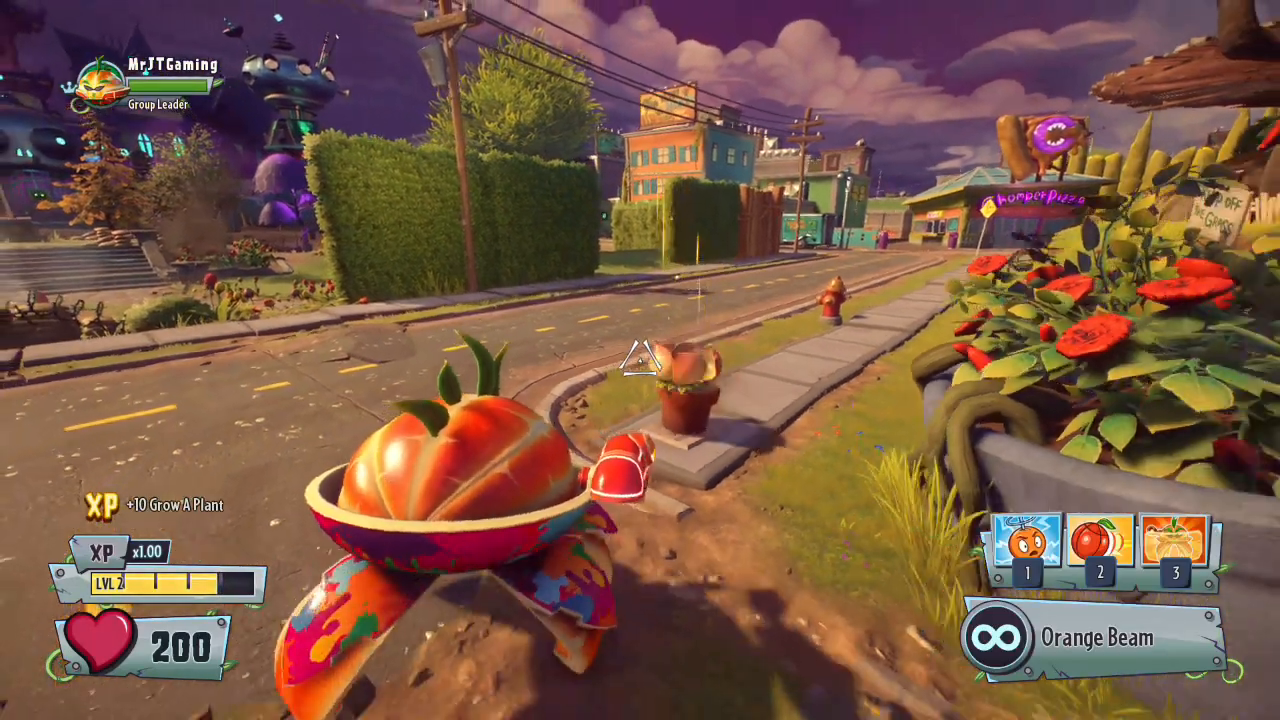